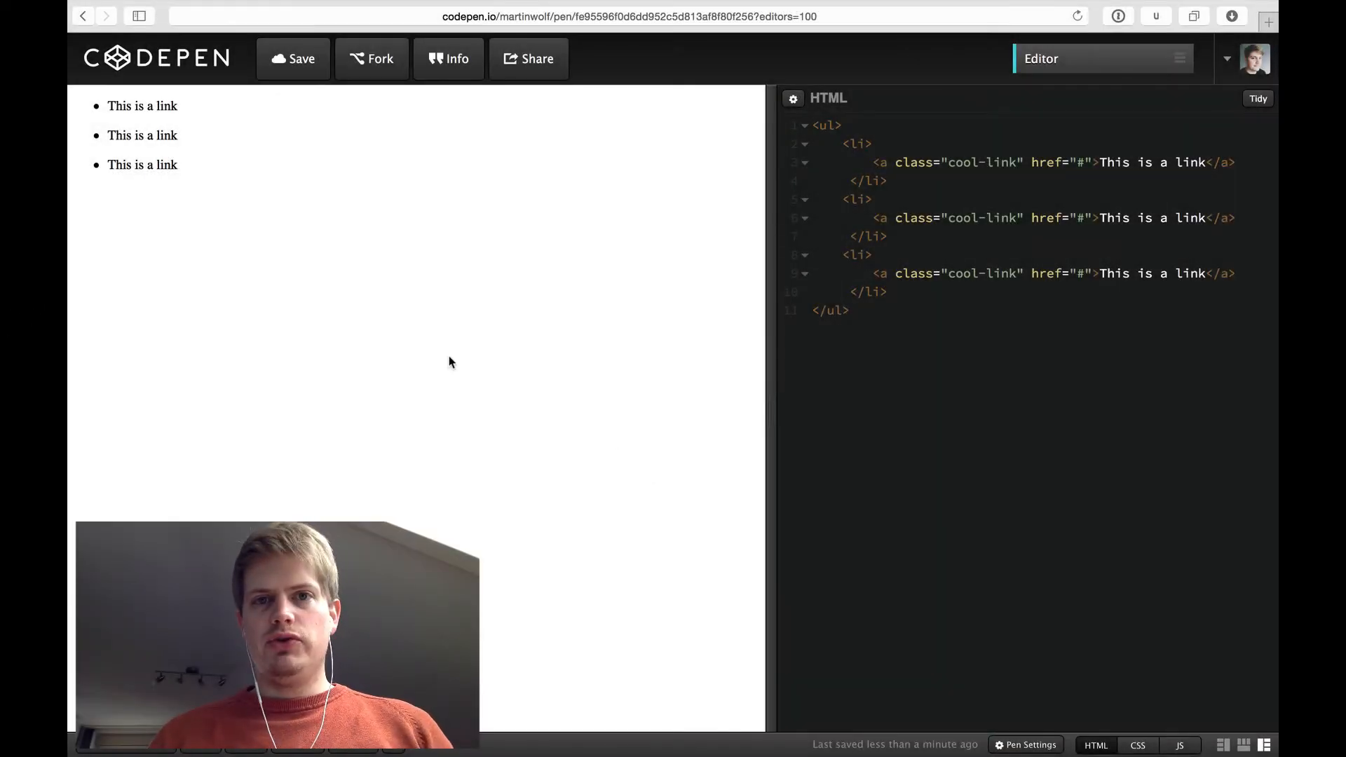
mouse_move(189, 225)
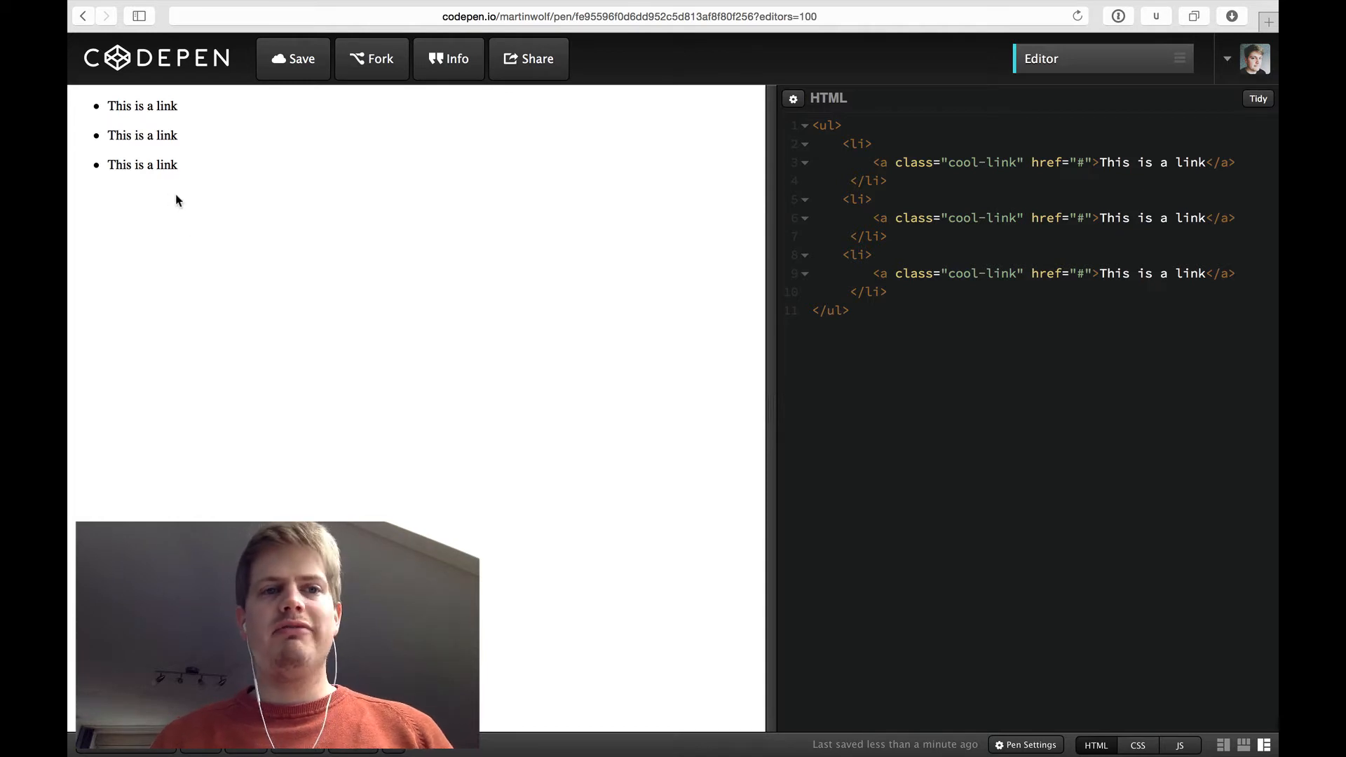
mouse_move(142, 135)
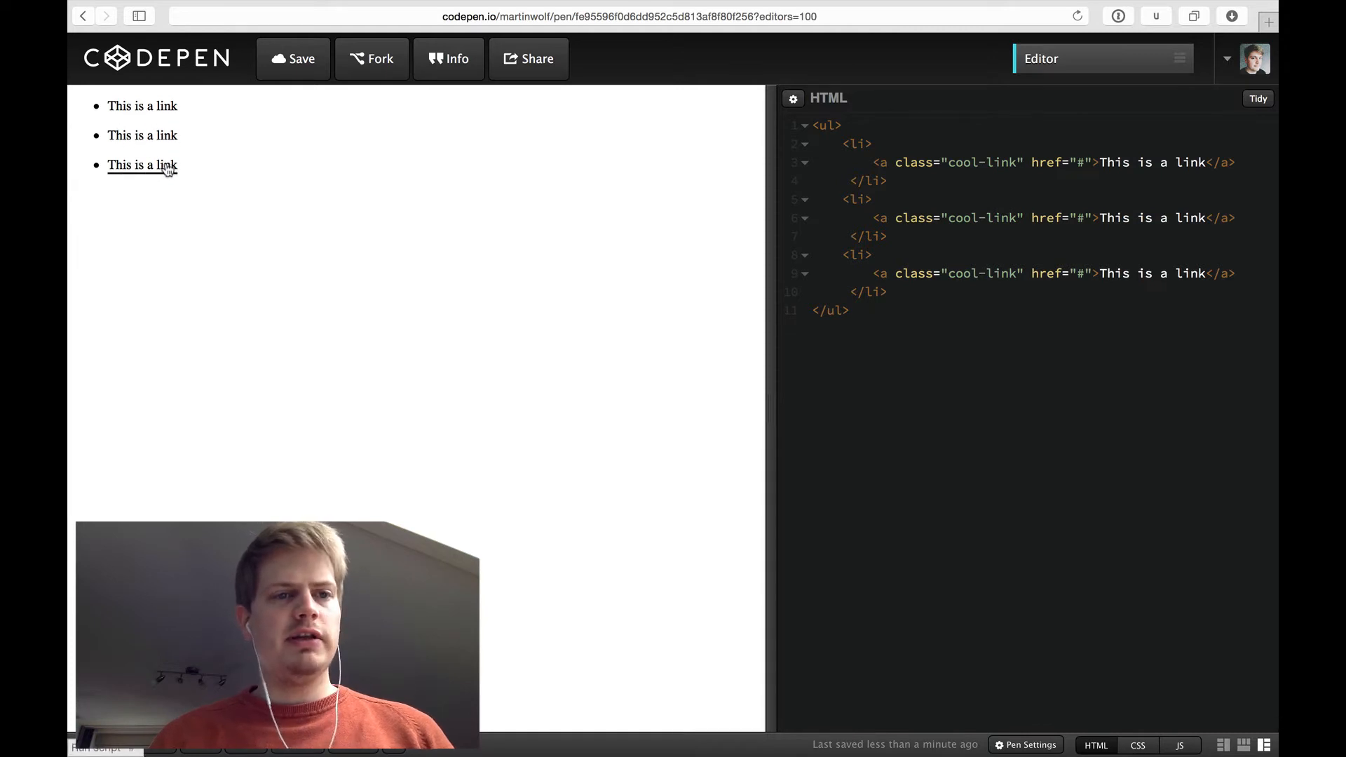
mouse_move(163, 196)
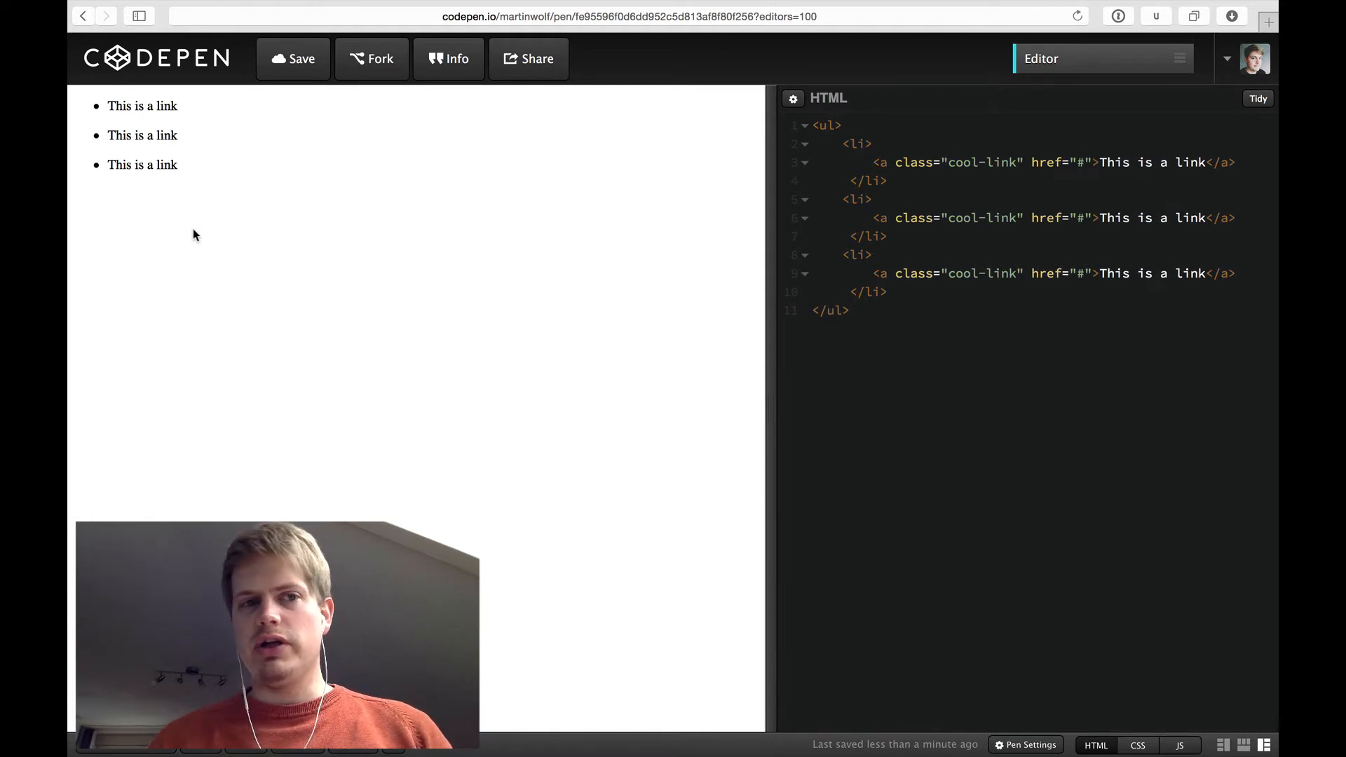
mouse_move(129, 120)
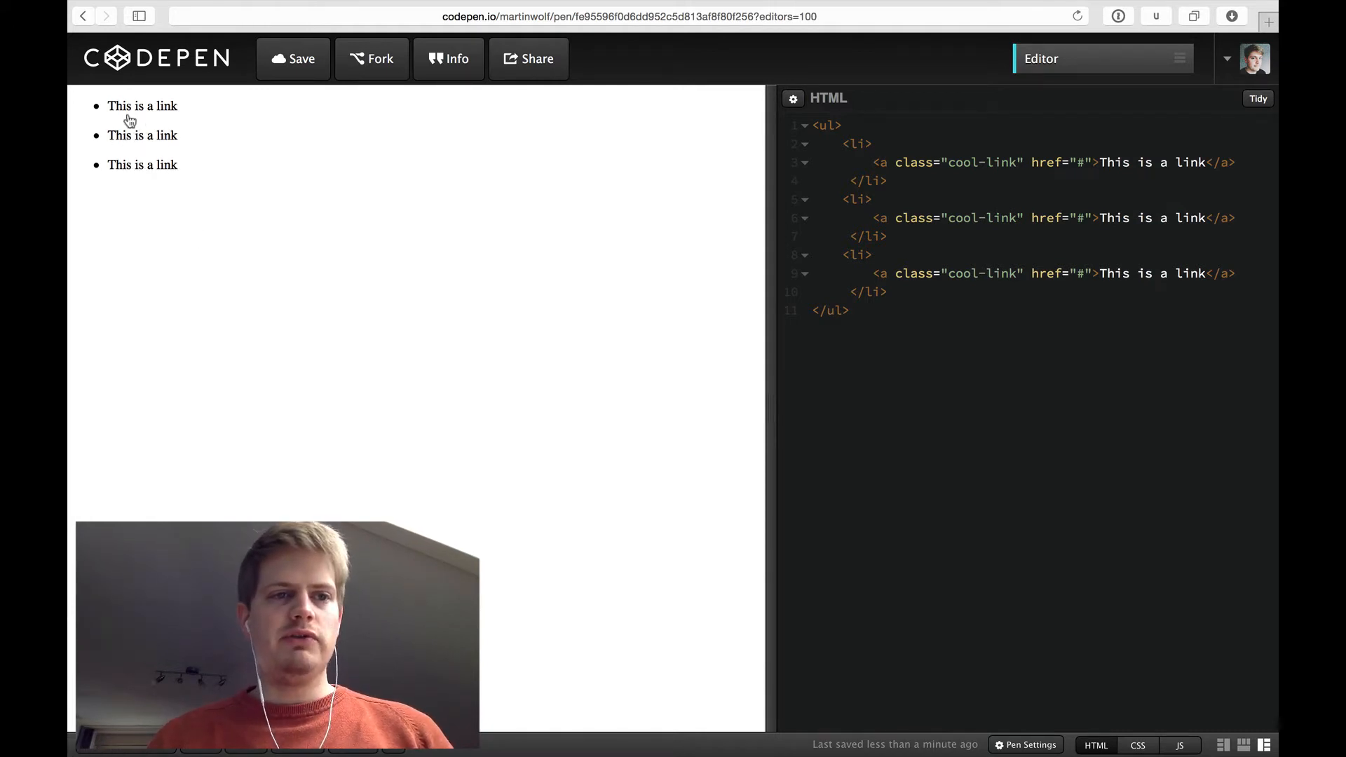
mouse_move(142, 164)
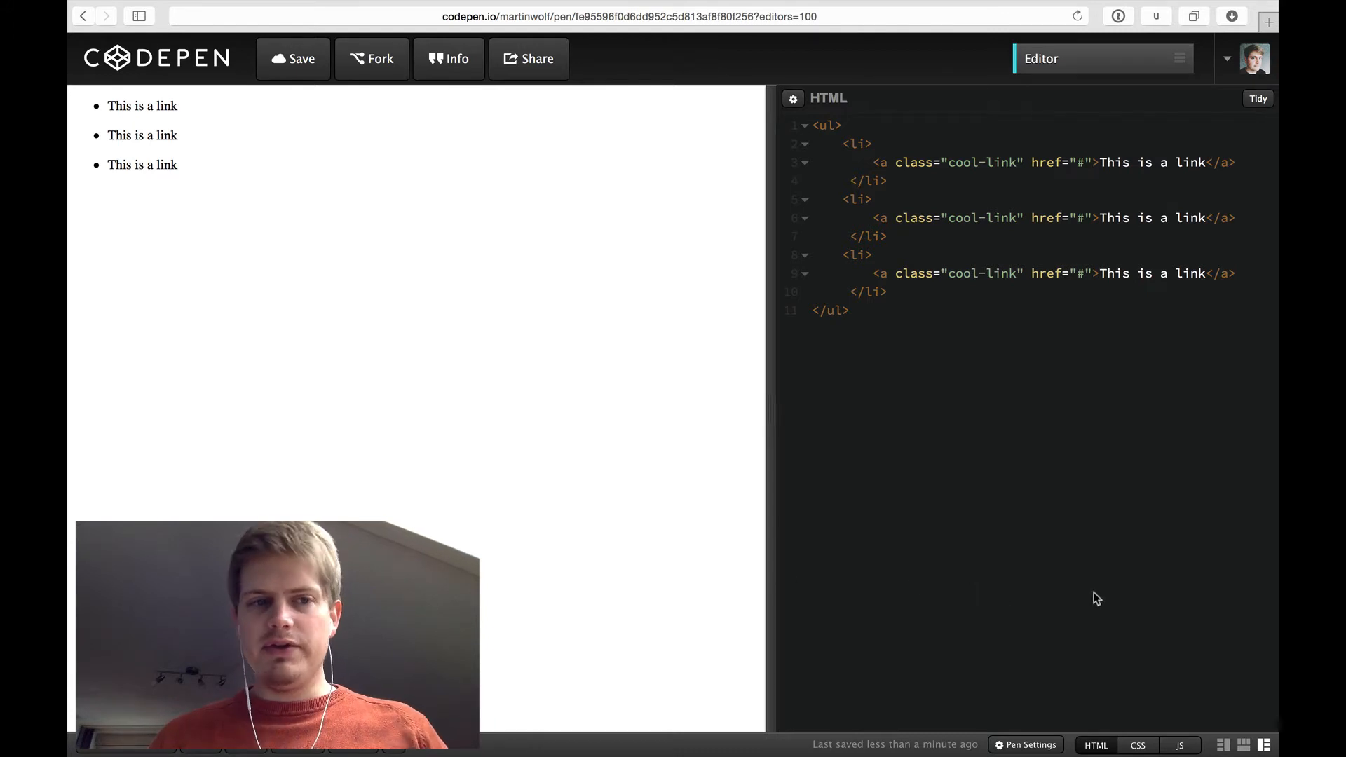
Step: Start a new empty pen from the account dropdown's New Pen option
click(1227, 58)
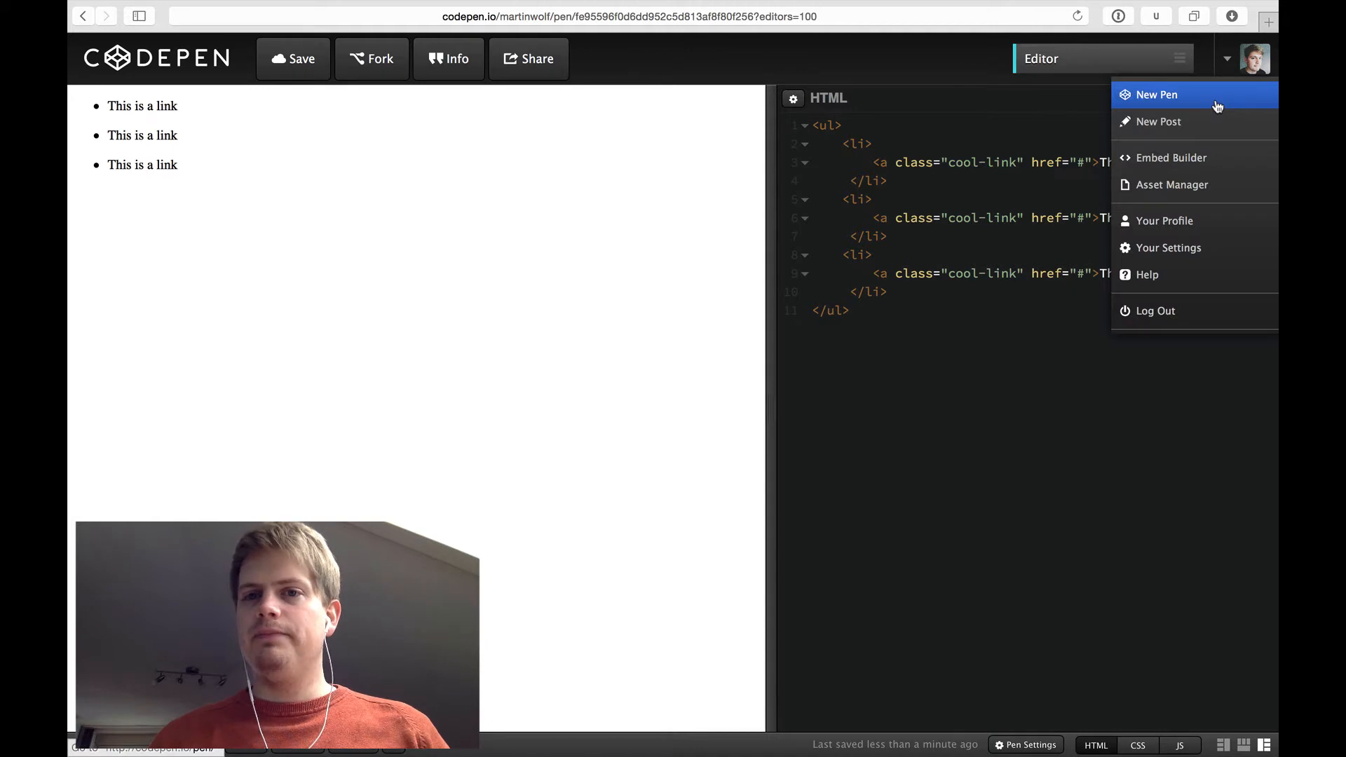
click(1155, 94)
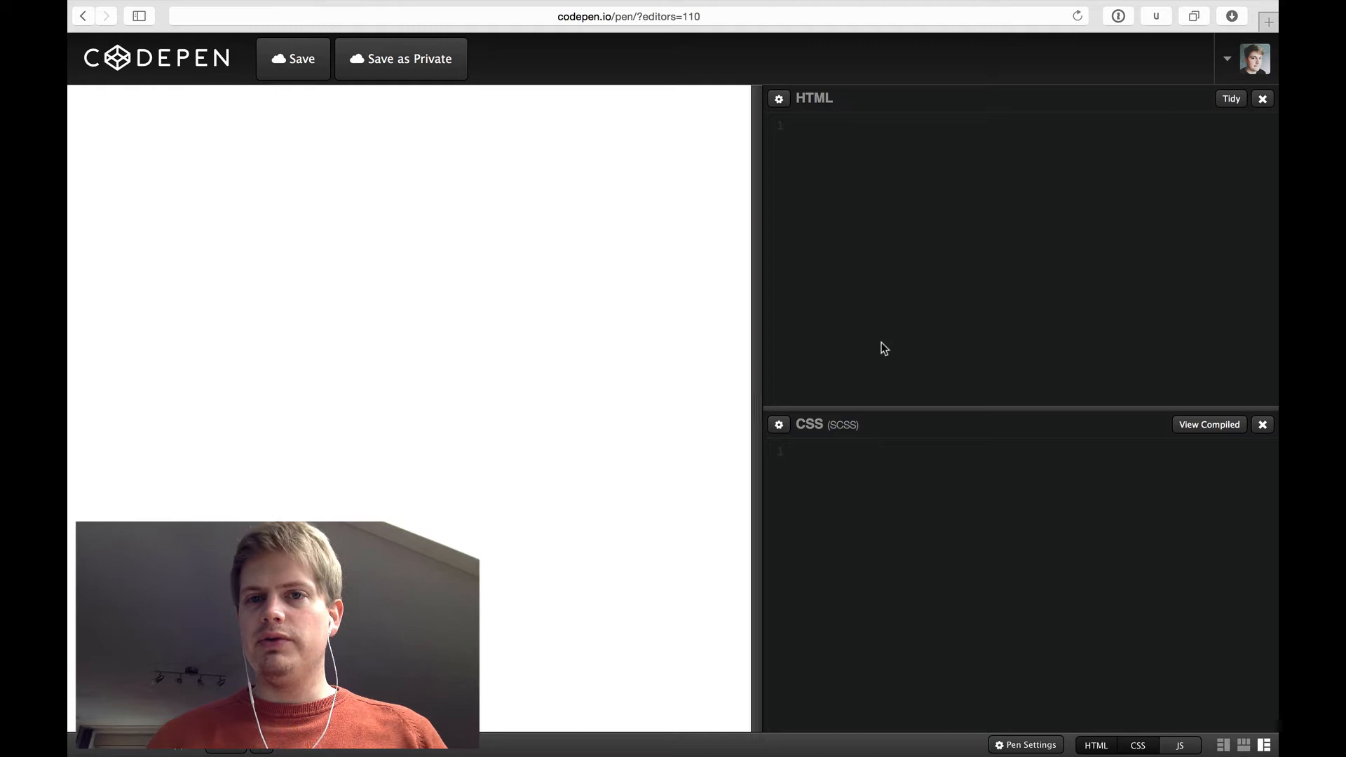
mouse_move(991, 378)
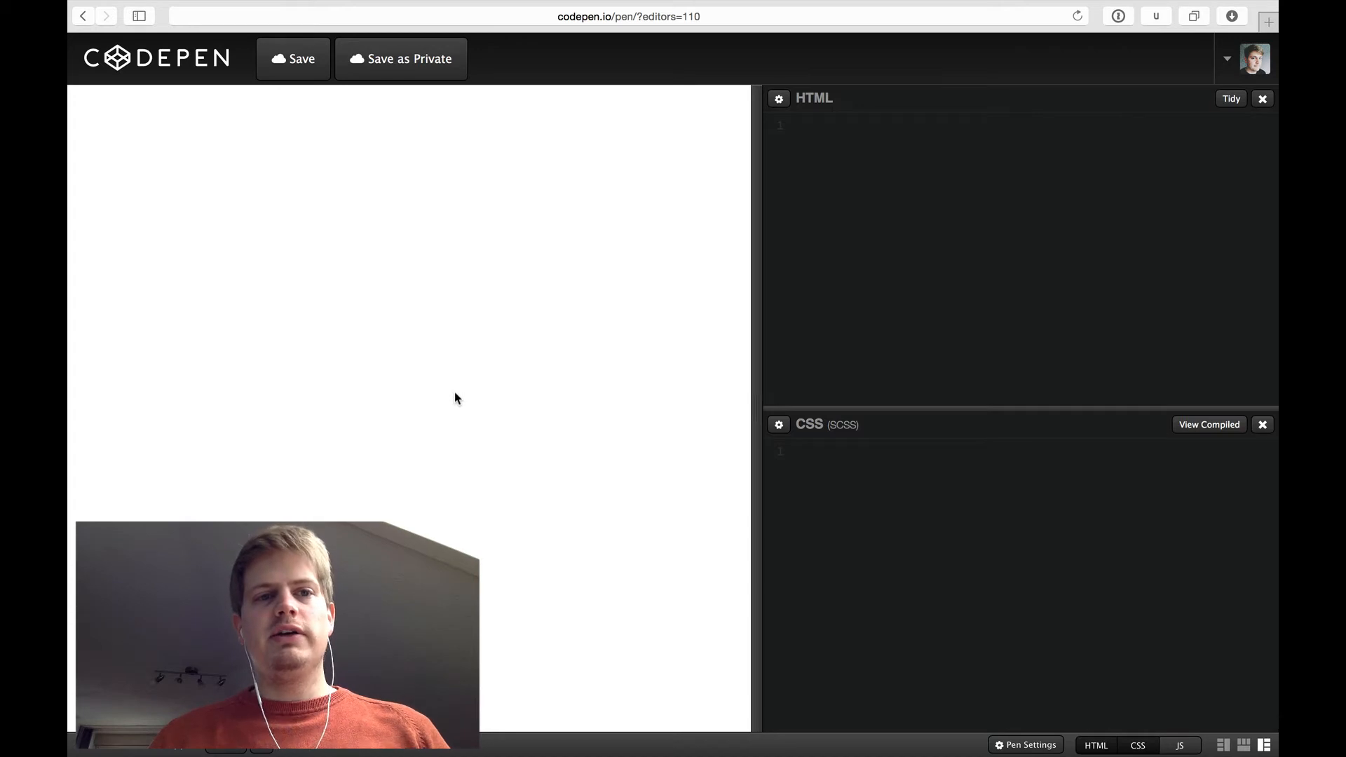
mouse_move(362, 390)
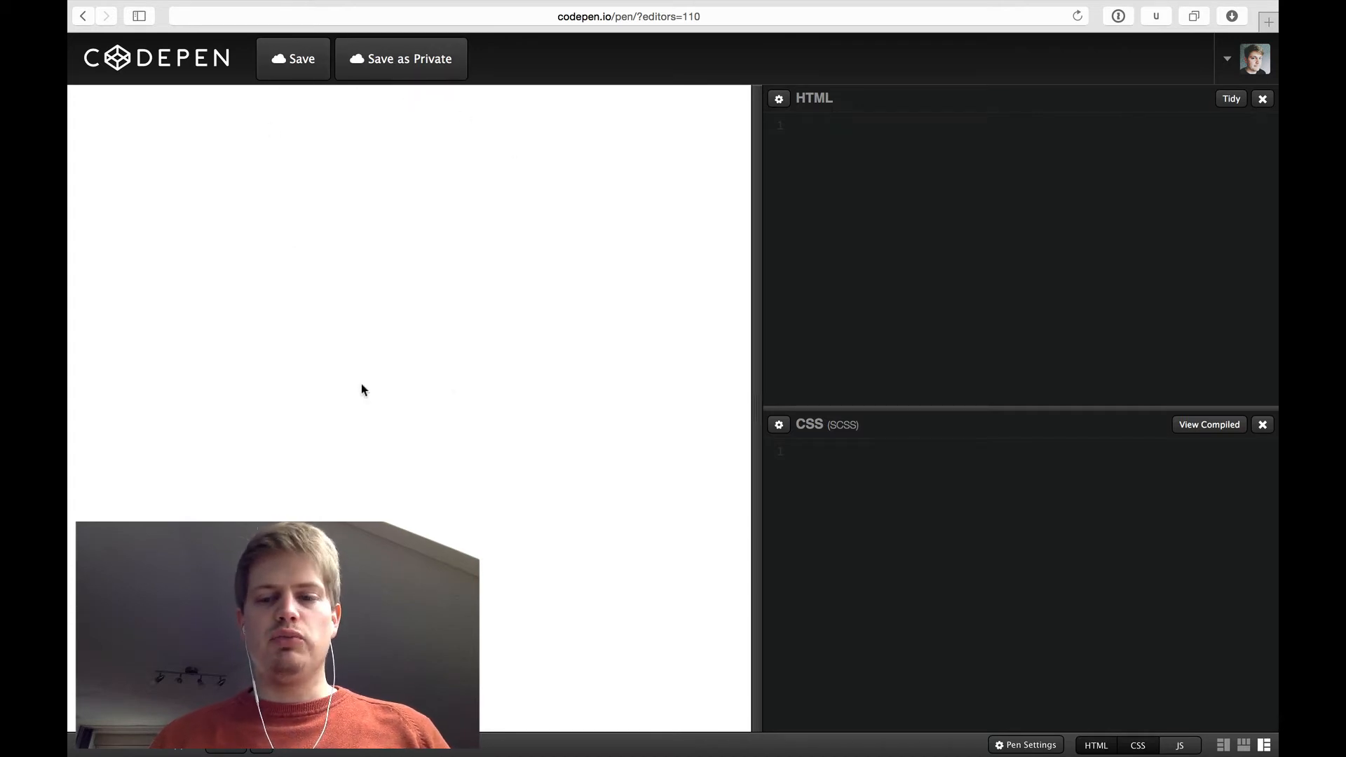
mouse_move(385, 331)
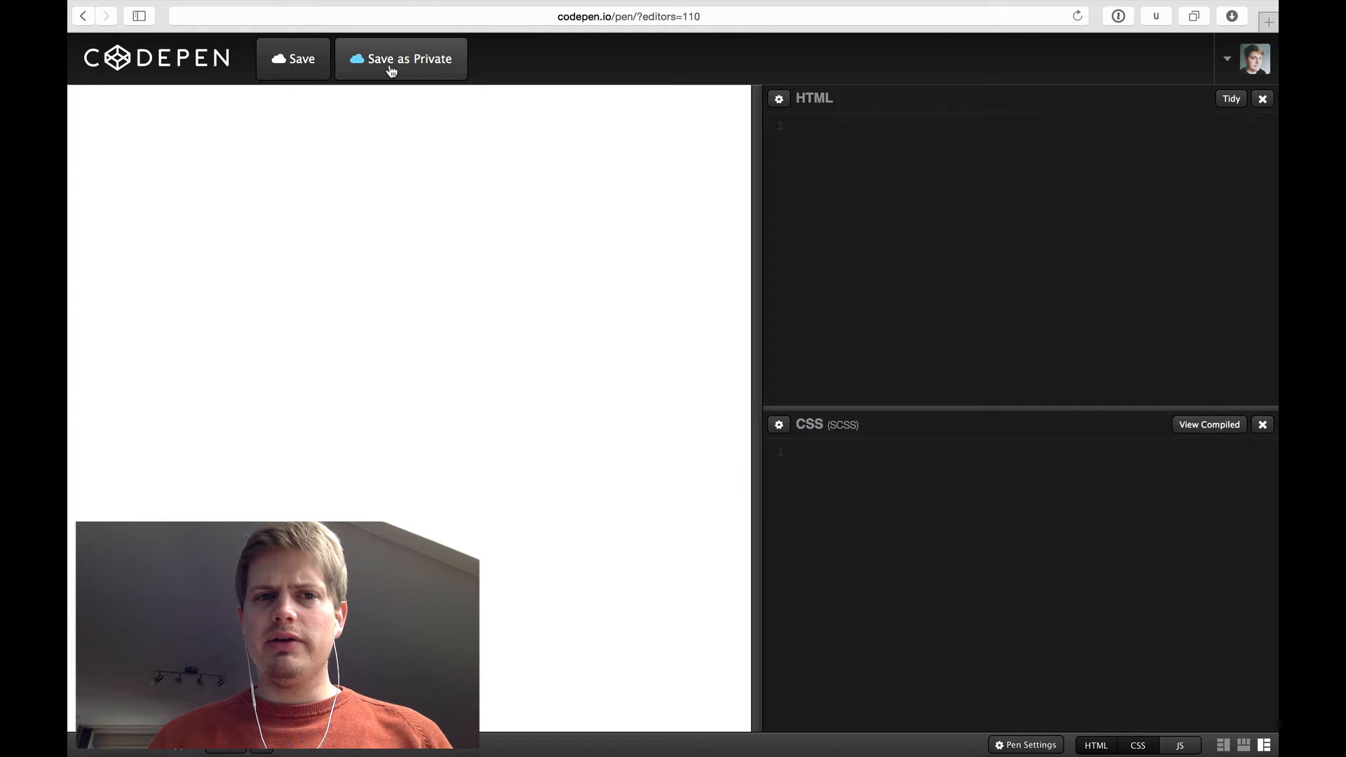
mouse_move(640, 325)
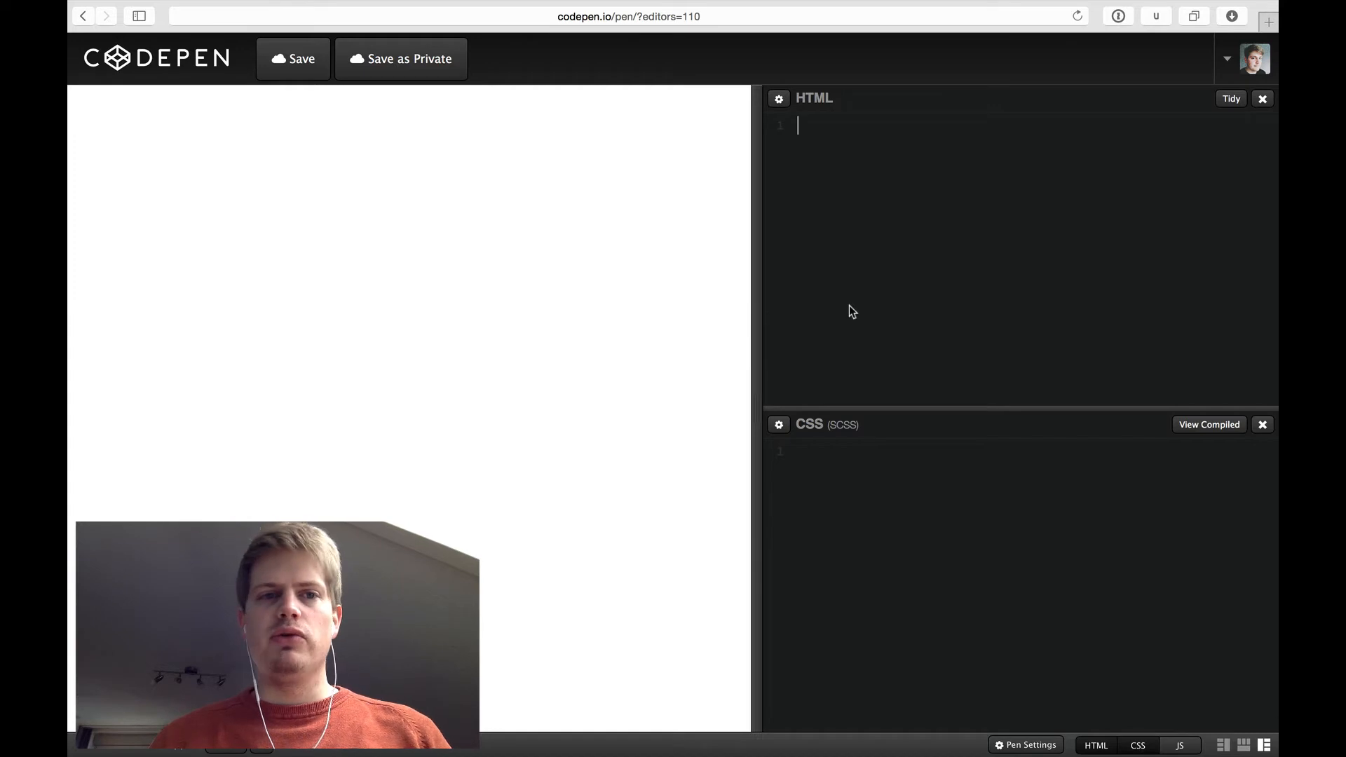
mouse_move(987, 279)
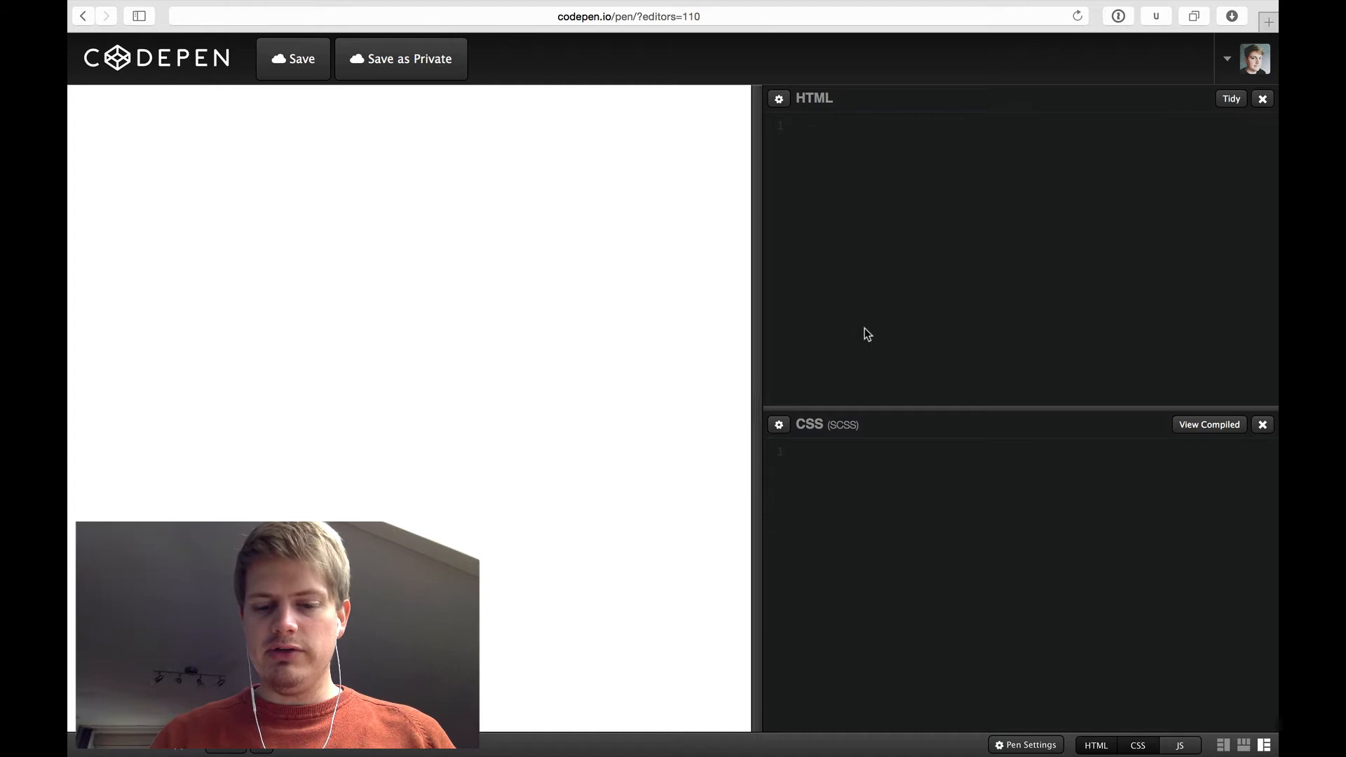
Step: Expand ul>li*3>a into three 'A cool link' anchors with href '#' and class cool-link
text(ul>)
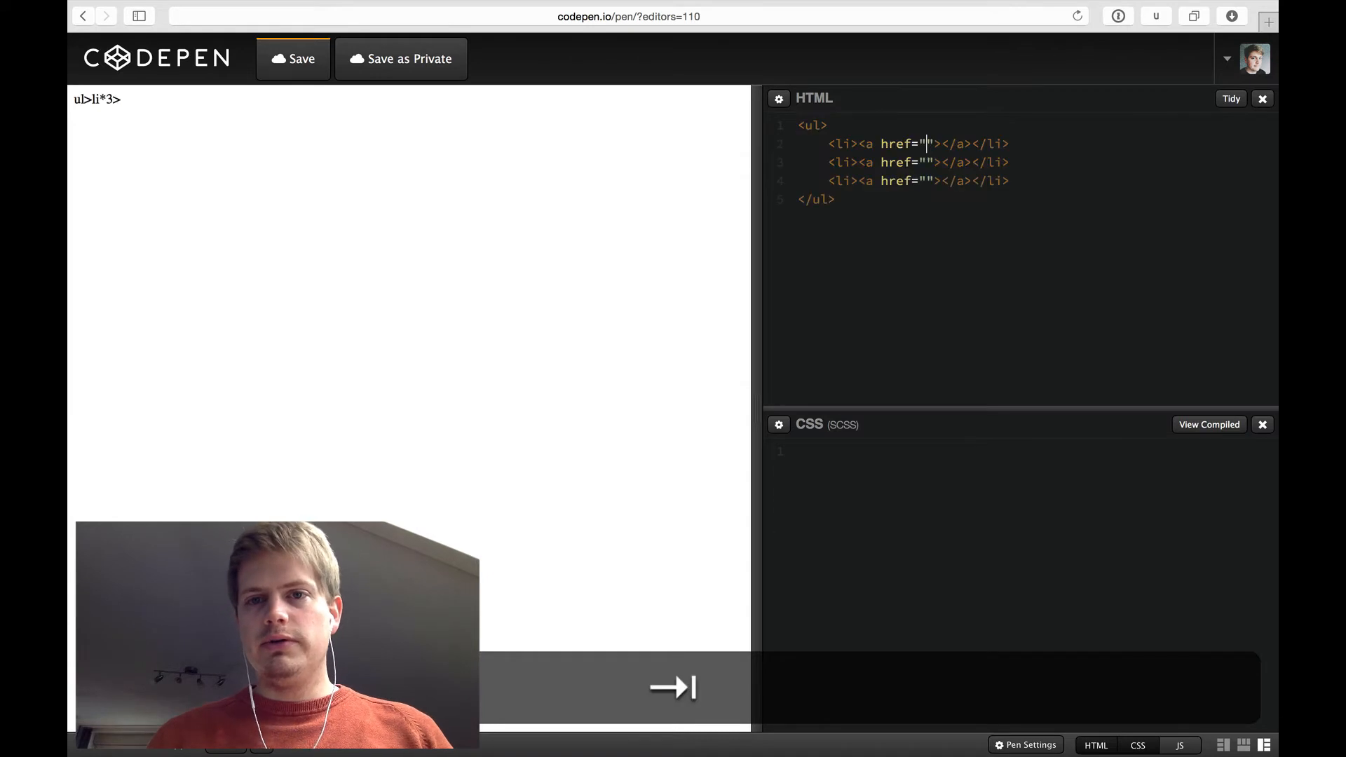
key(Tab)
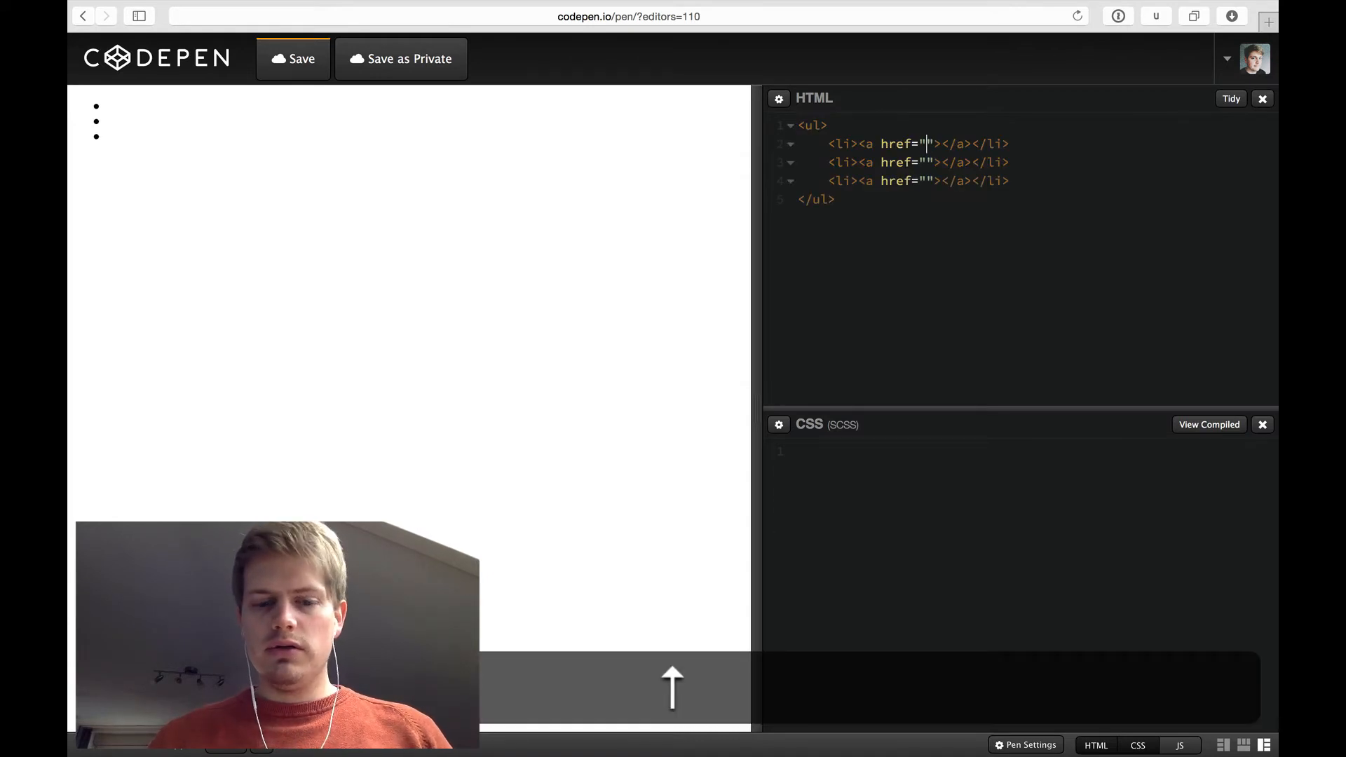
text(#)
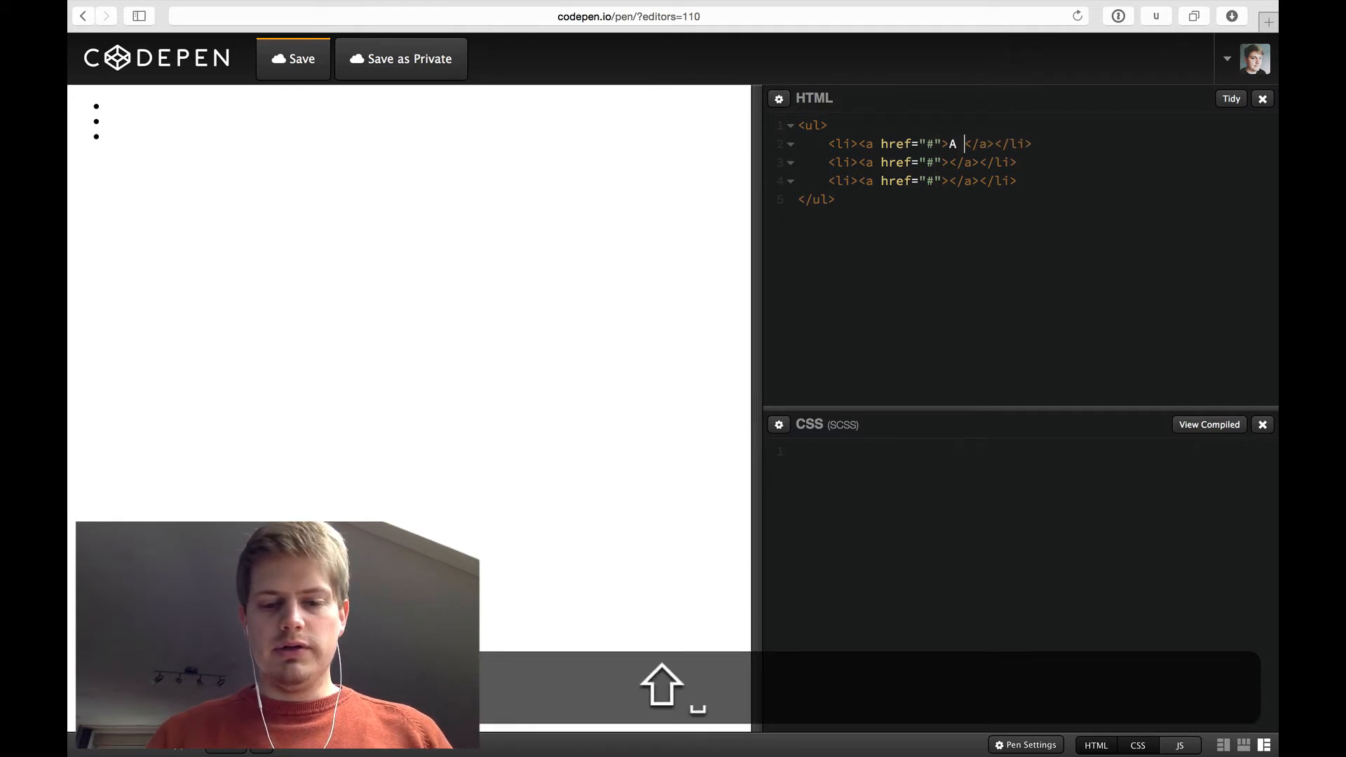
text(cool link)
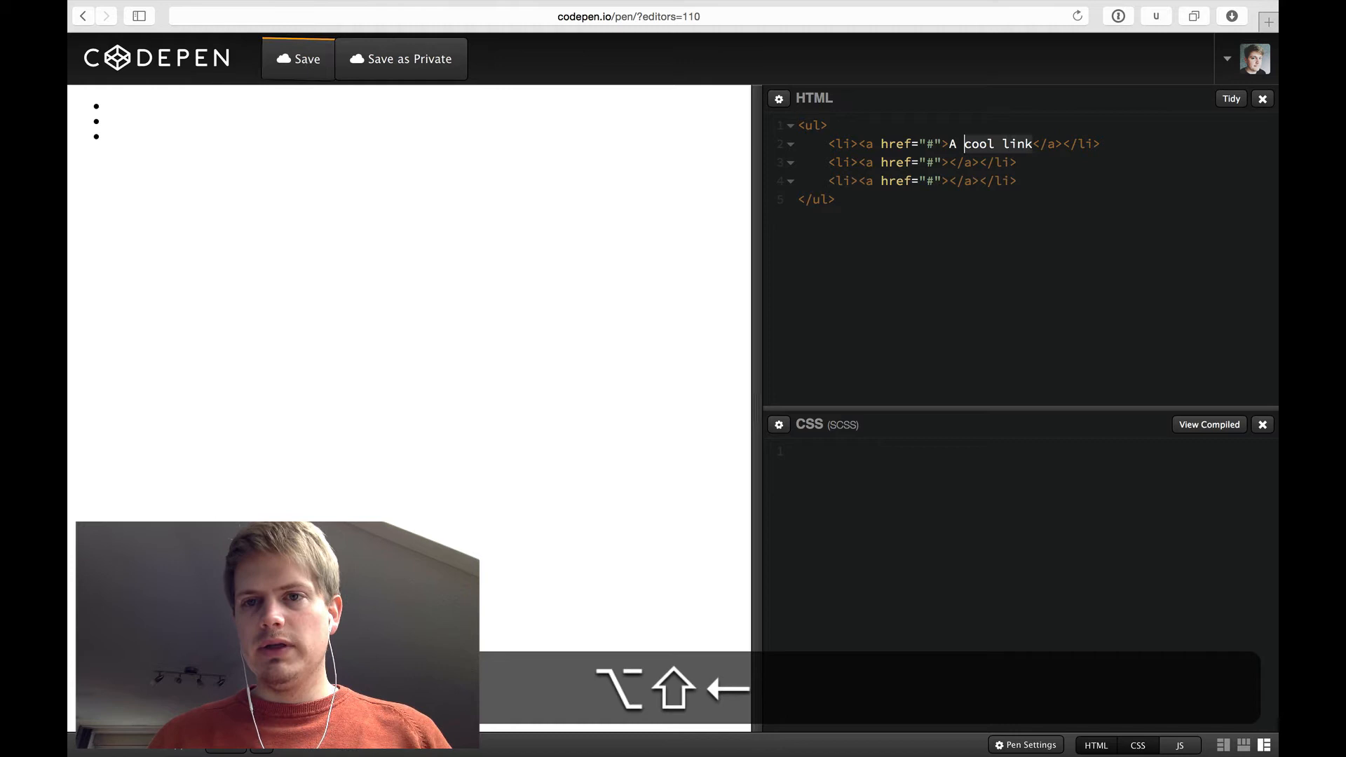
text(A cool link)
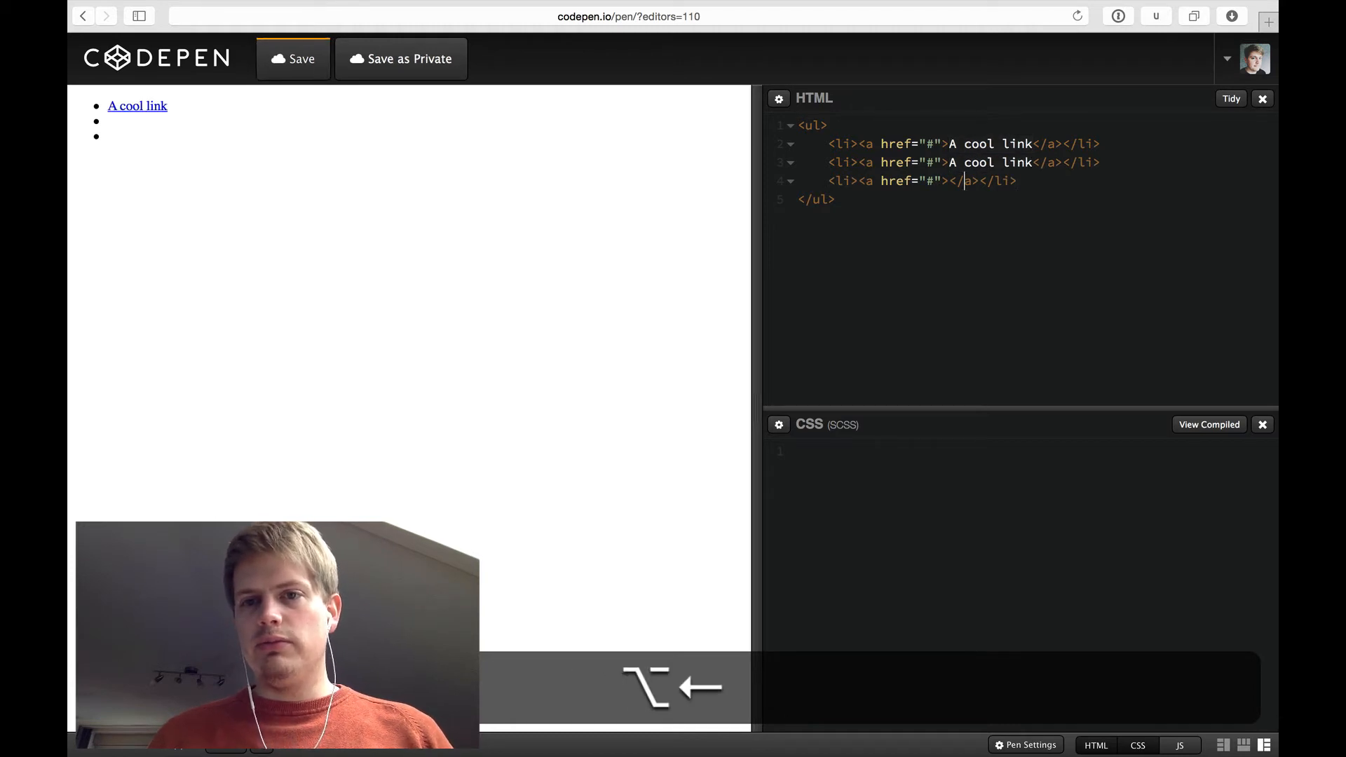
text(A cool link)
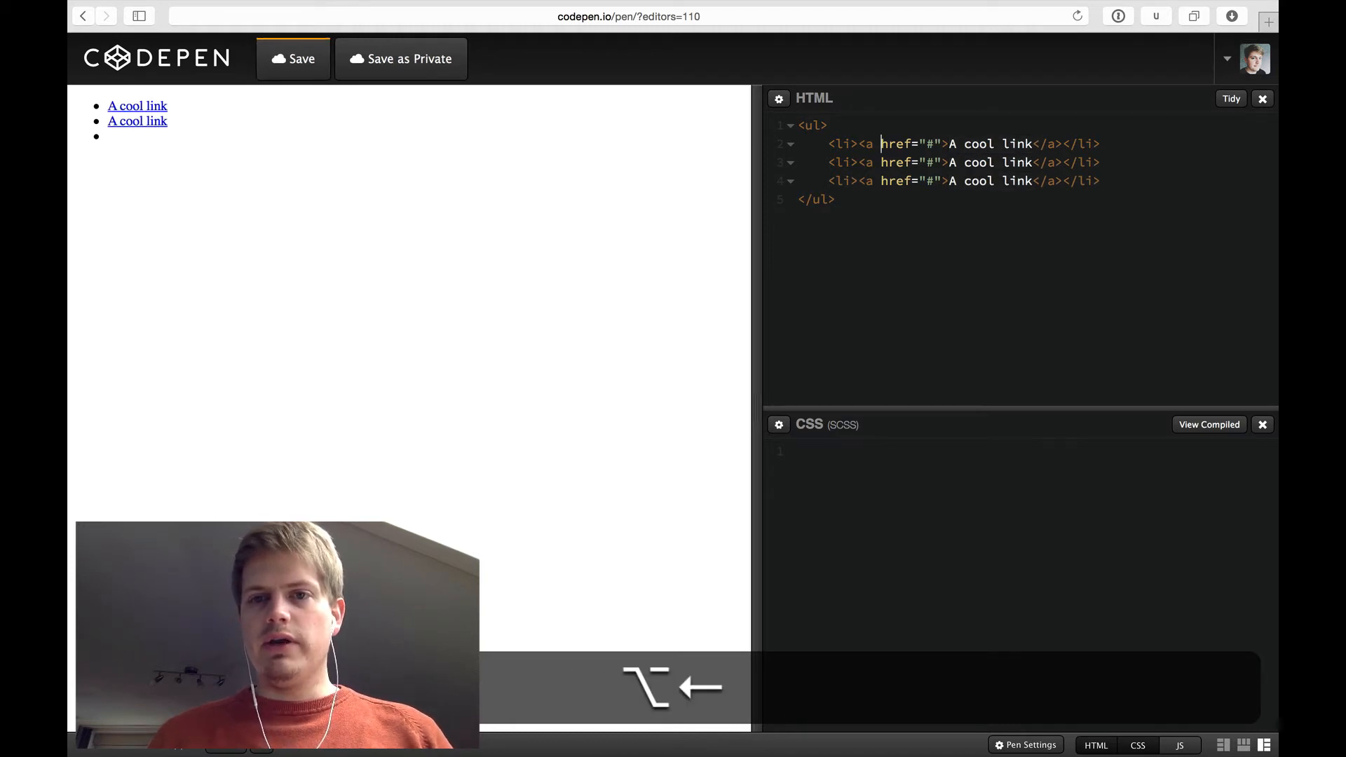
text(class=")
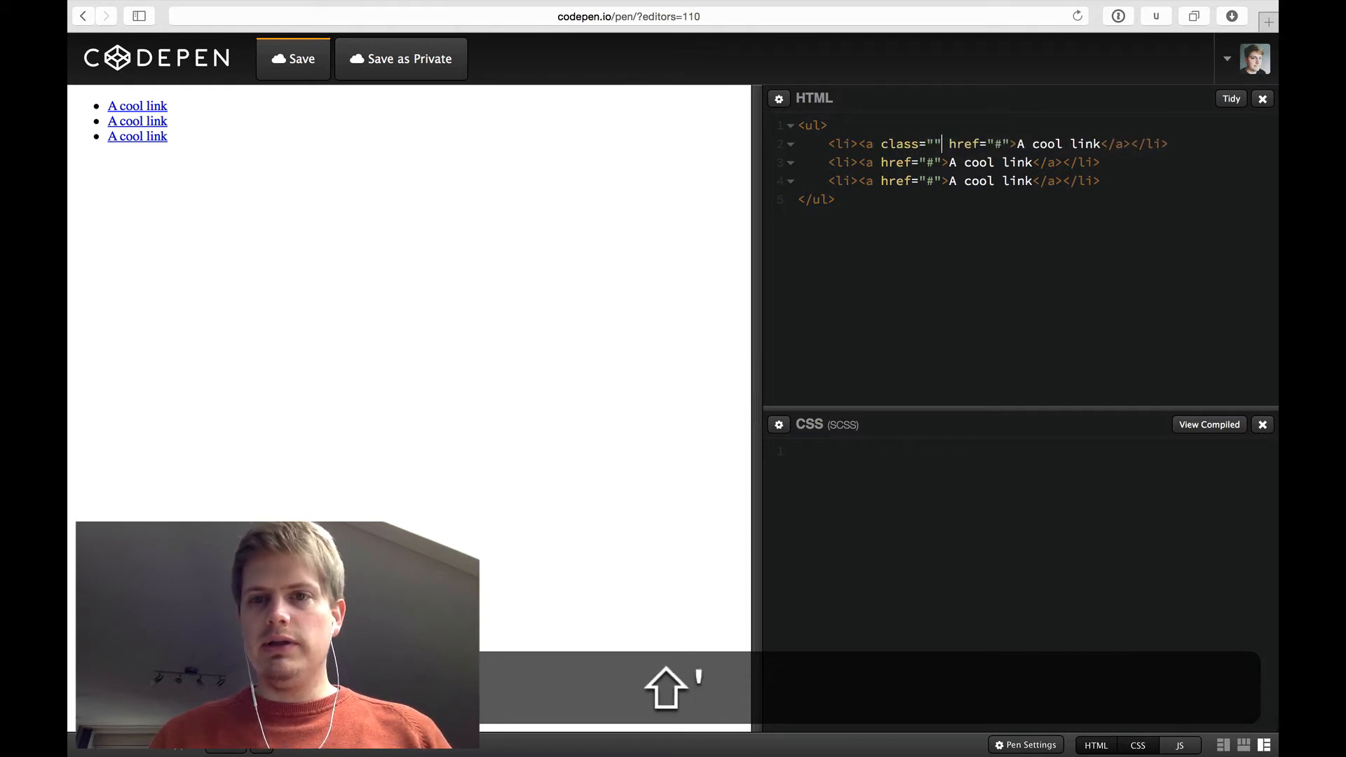
text(cool-link)
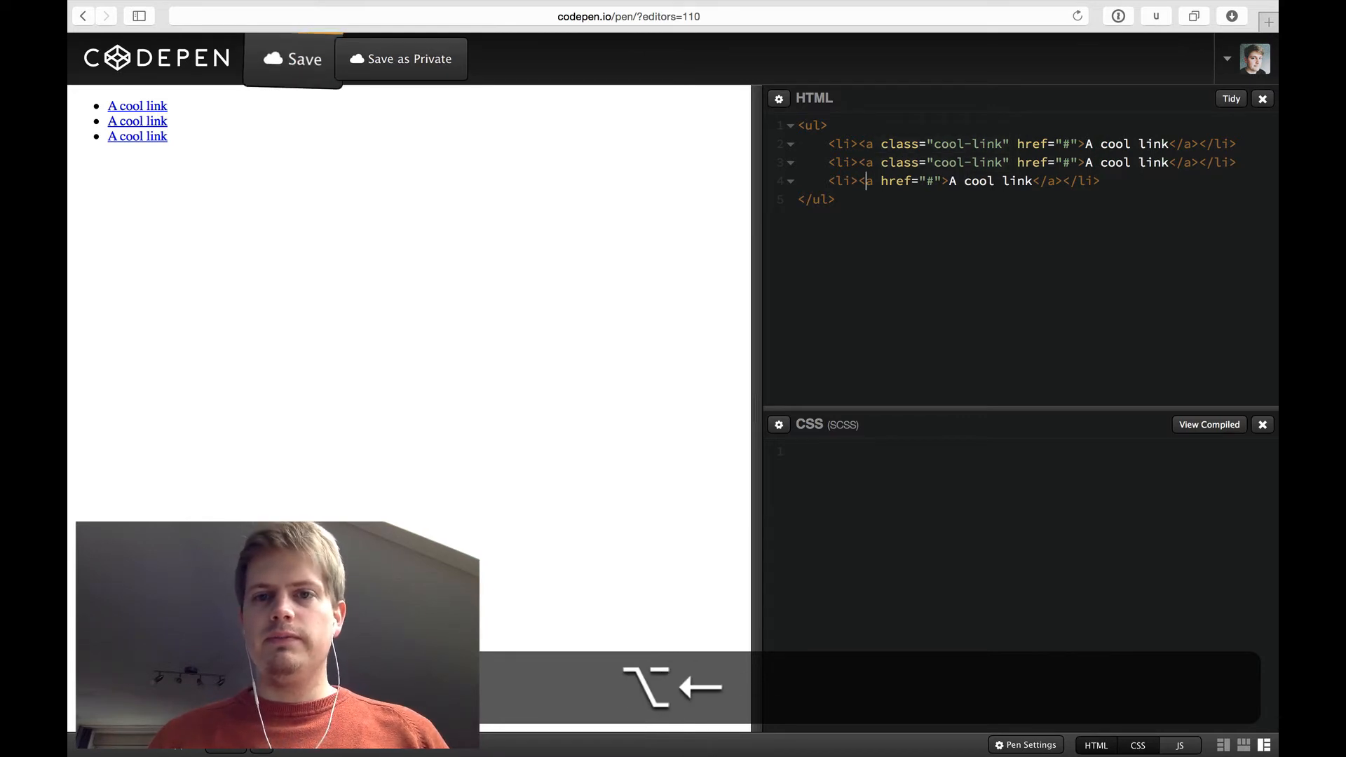
text(class="cool-link")
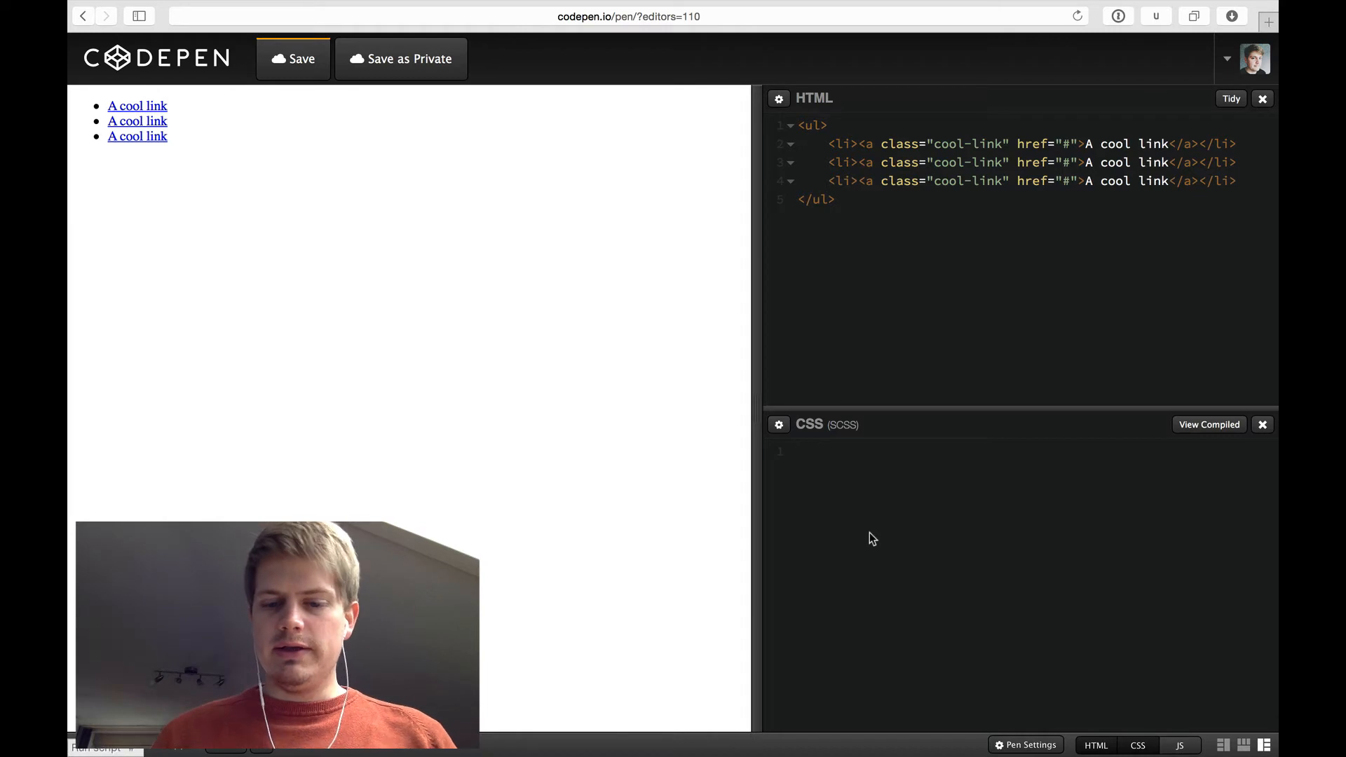
Step: Add an li rule with margin-bottom: 10px in the CSS editor
text(li {)
text(margin-)
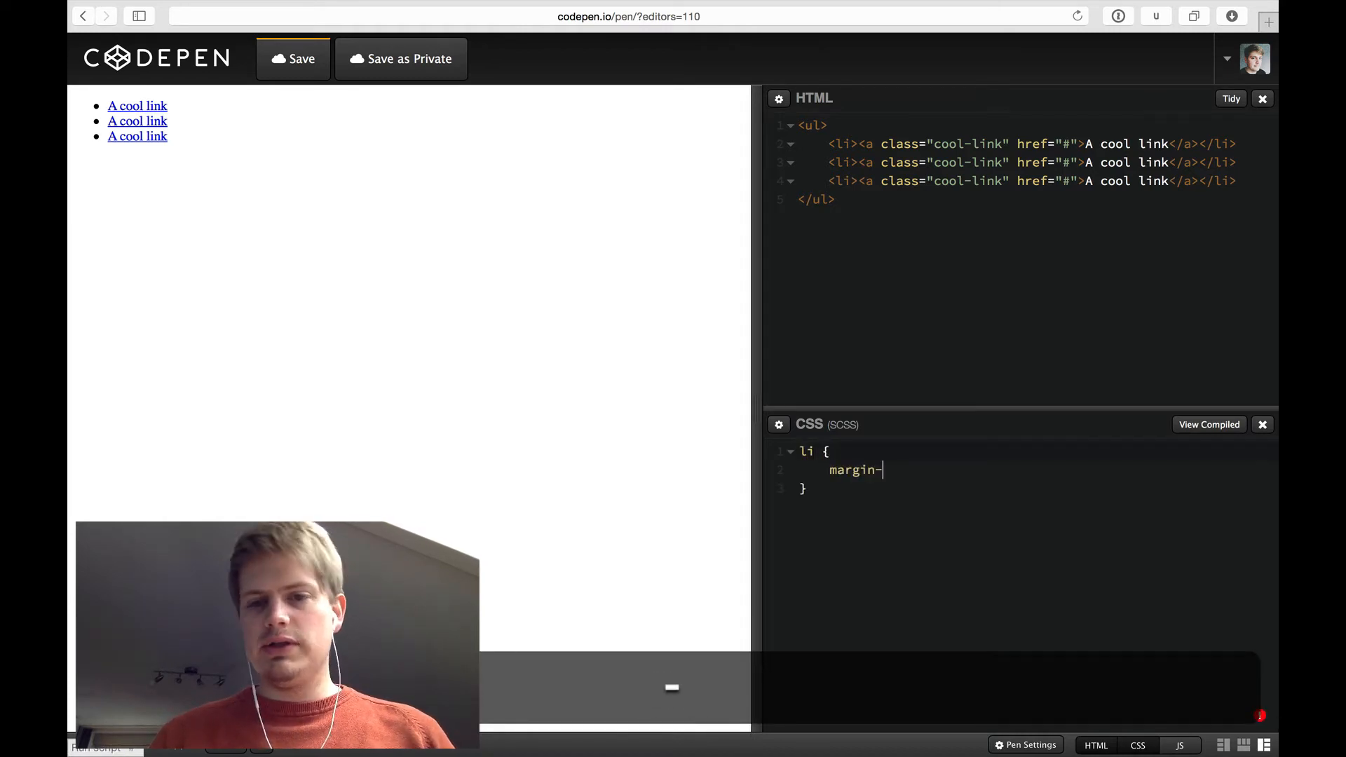
text(bottom: 10px)
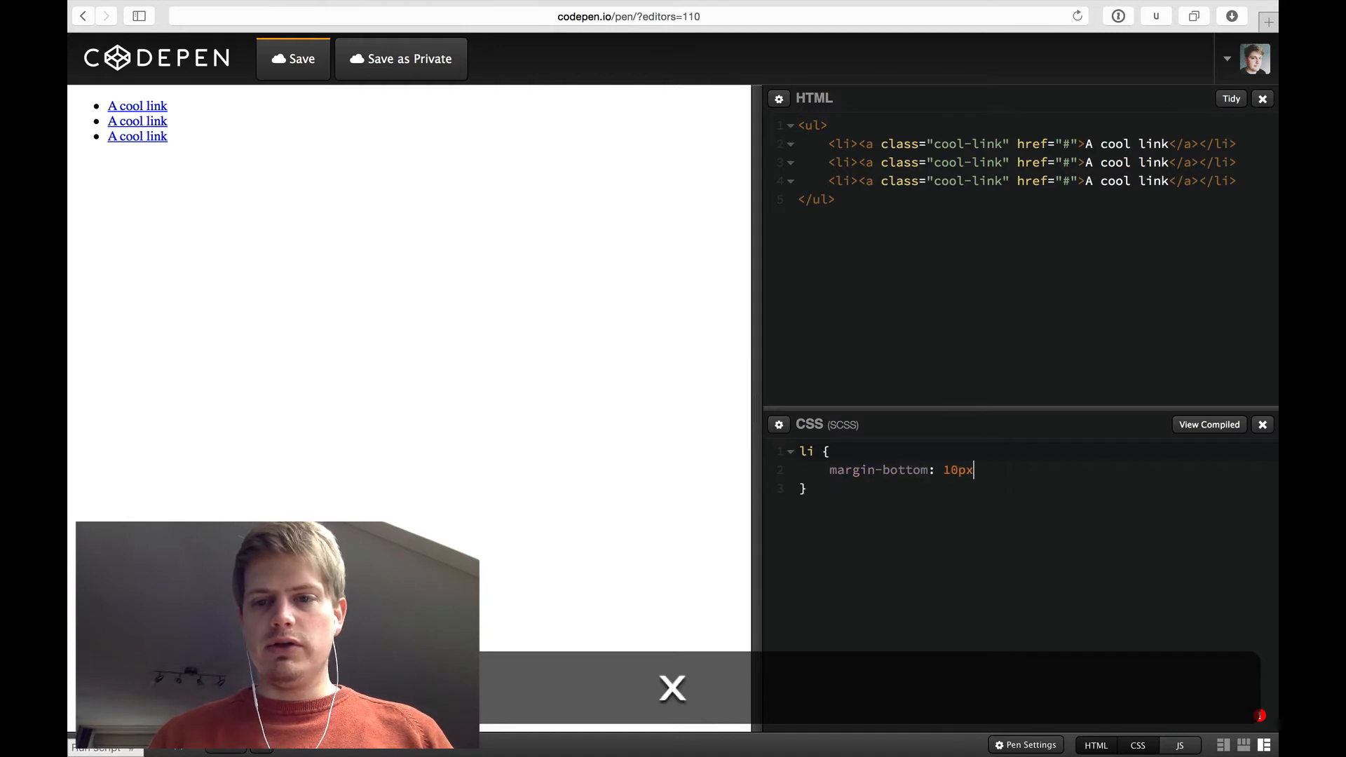
text(;)
text(.cool-link {)
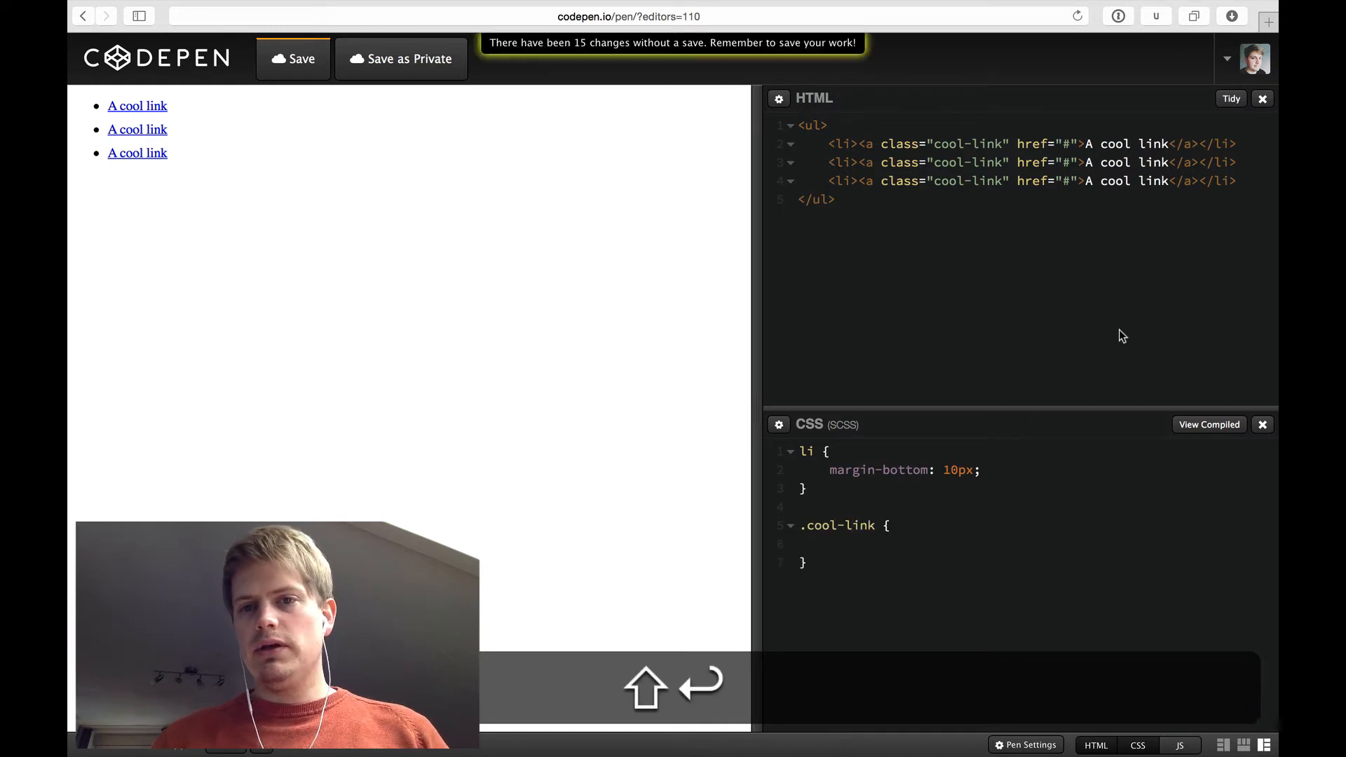
Step: Hide the HTML panel and give .cool-link text-decoration: none and color #000
click(1262, 98)
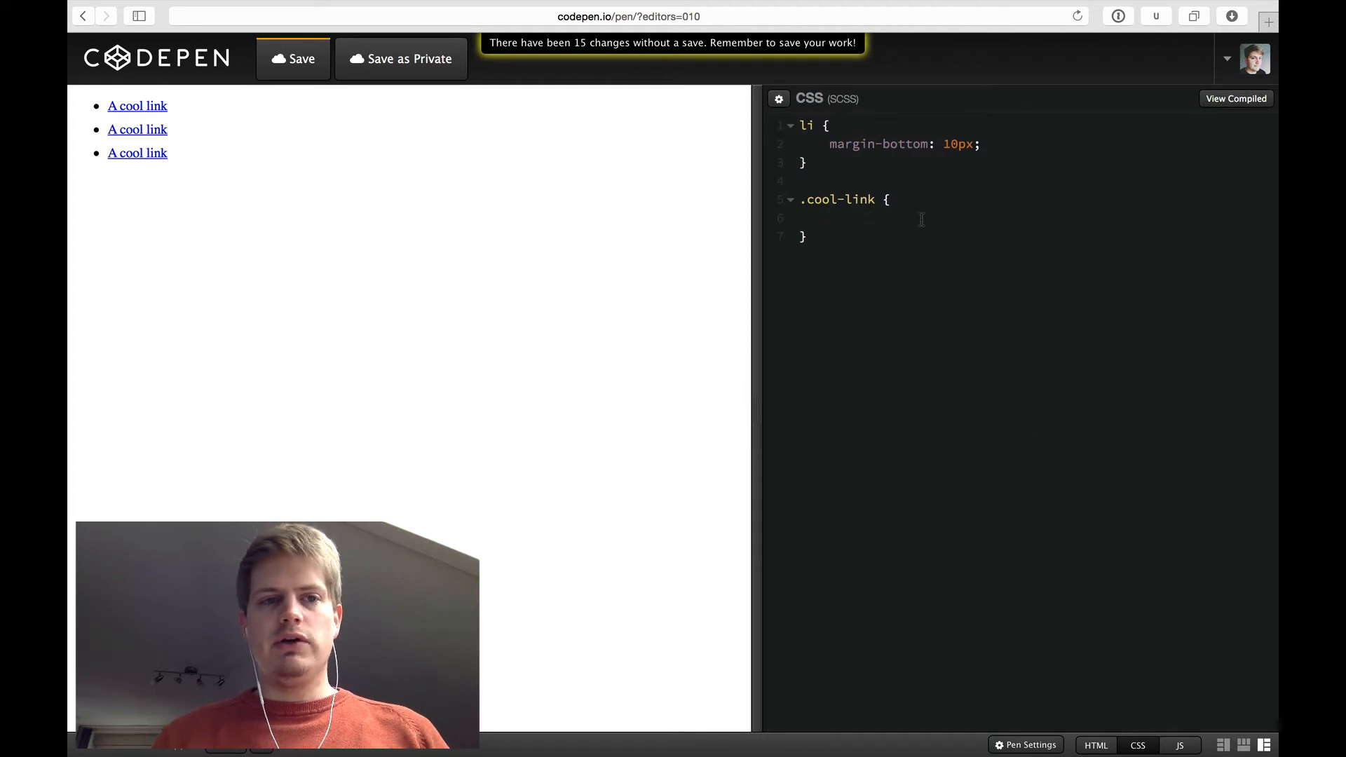
text(text-decora)
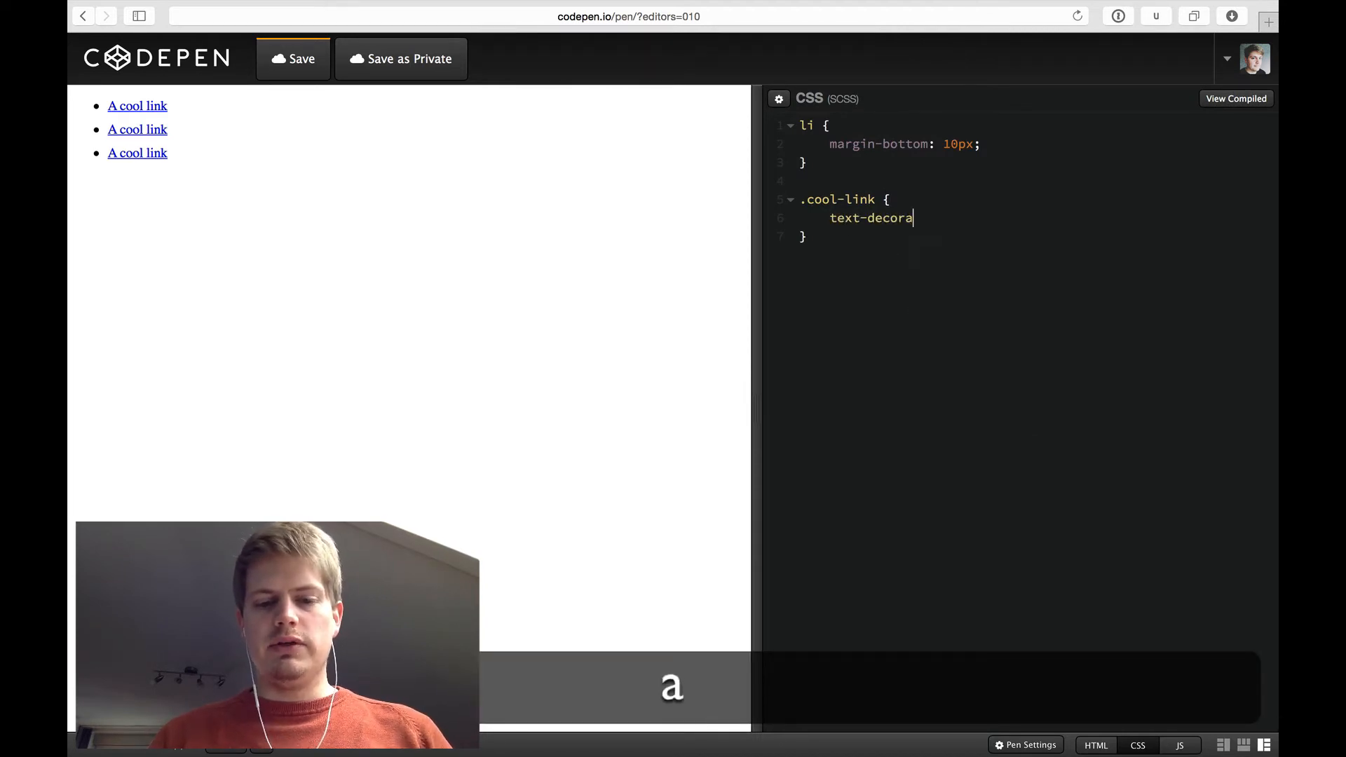
text(tion: none;)
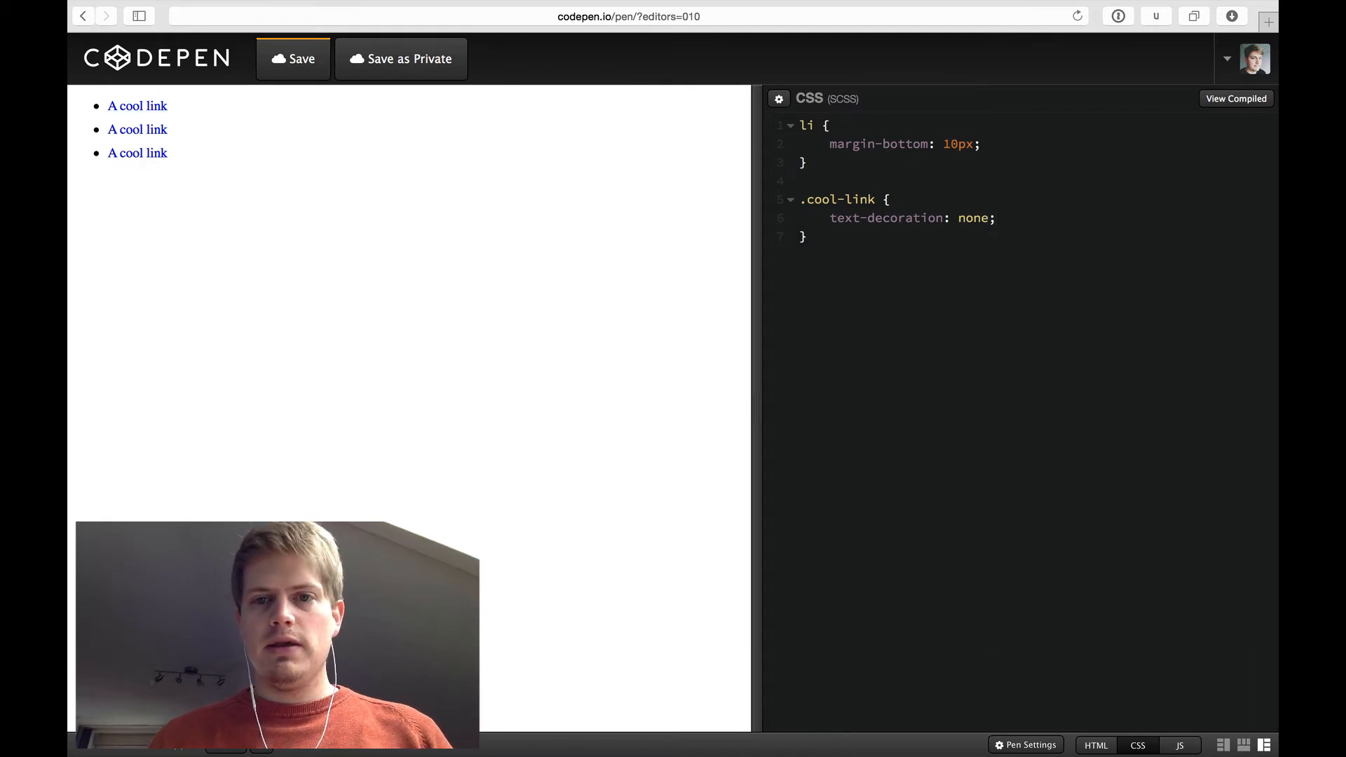
text(color:)
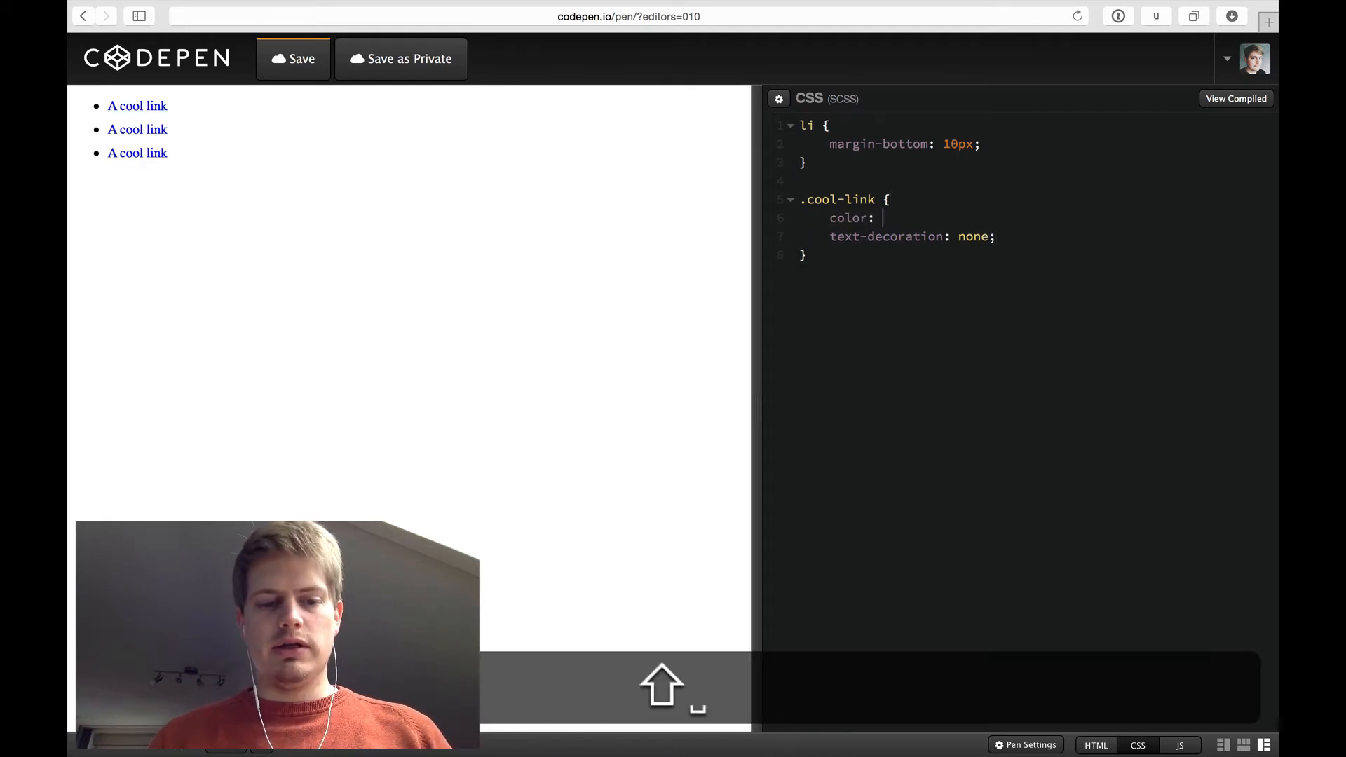
text(#000)
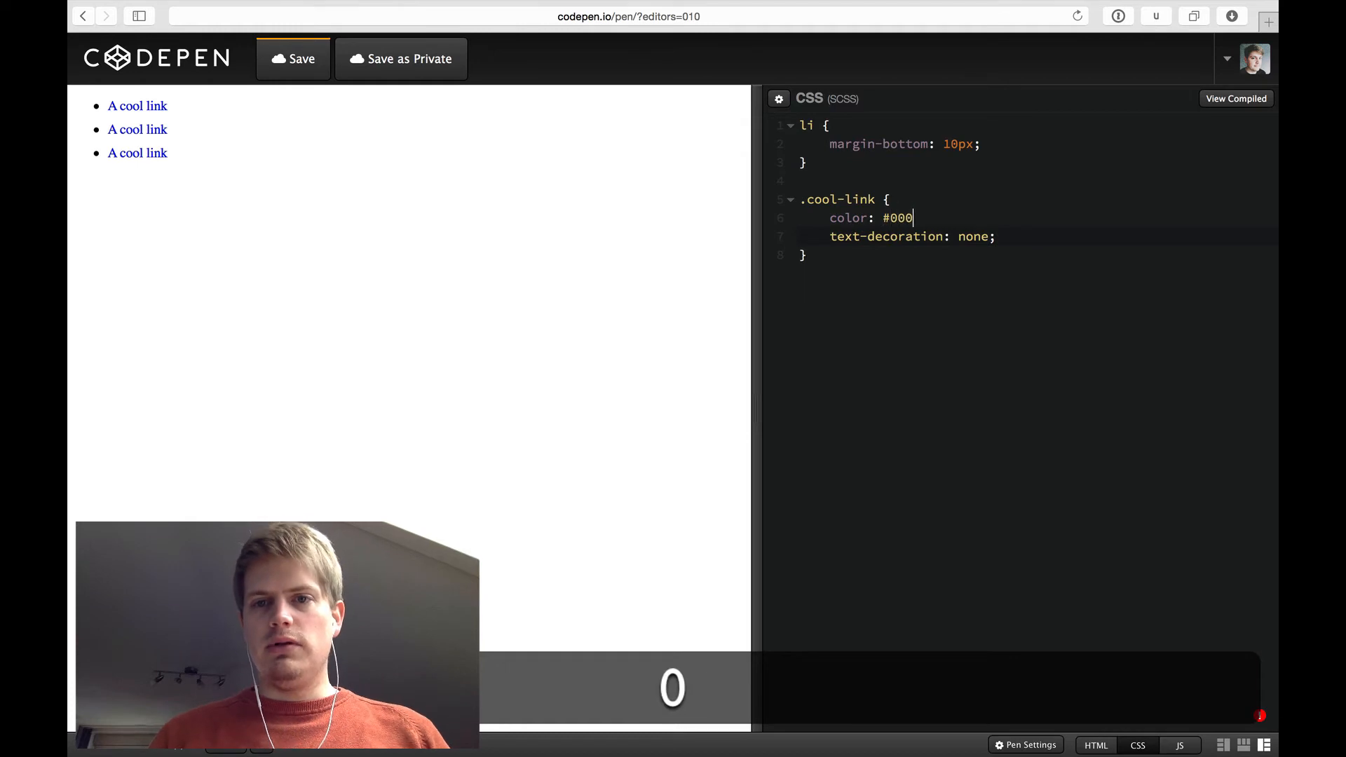
text(;)
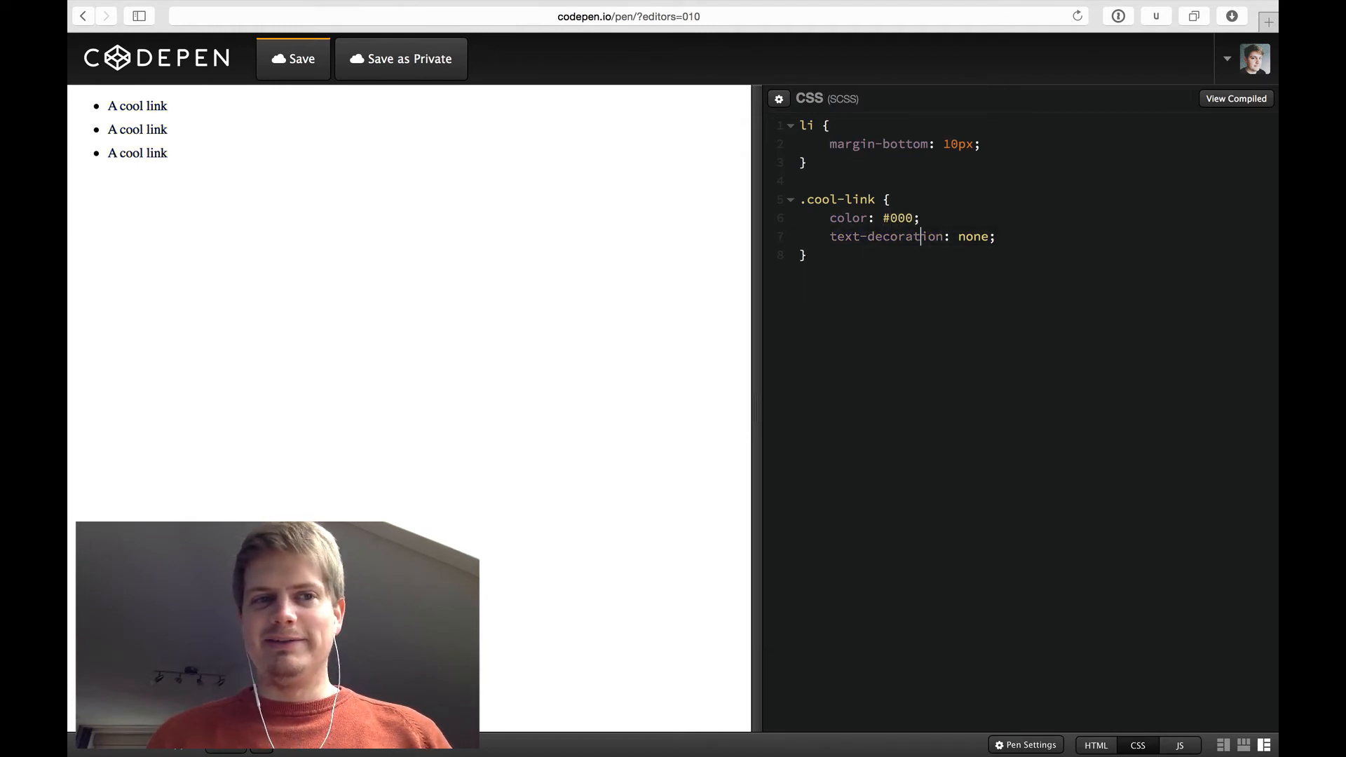
key(cmd+Down)
text(.)
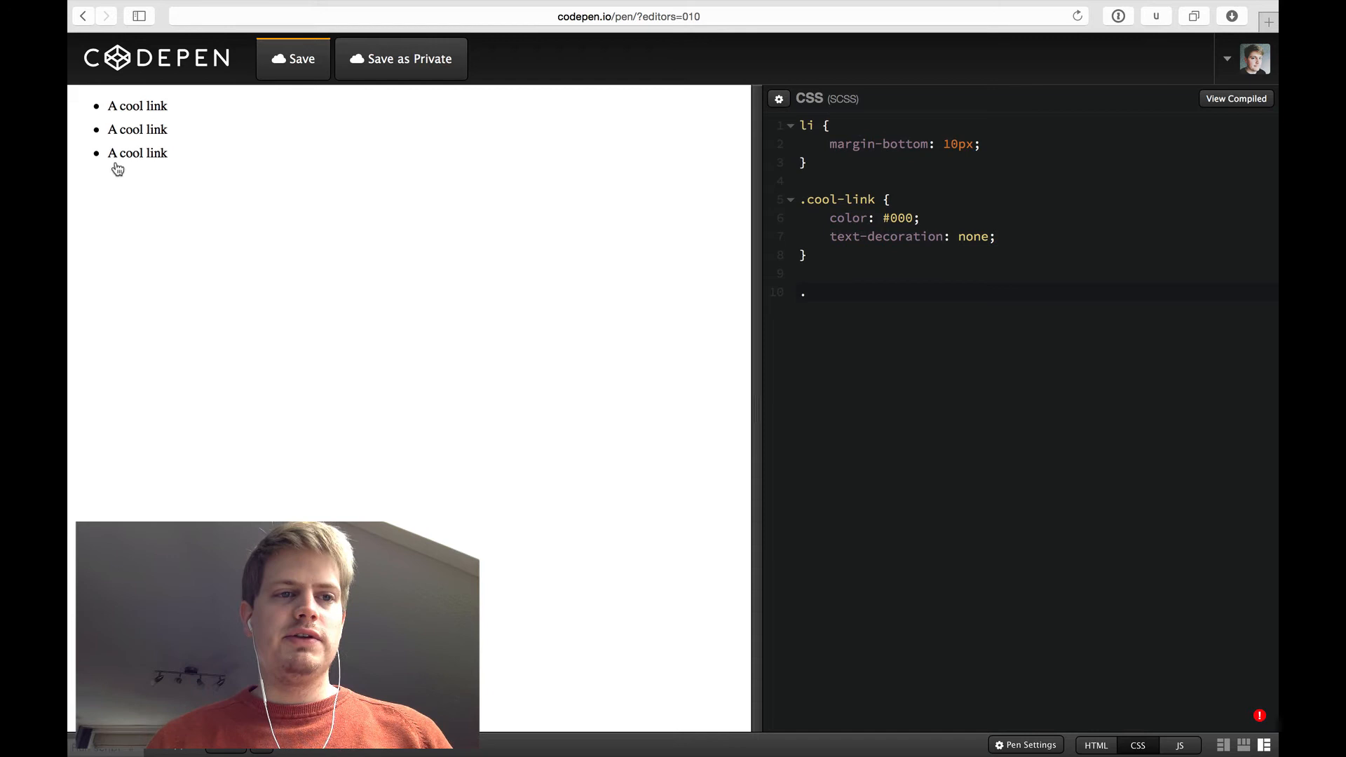
mouse_move(127, 171)
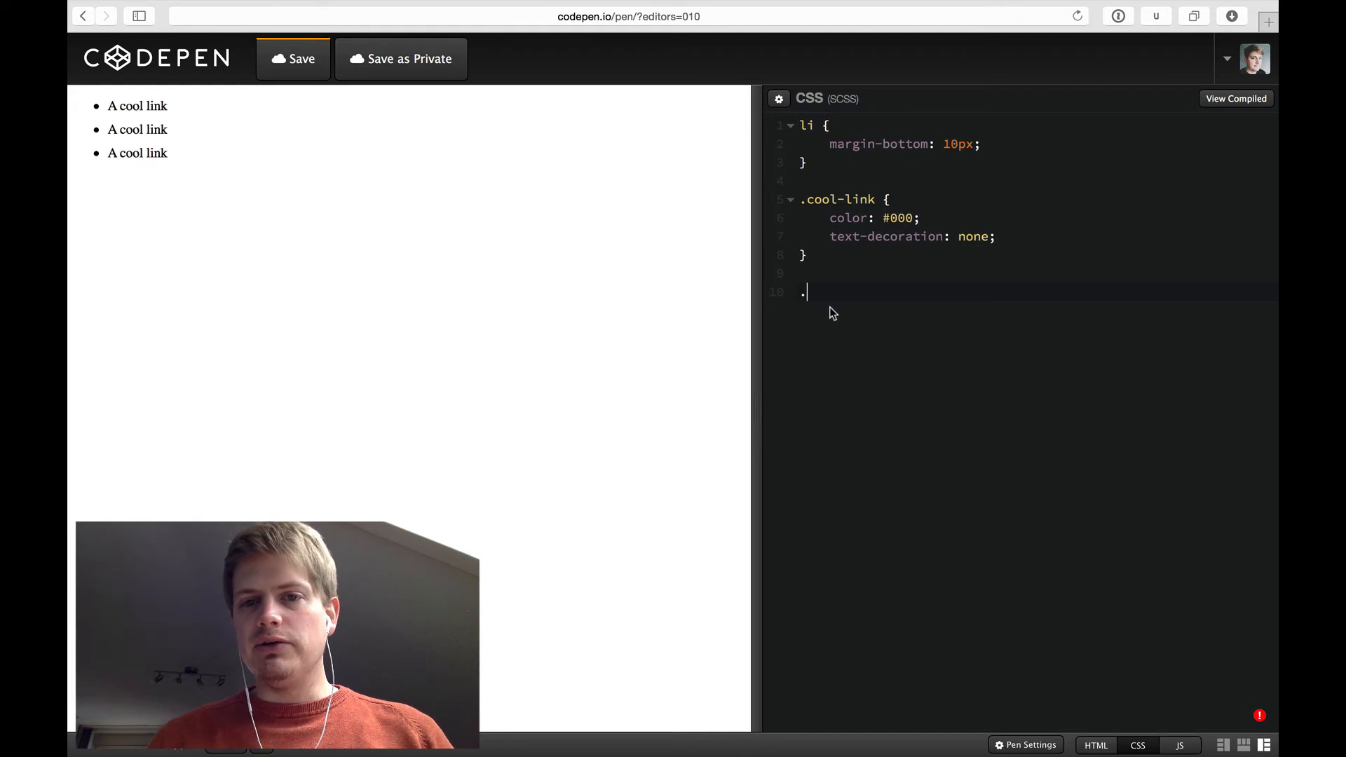
Step: Write .cool-link::after with display block, width 100%, height 2px, background #000
text(cool-lin)
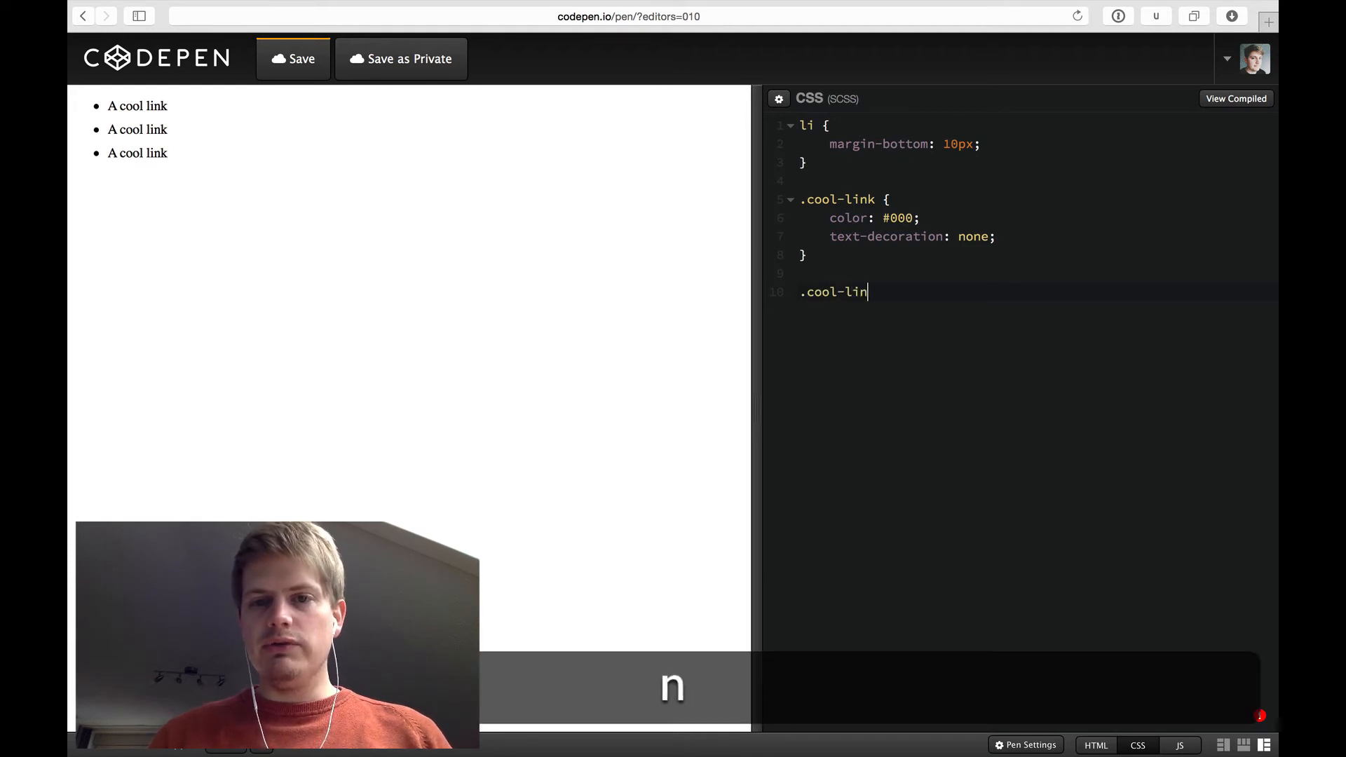
text(k::after {)
text(content: '';)
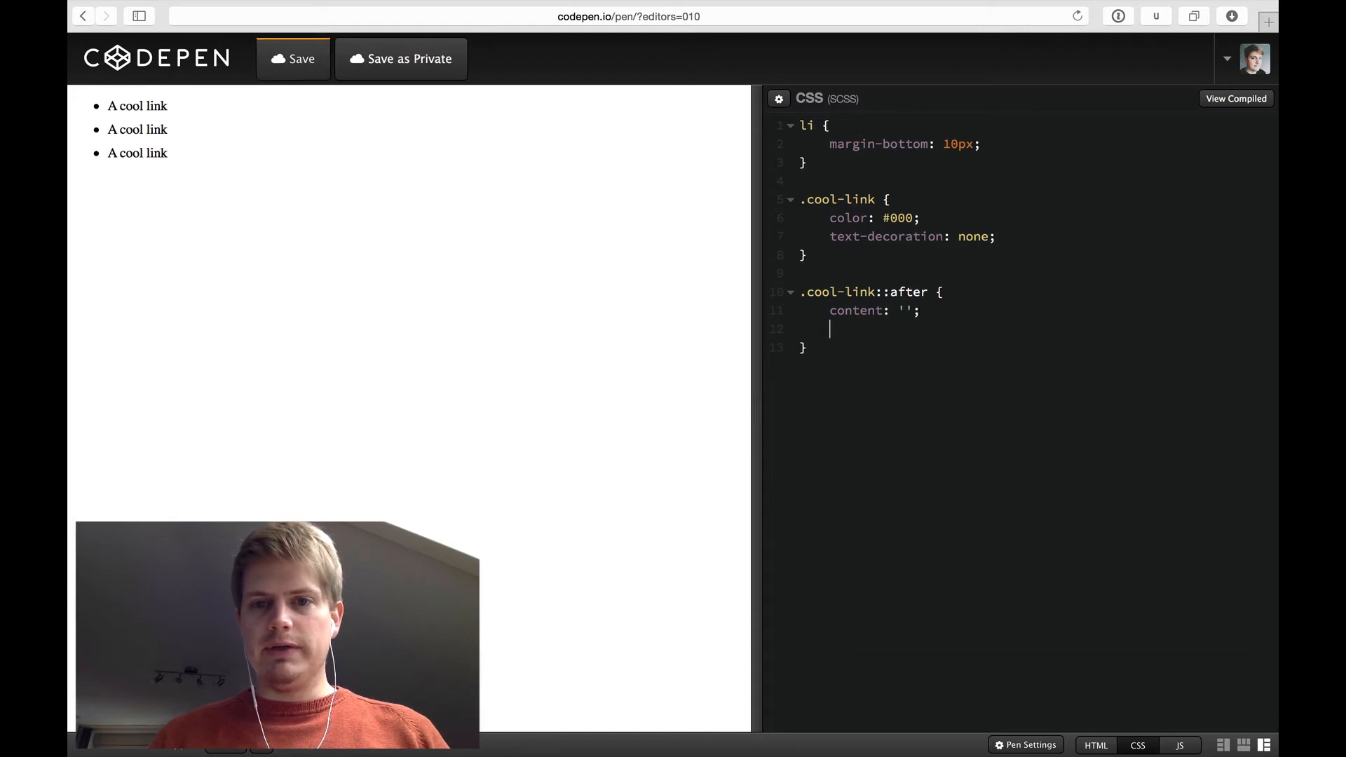
text(display: nl)
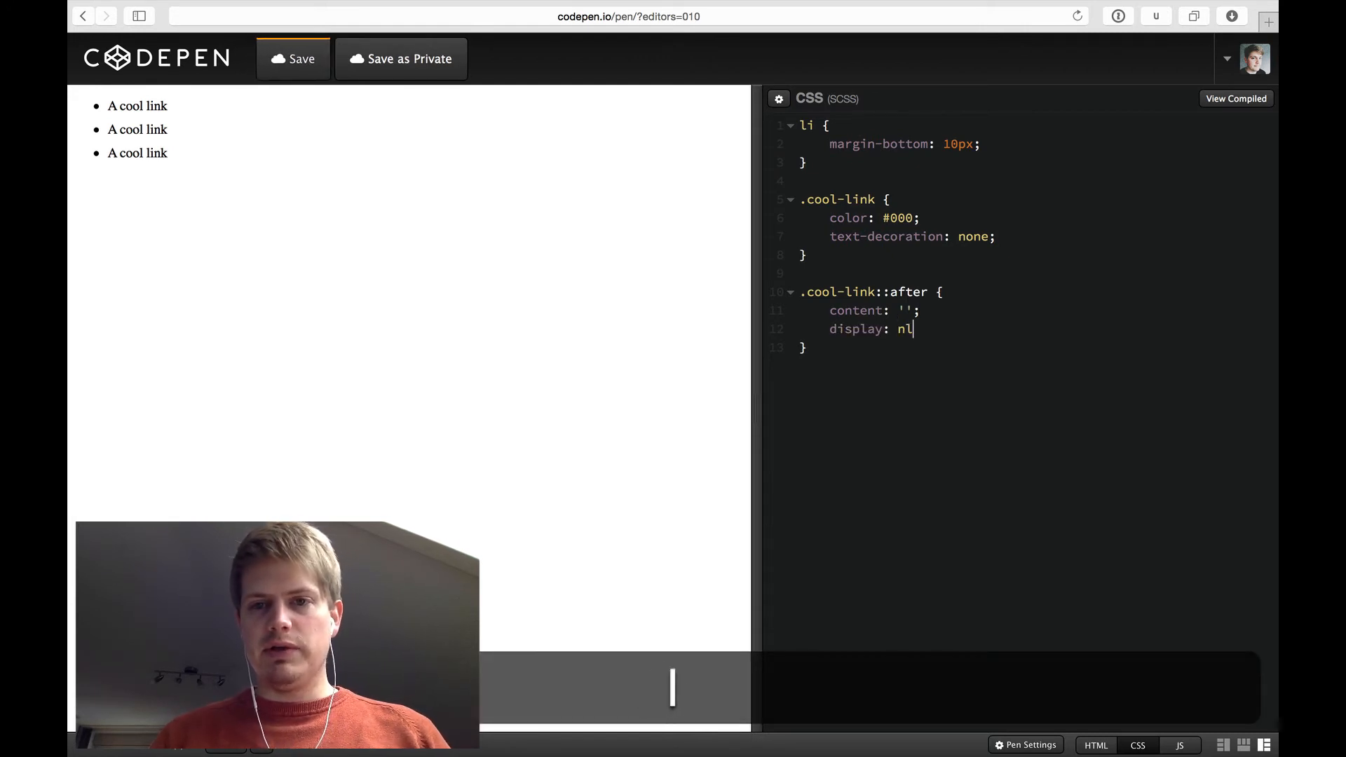
text(block;)
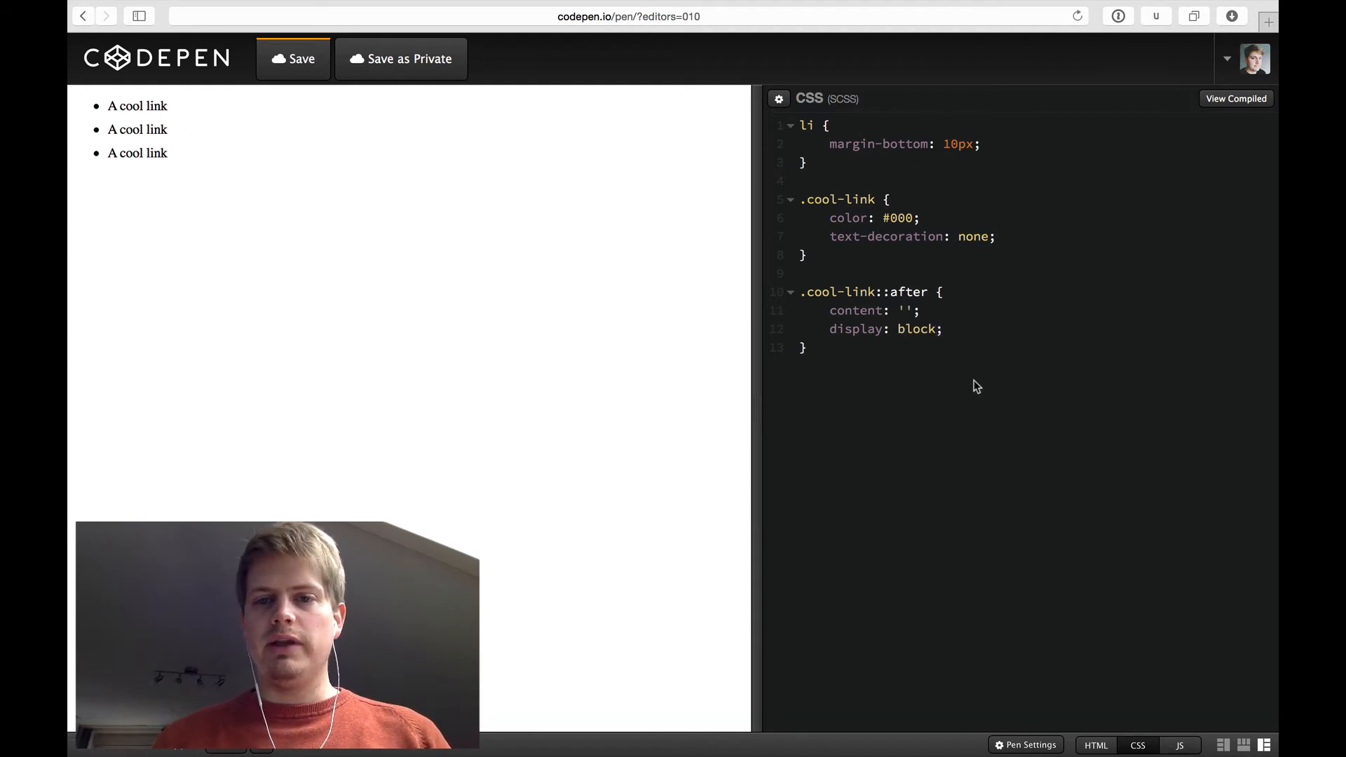
key(enter)
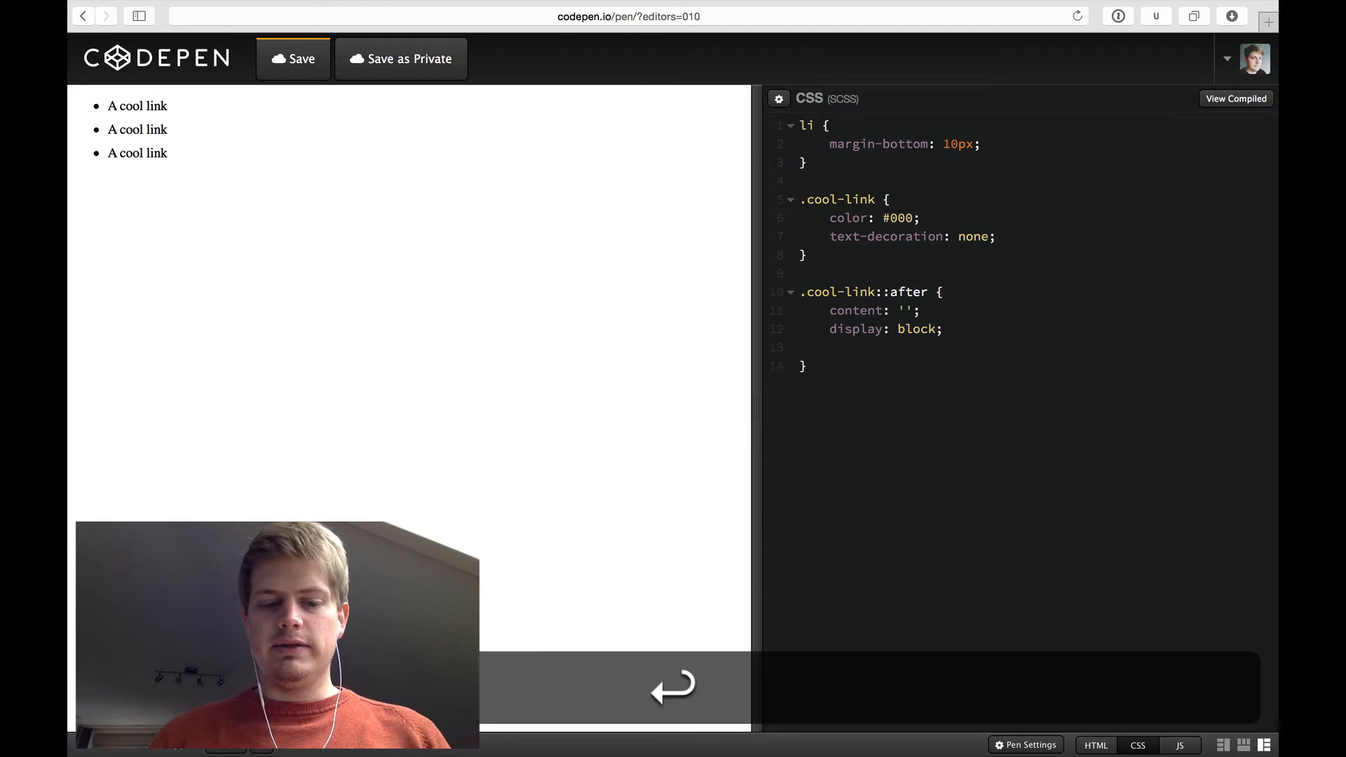
text(width: 100%;)
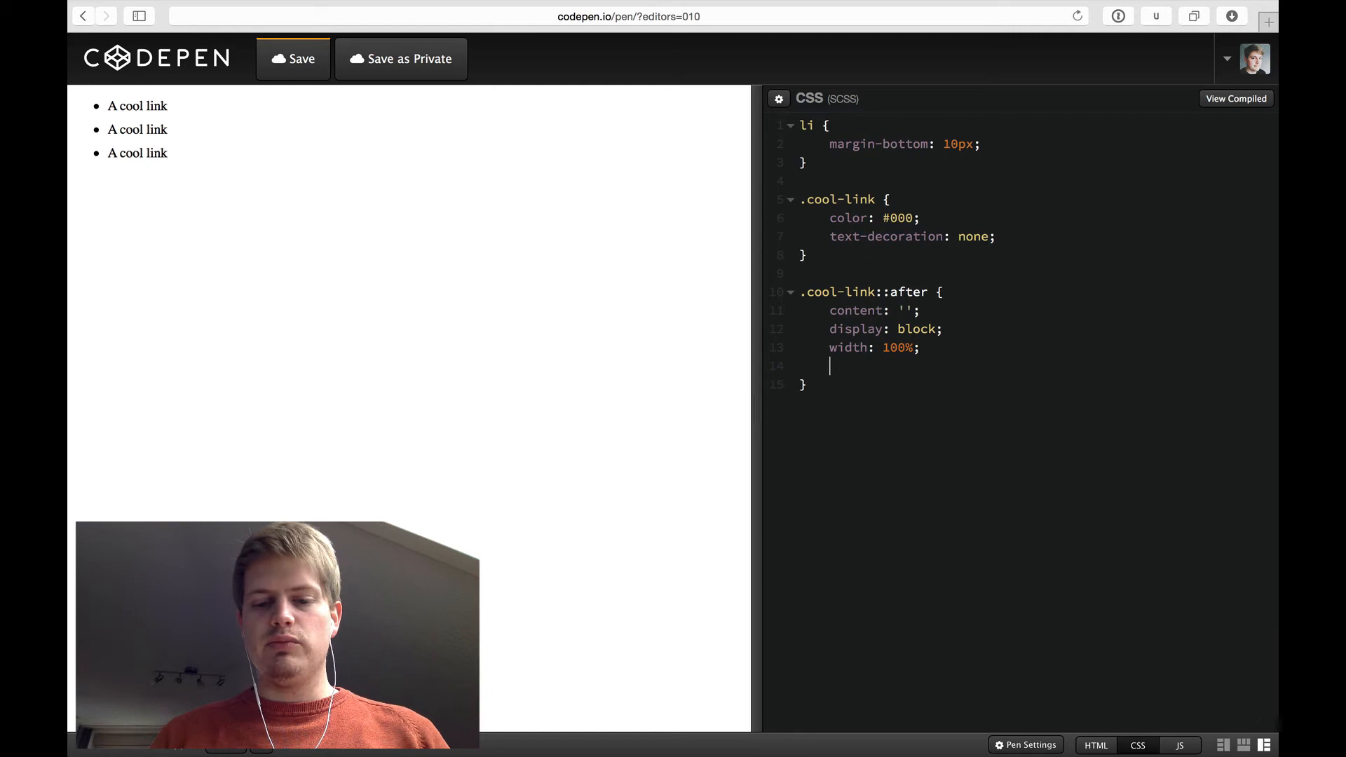
text(height: 2px)
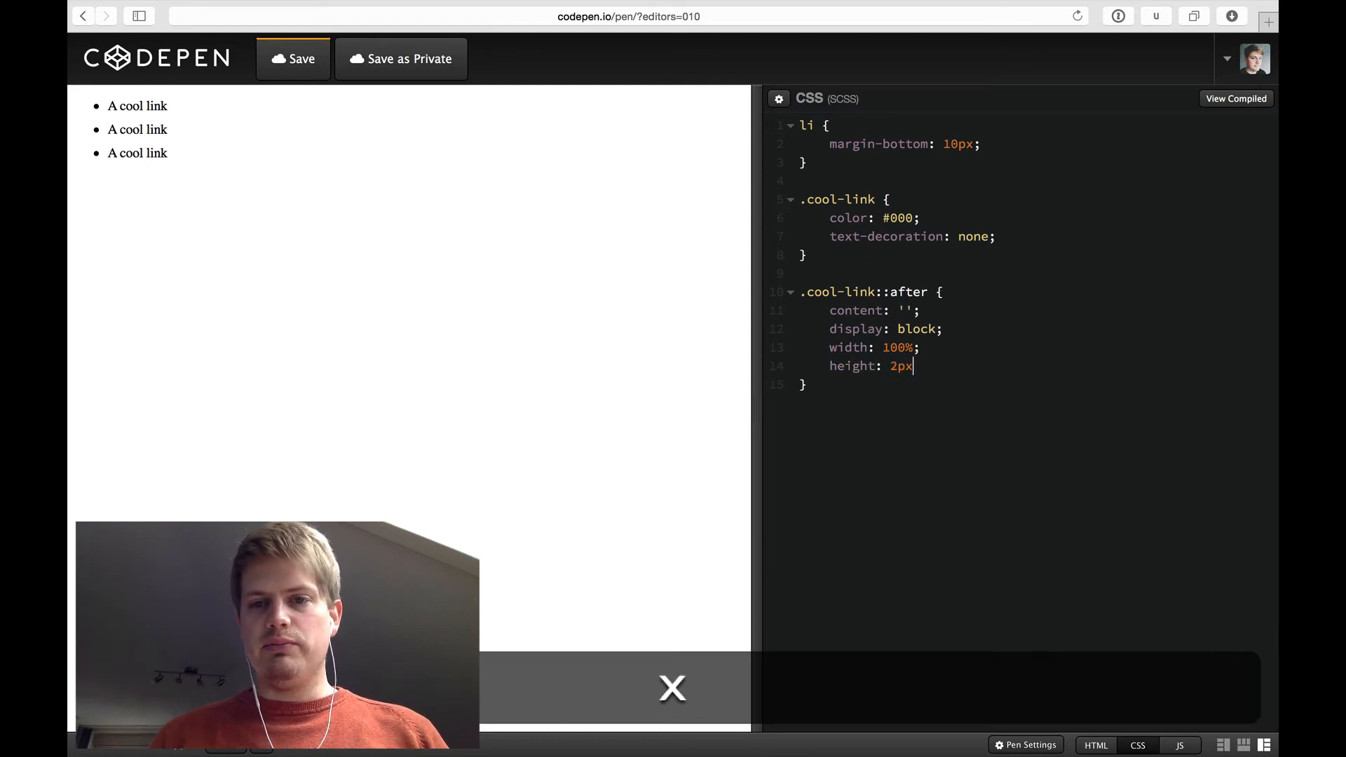
text(background)
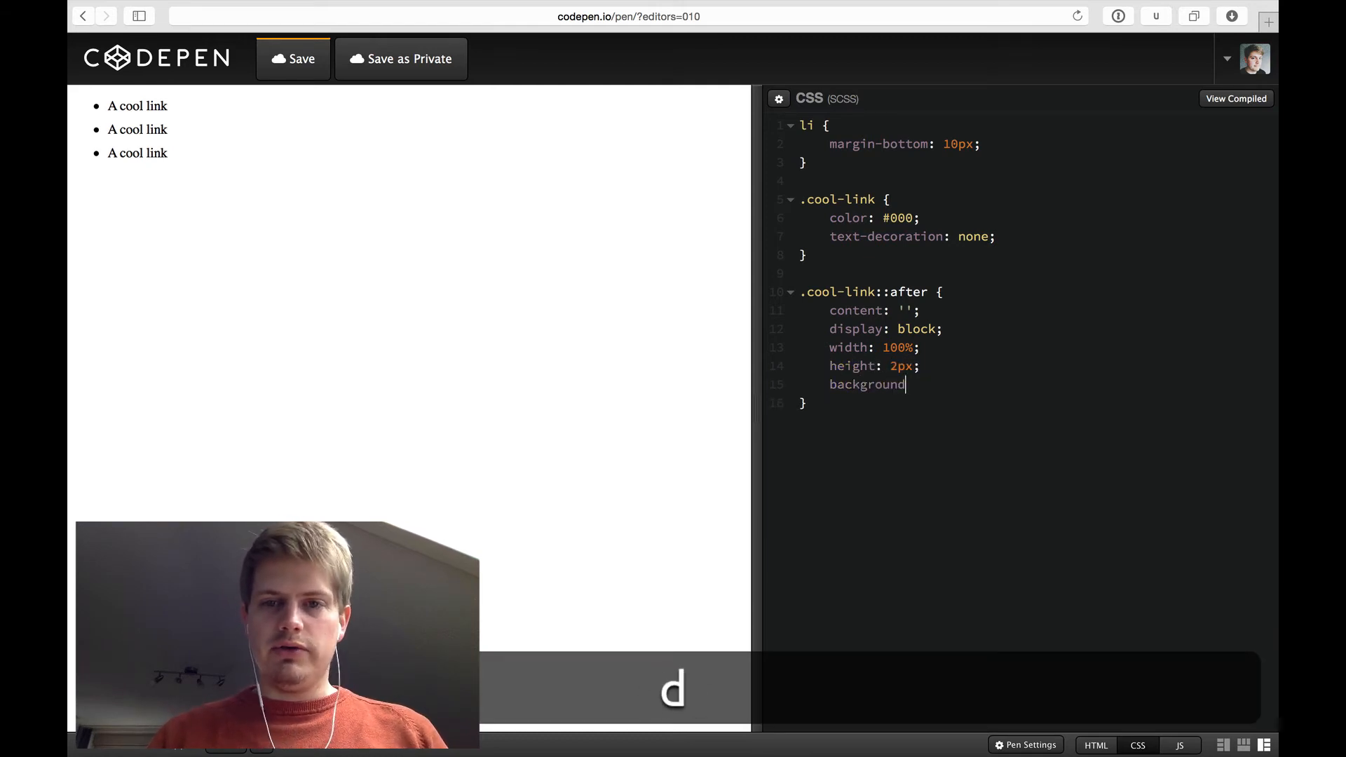
text(: #)
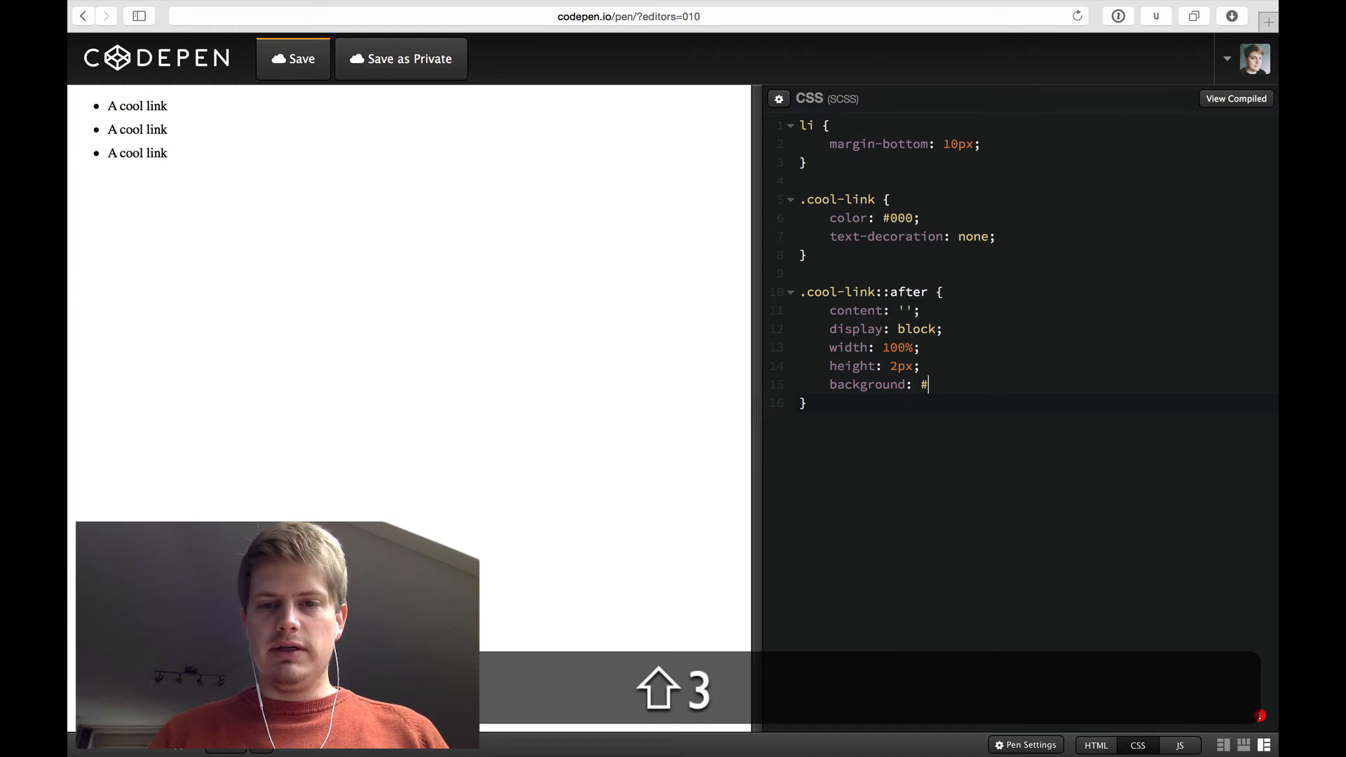
text(000;)
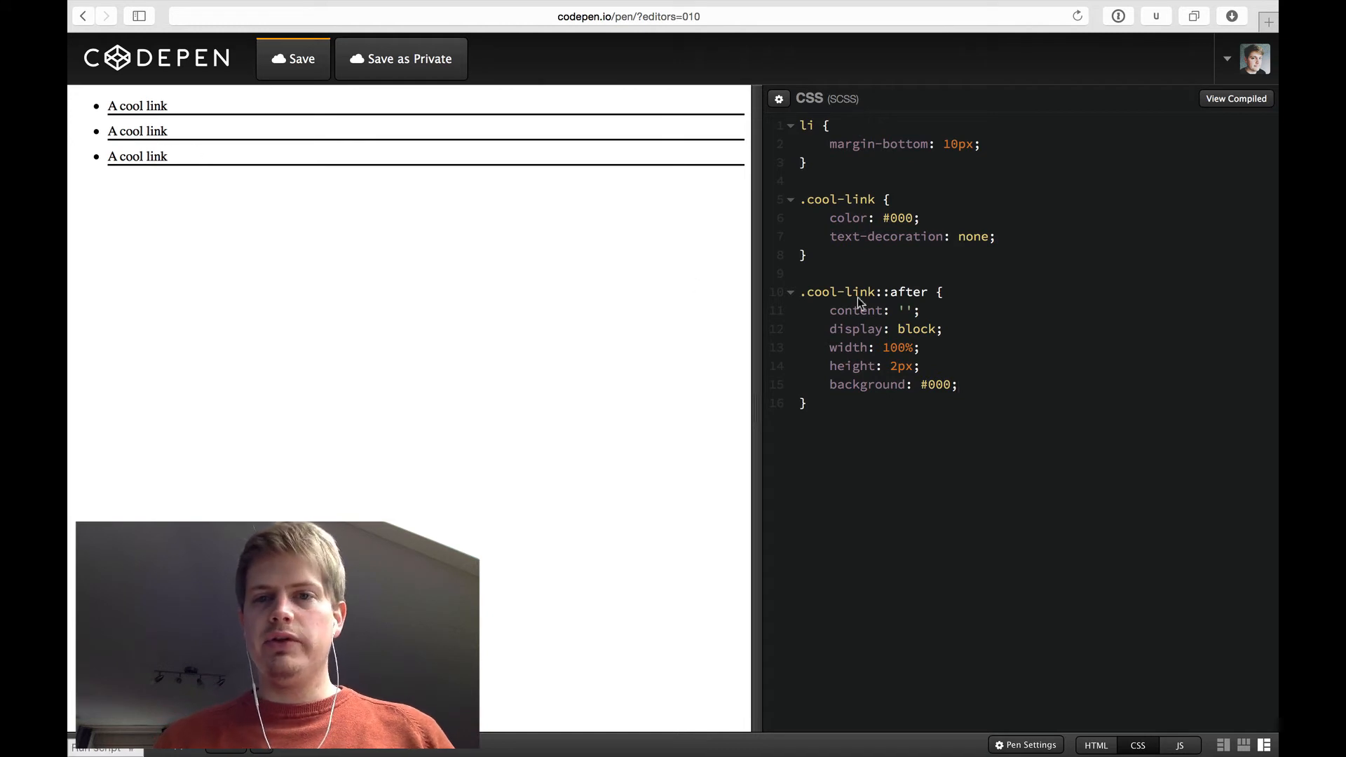
Step: Make .cool-link display: inline-block and set the ::after width to 0
text(d)
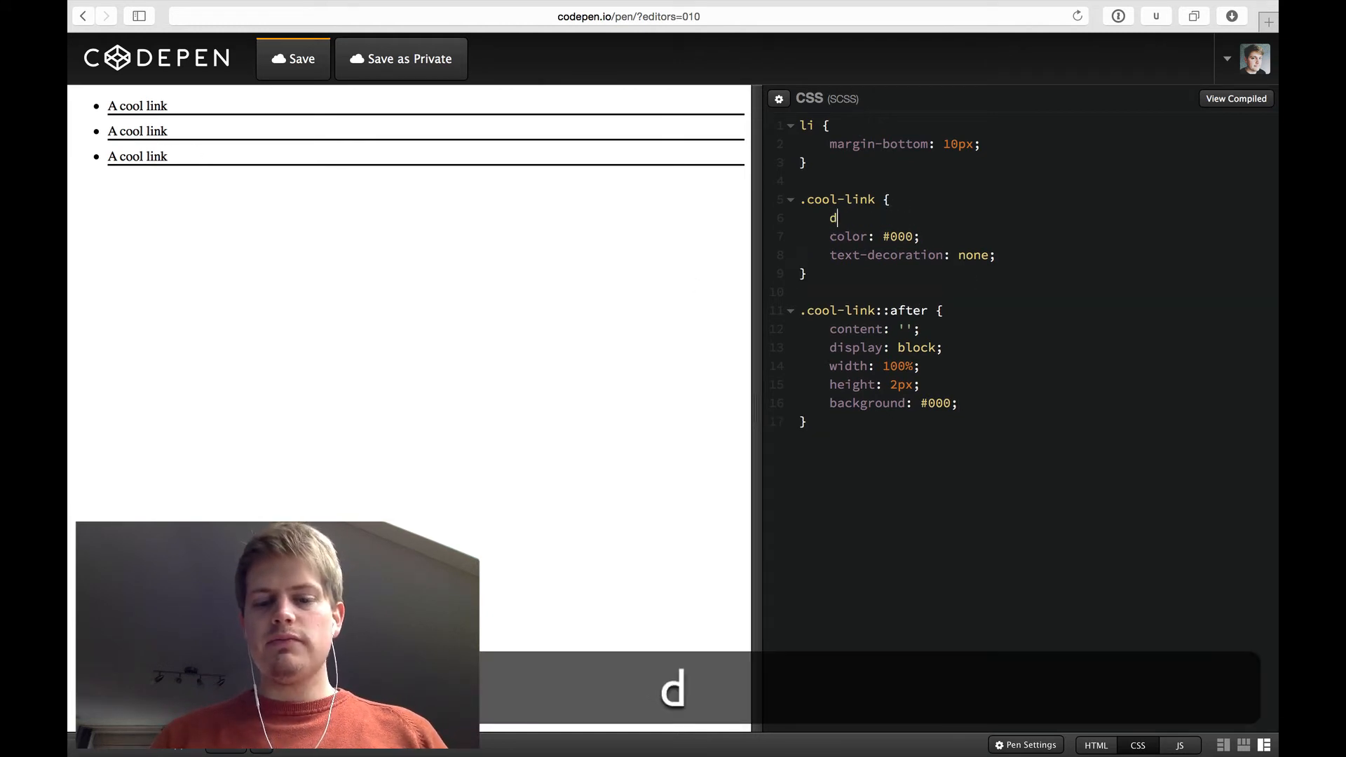
text(isplay: inline-)
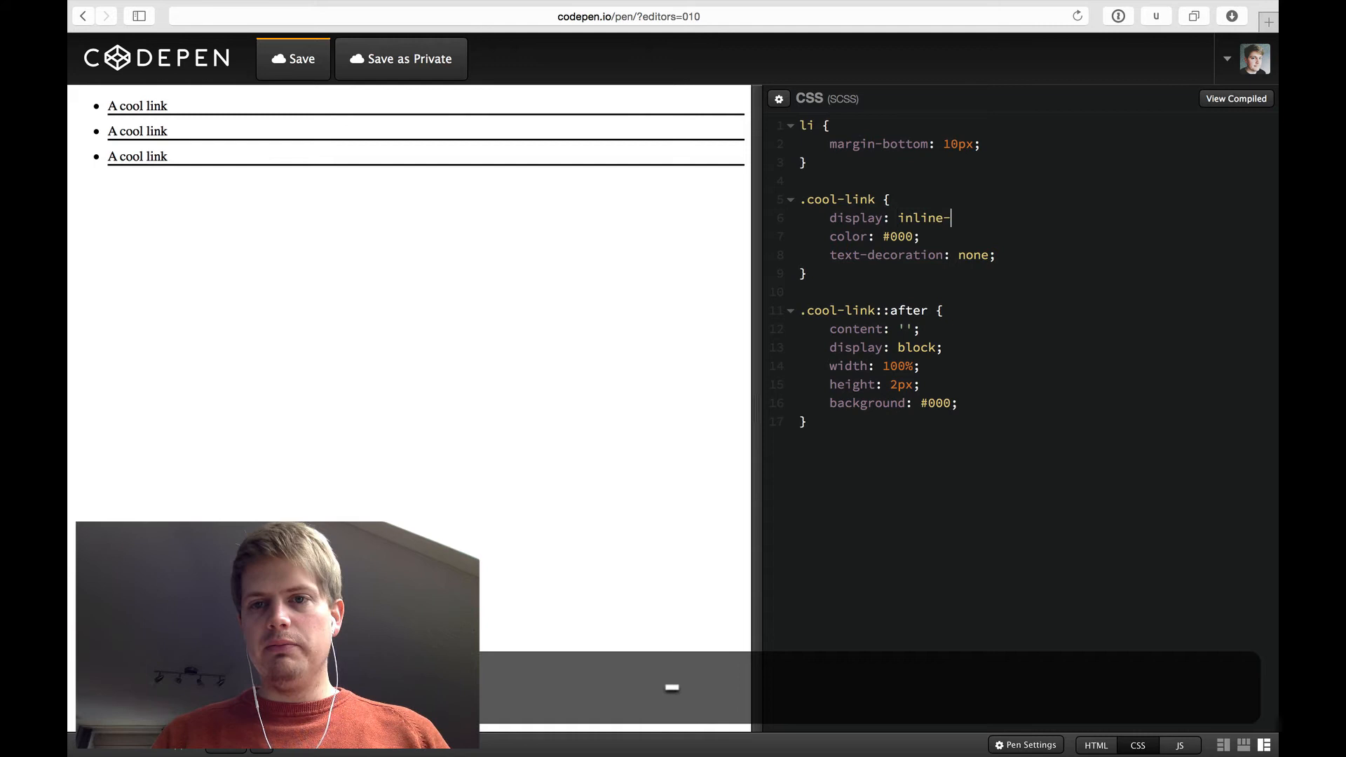
text(block;)
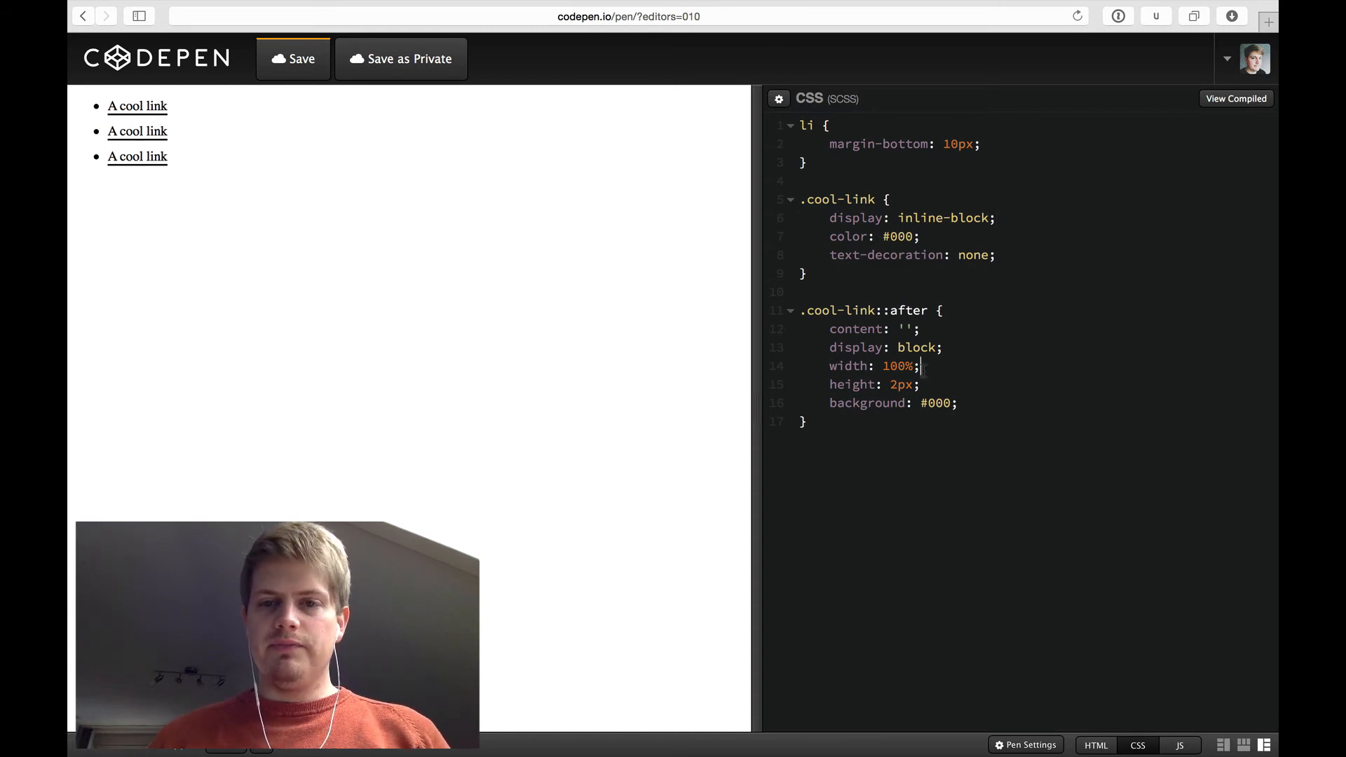
text(width:)
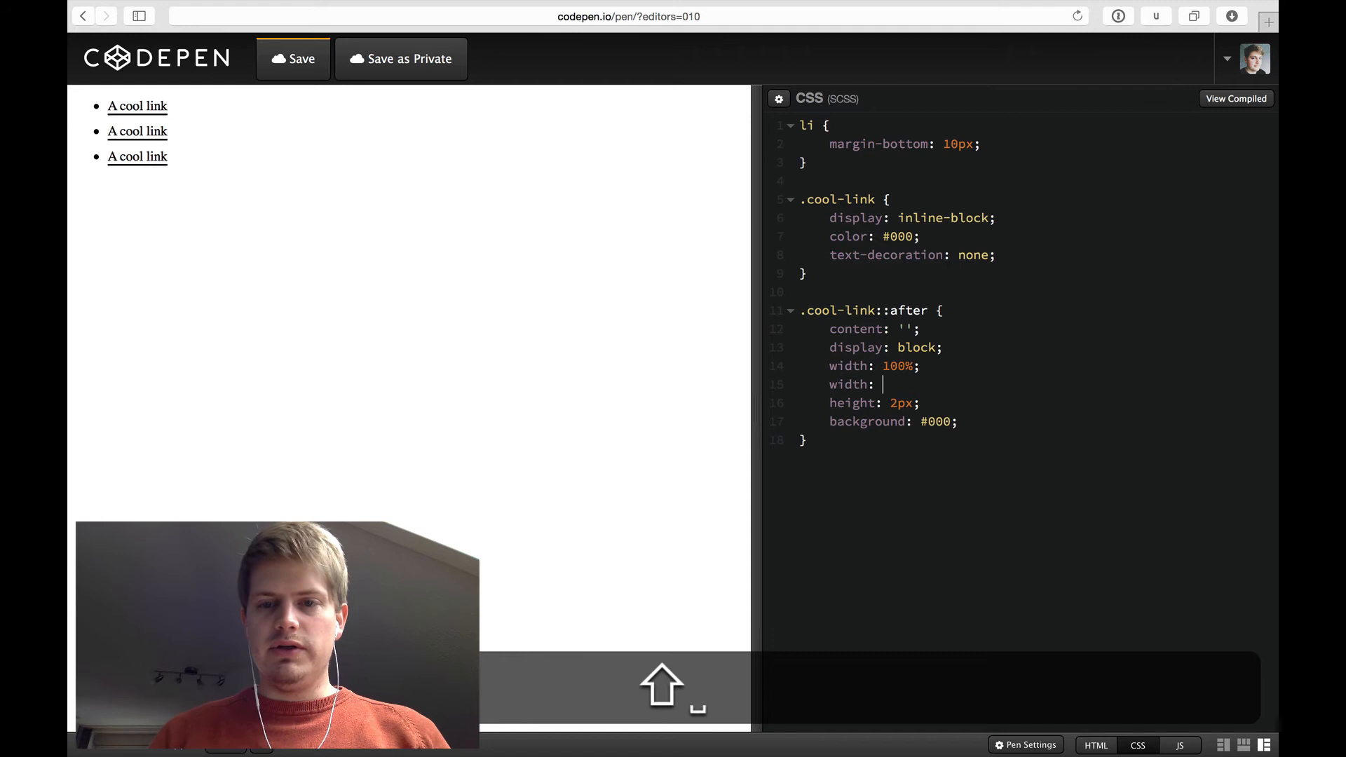
text(0;)
text(.)
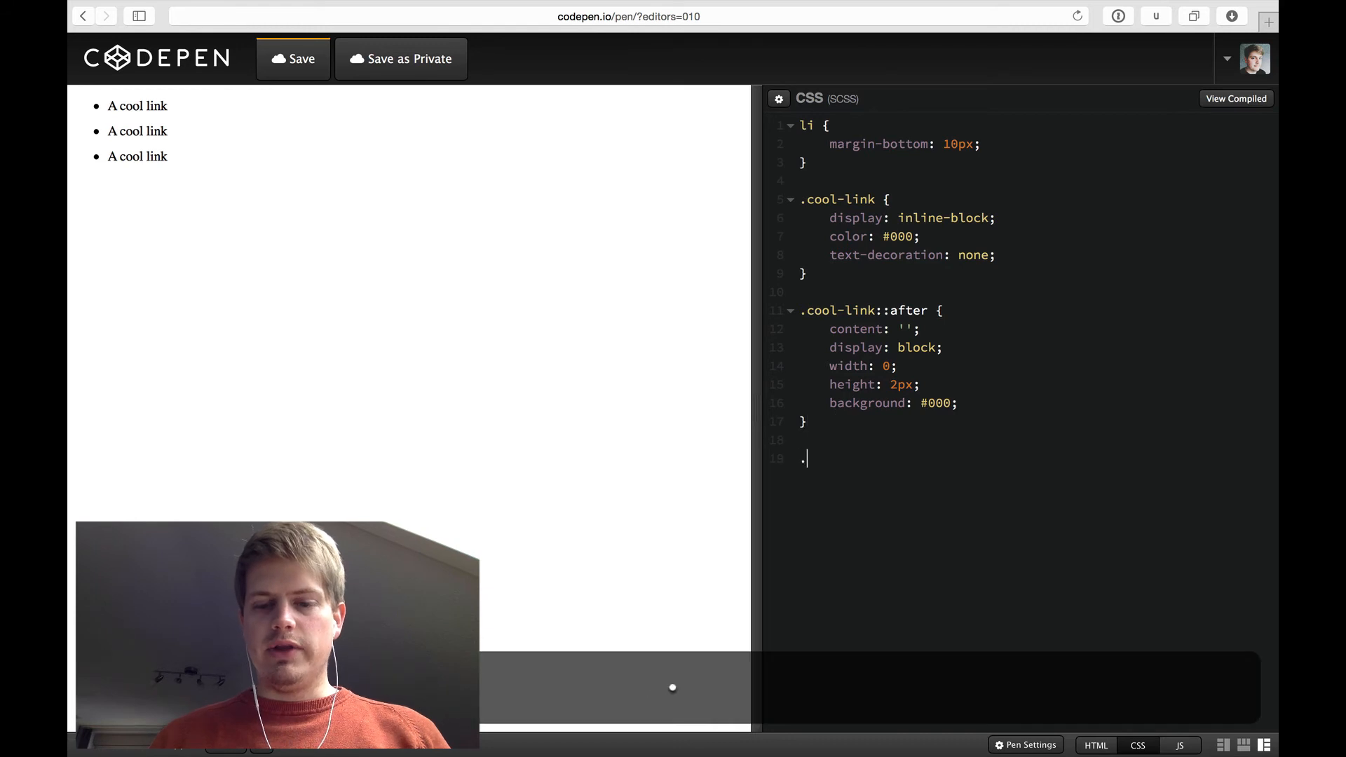
Step: Add a .cool-link:hover::after rule setting width to 100%
text(cool-link:)
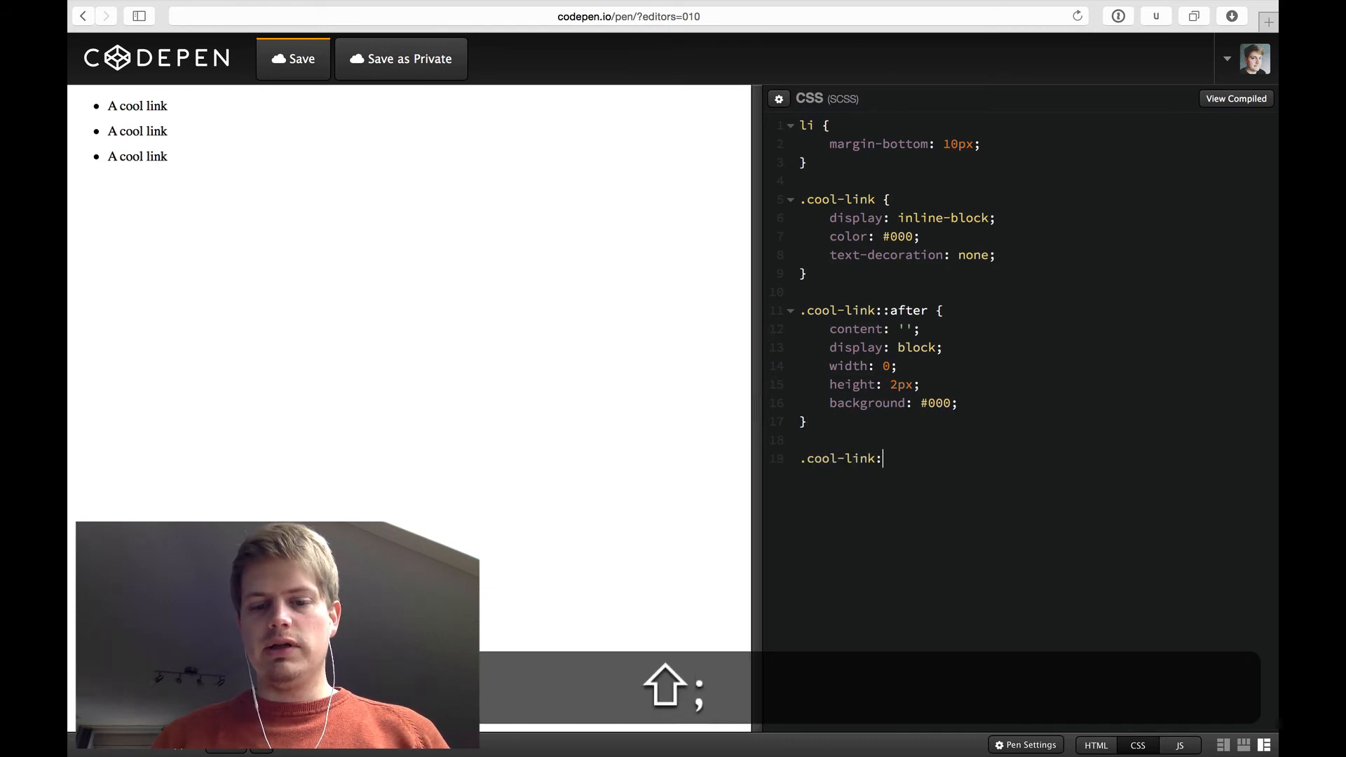
text(hover {)
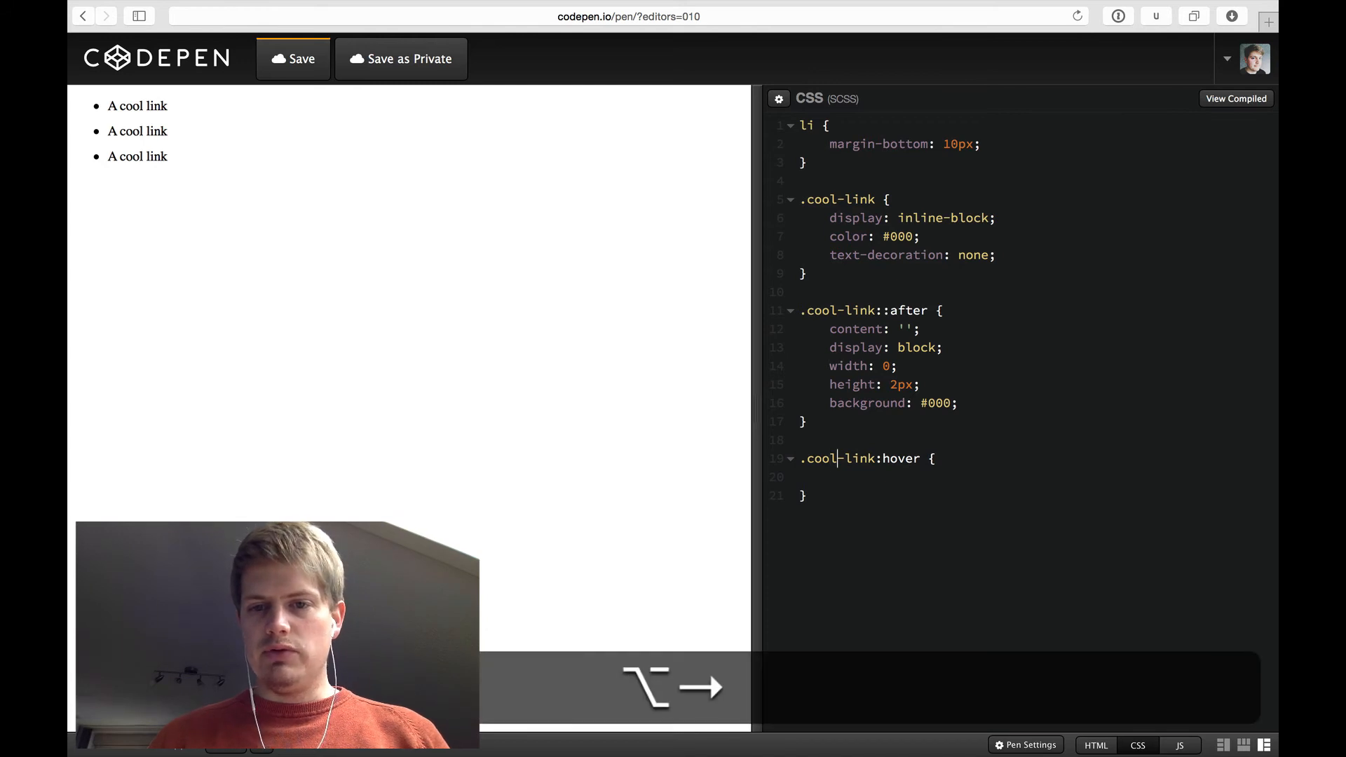
text(::after)
click(1027, 476)
text(width: 100)
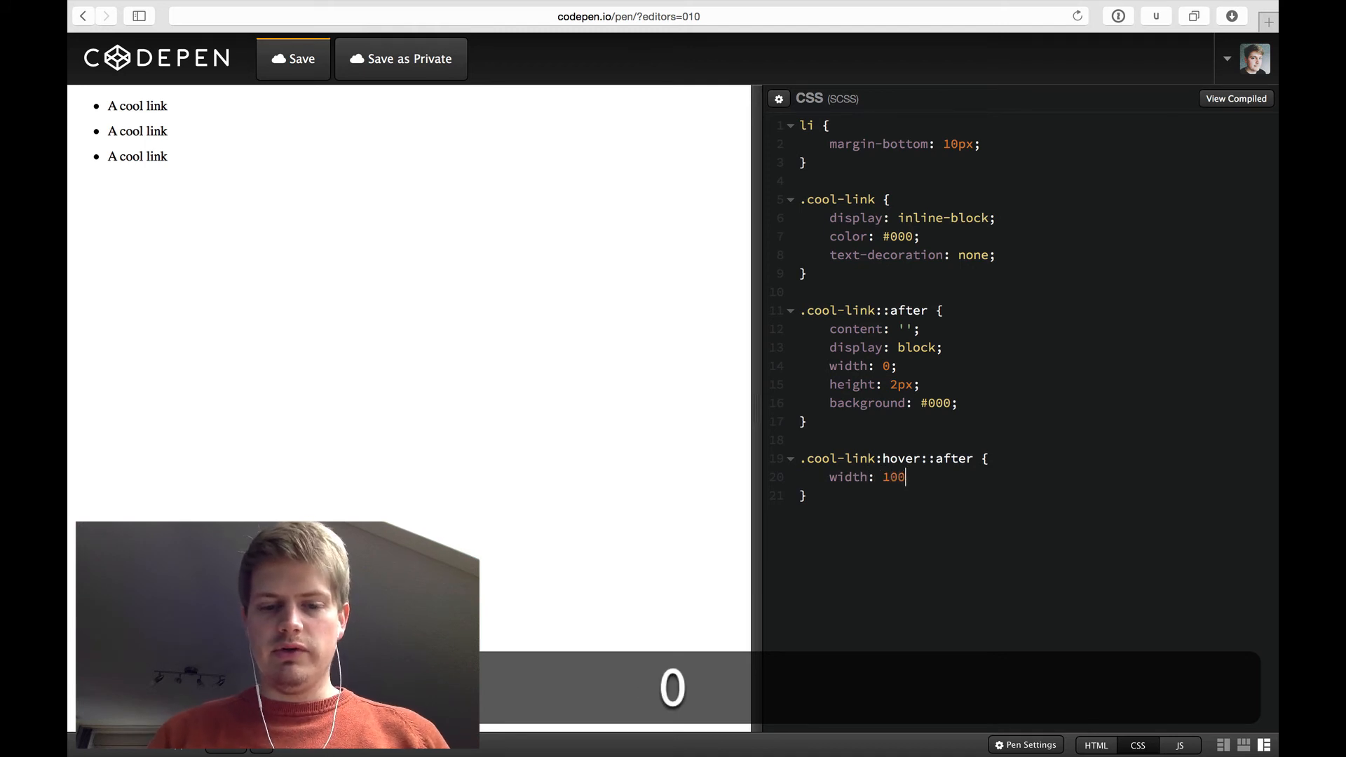
text(%;)
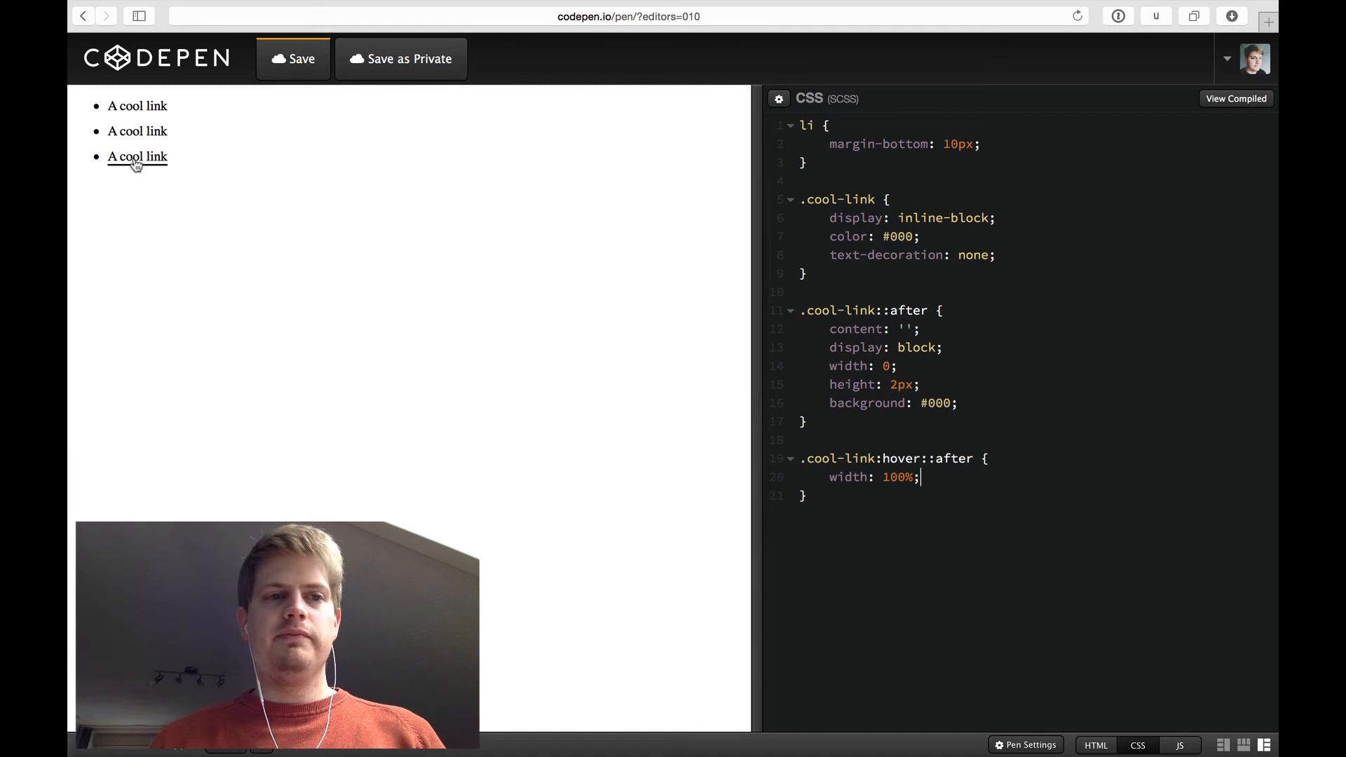
mouse_move(133, 129)
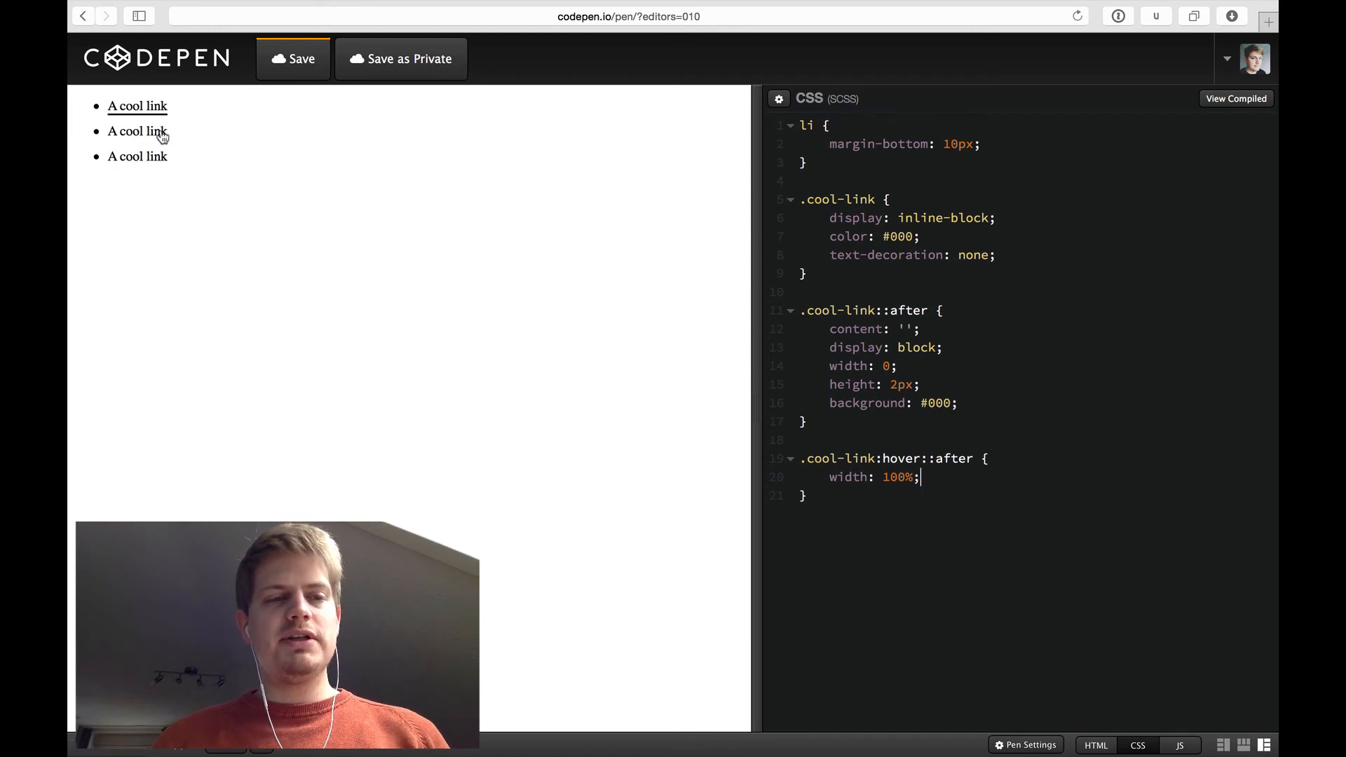
mouse_move(723, 371)
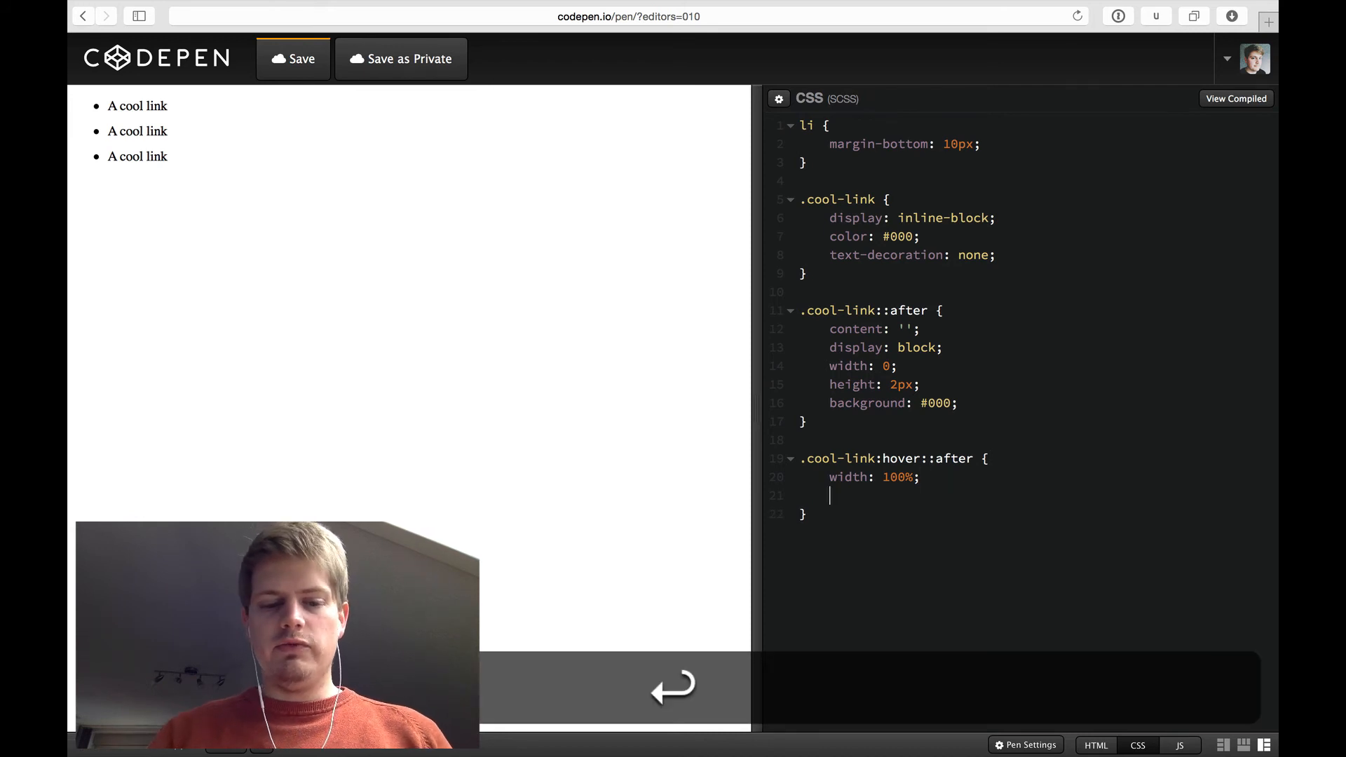
Step: Add transition: width .3s to the hover ::after rule and test in the preview
text(transition: widt)
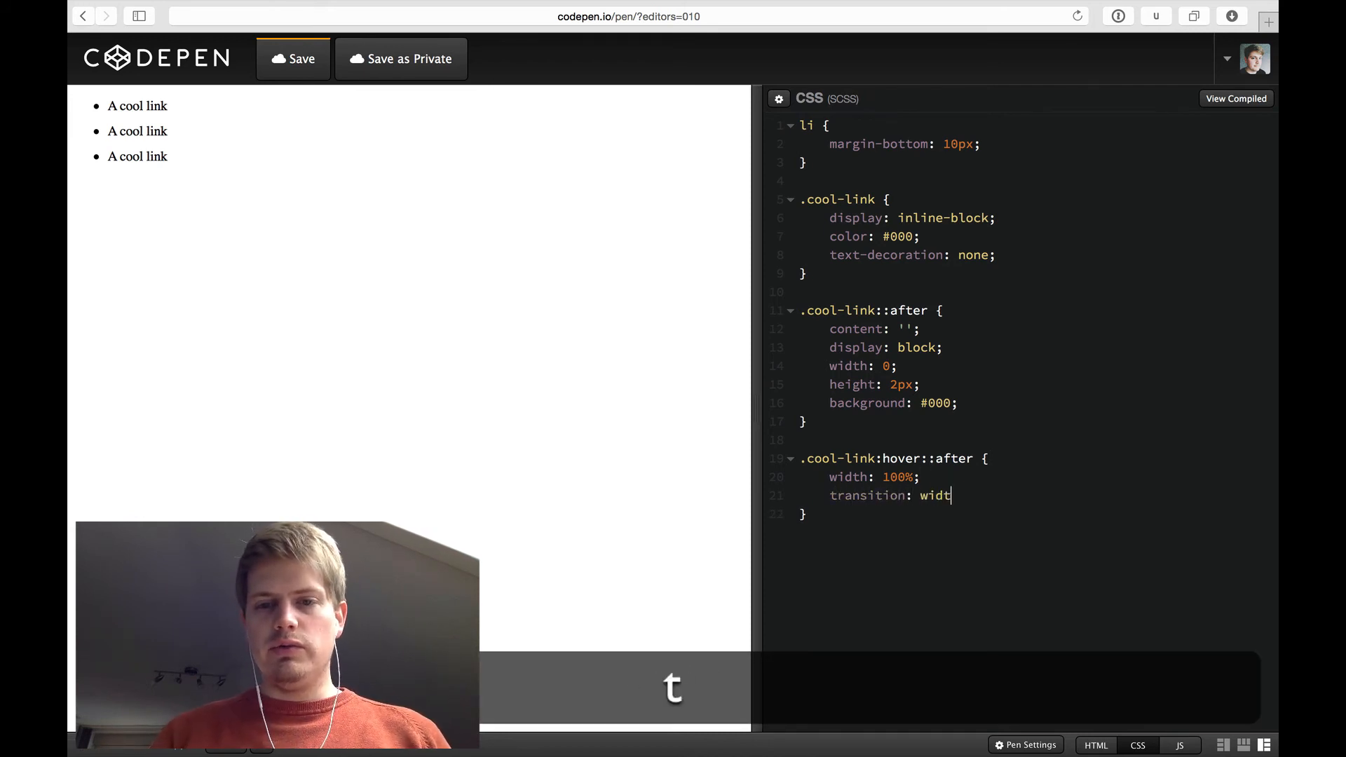
text(h)
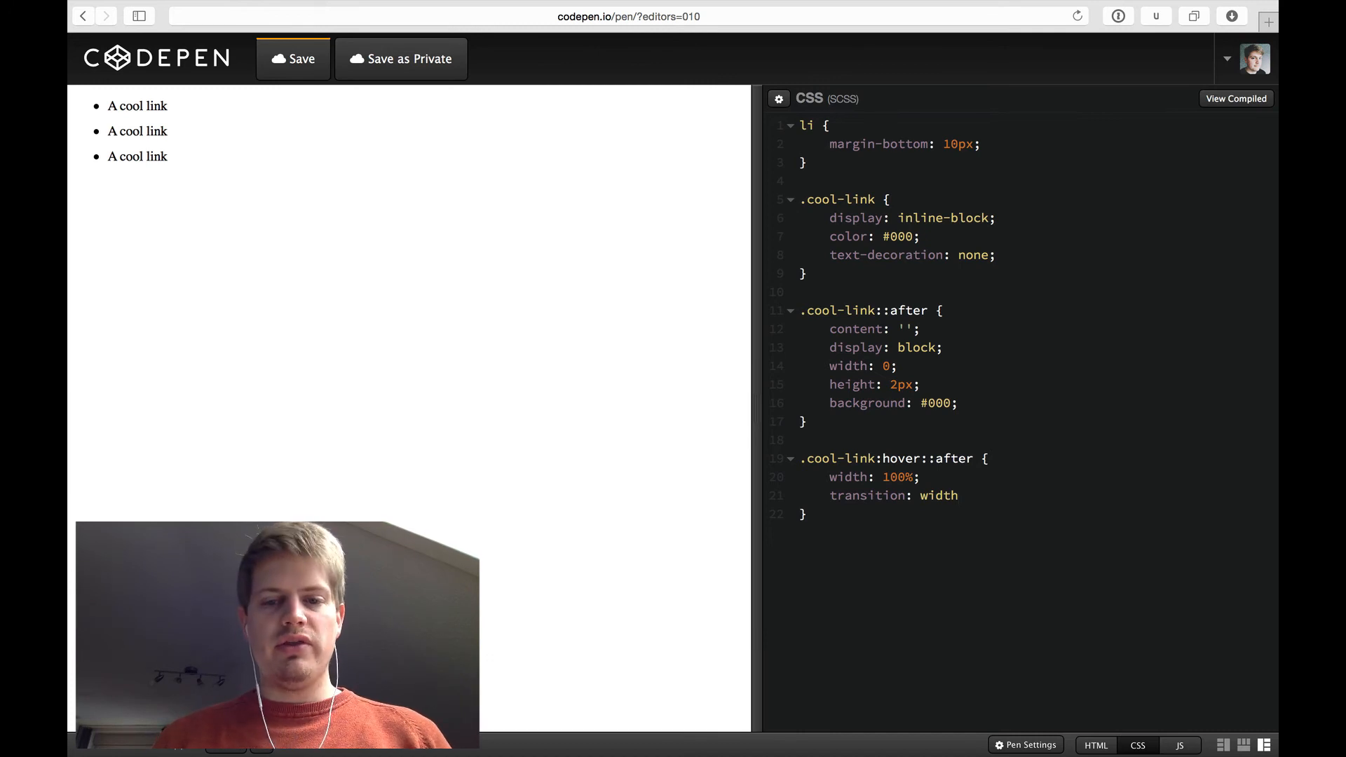
text(.3s)
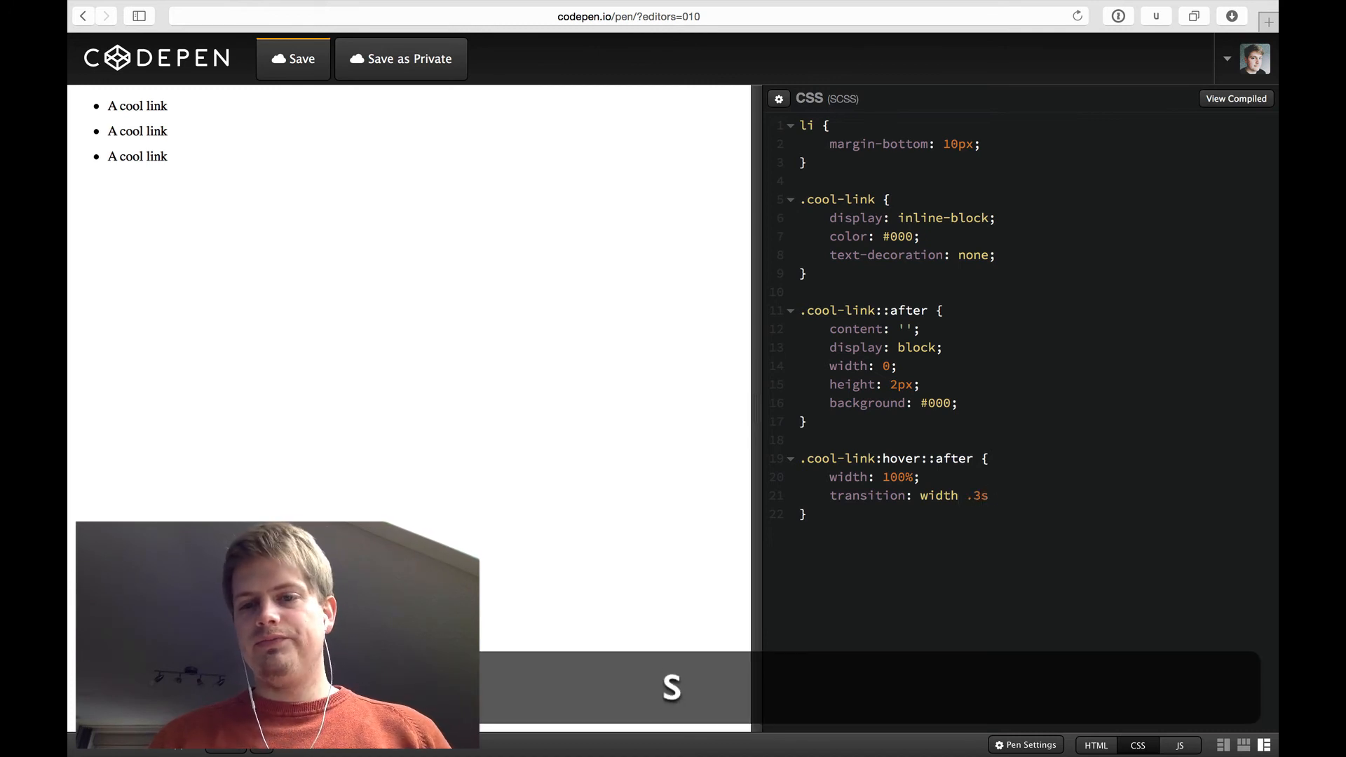
click(985, 458)
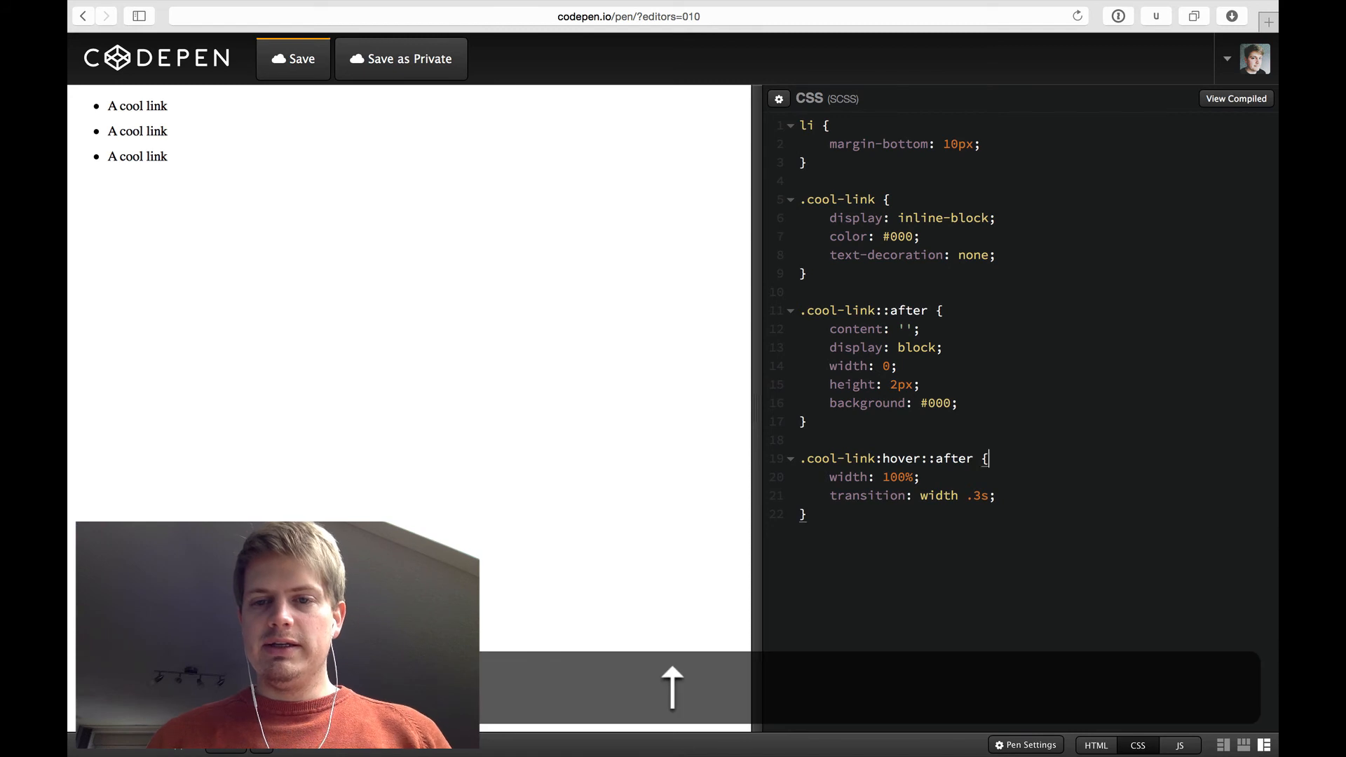
mouse_move(136, 156)
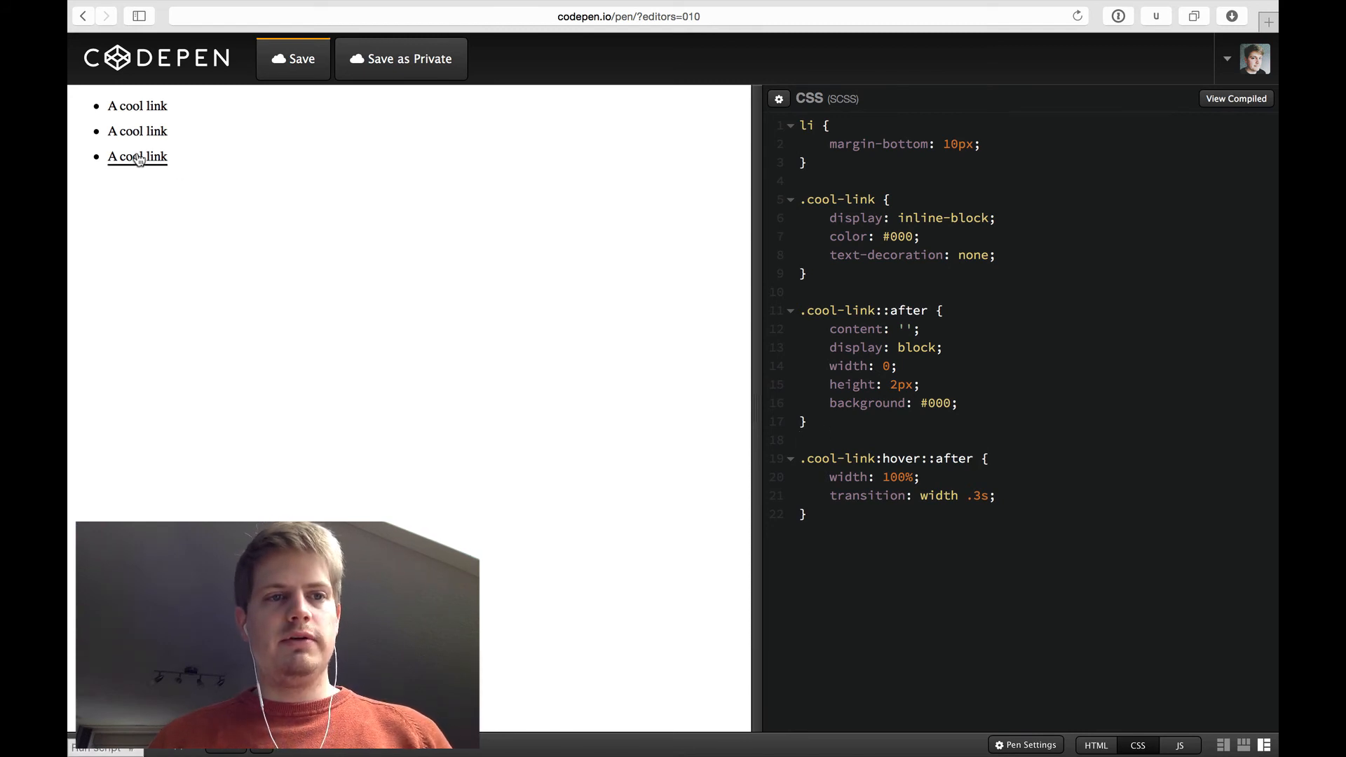
mouse_move(137, 106)
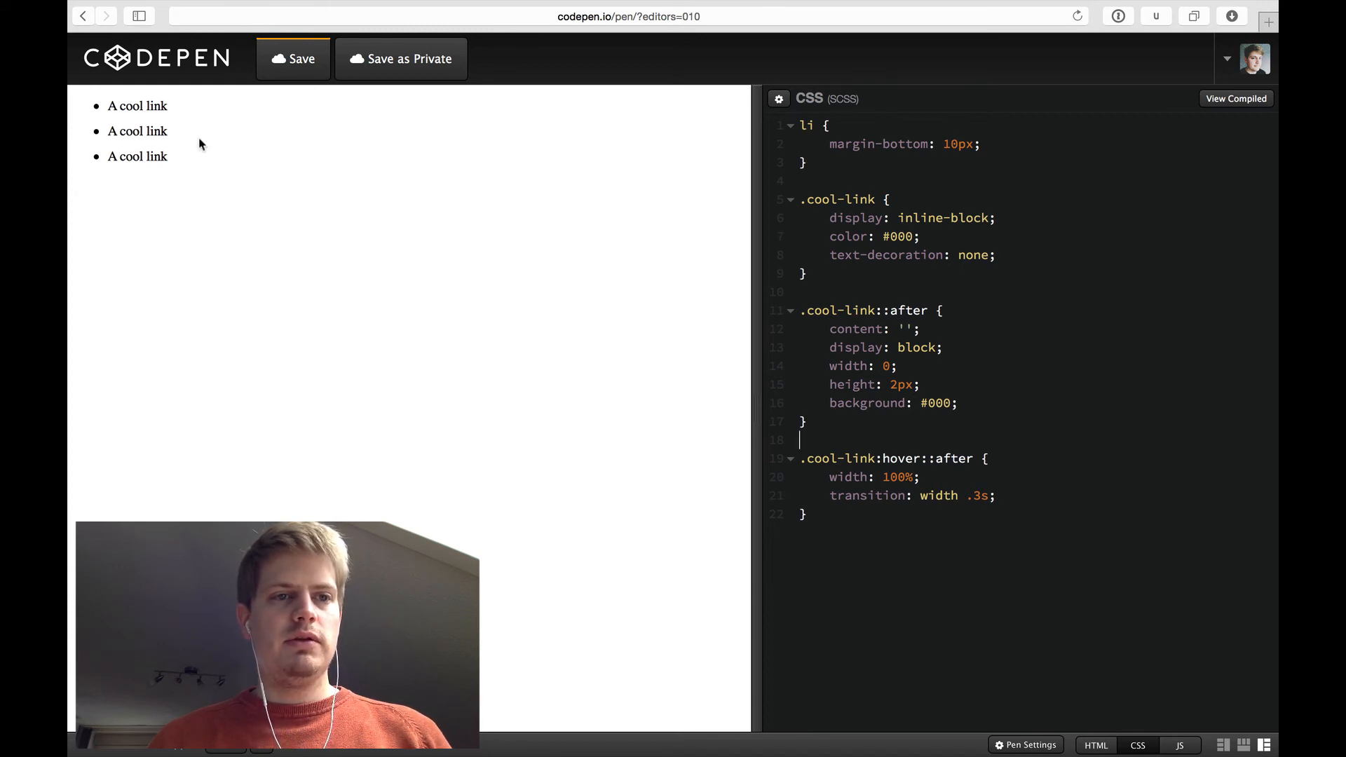
mouse_move(137, 131)
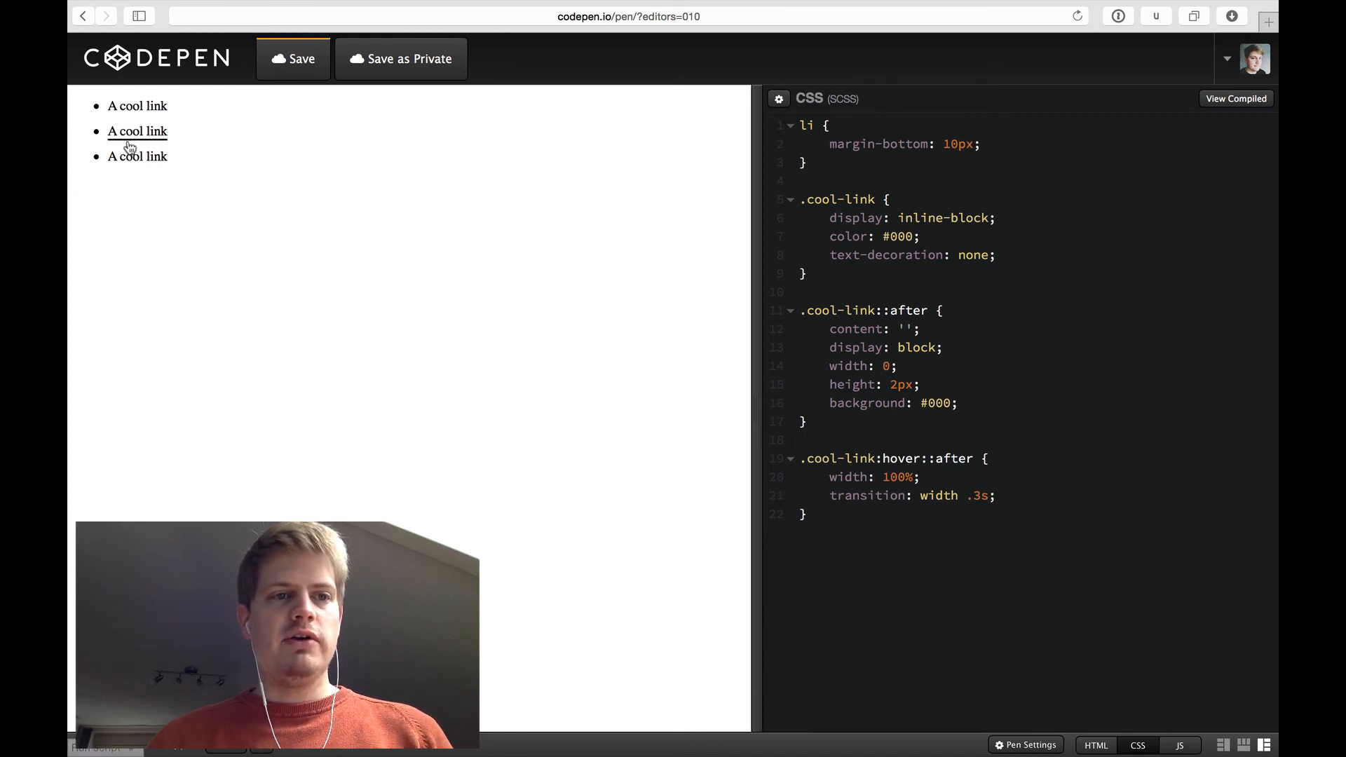
mouse_move(187, 138)
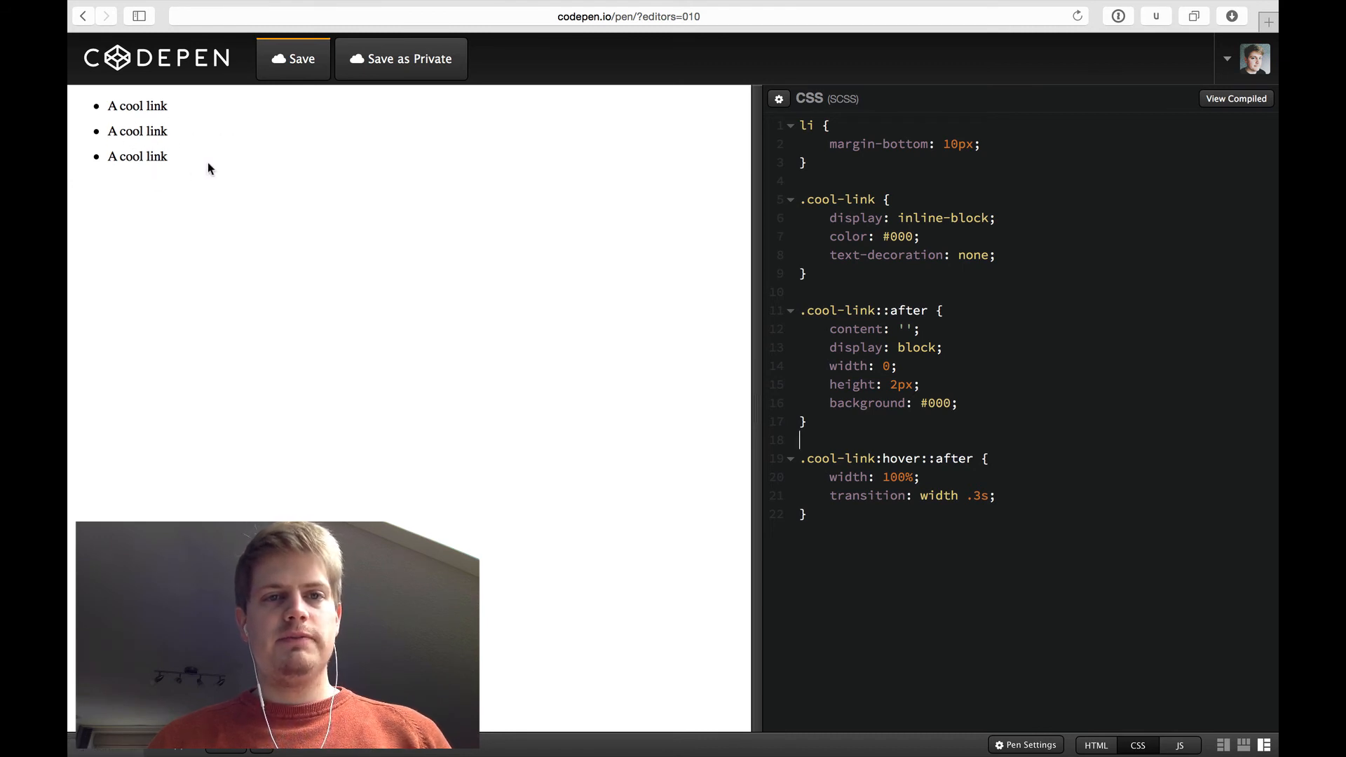
Step: Place the caret in the base .cool-link::after rule to add its width transition
click(919, 383)
text(transition: width .3s;)
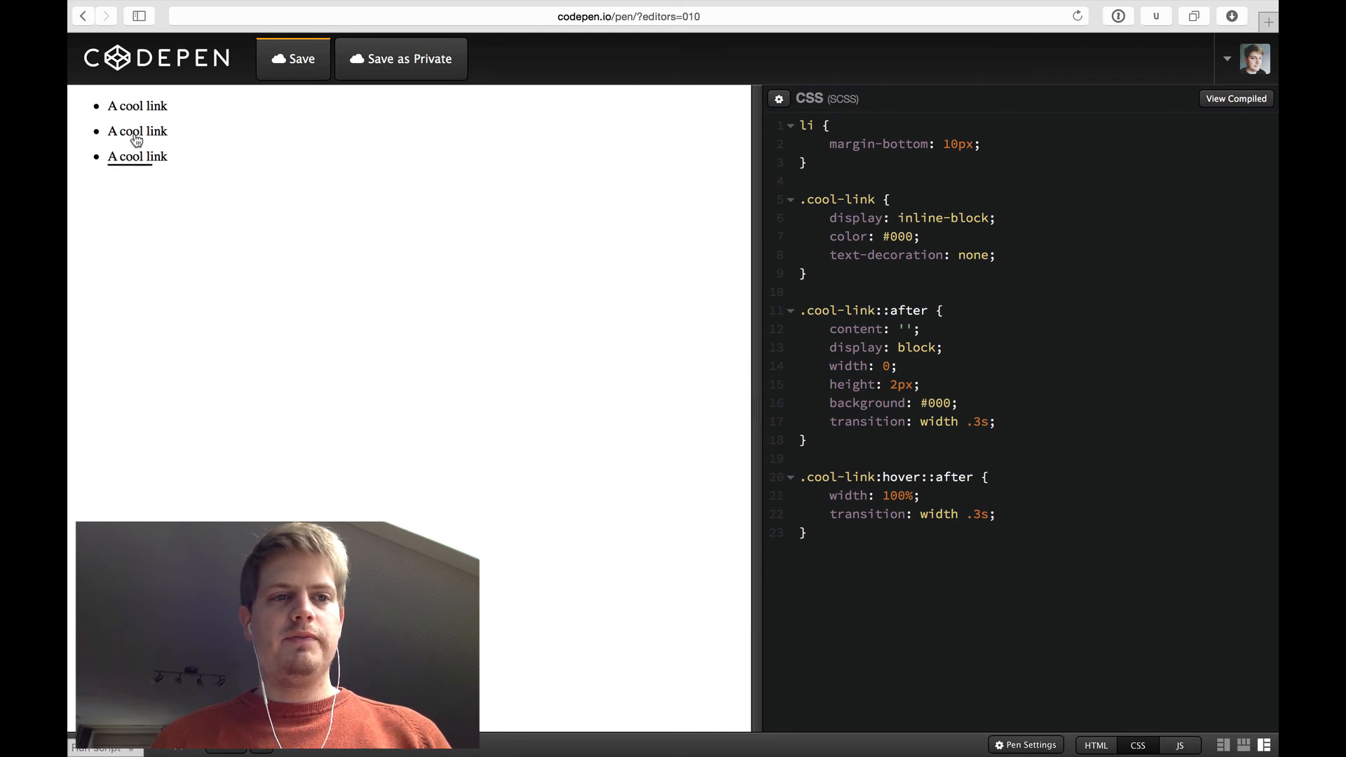
mouse_move(192, 204)
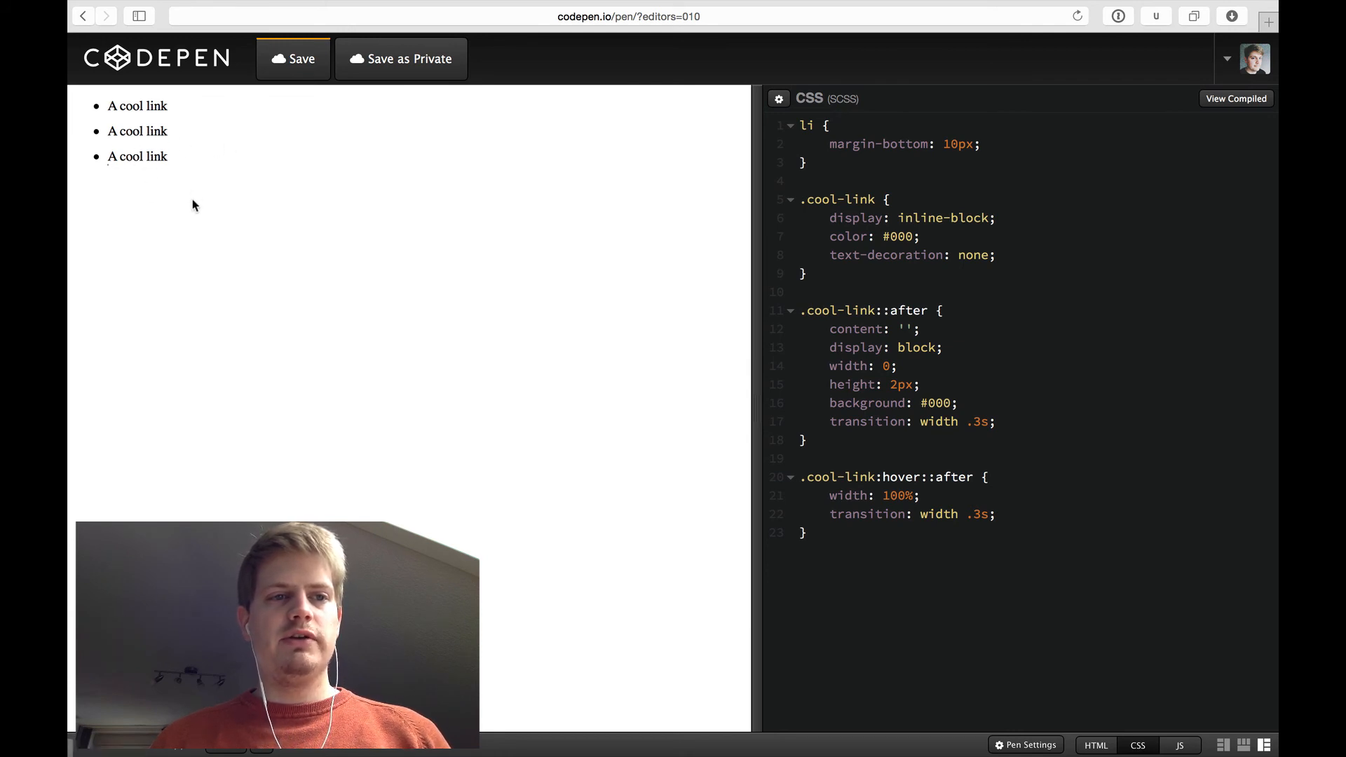
mouse_move(138, 106)
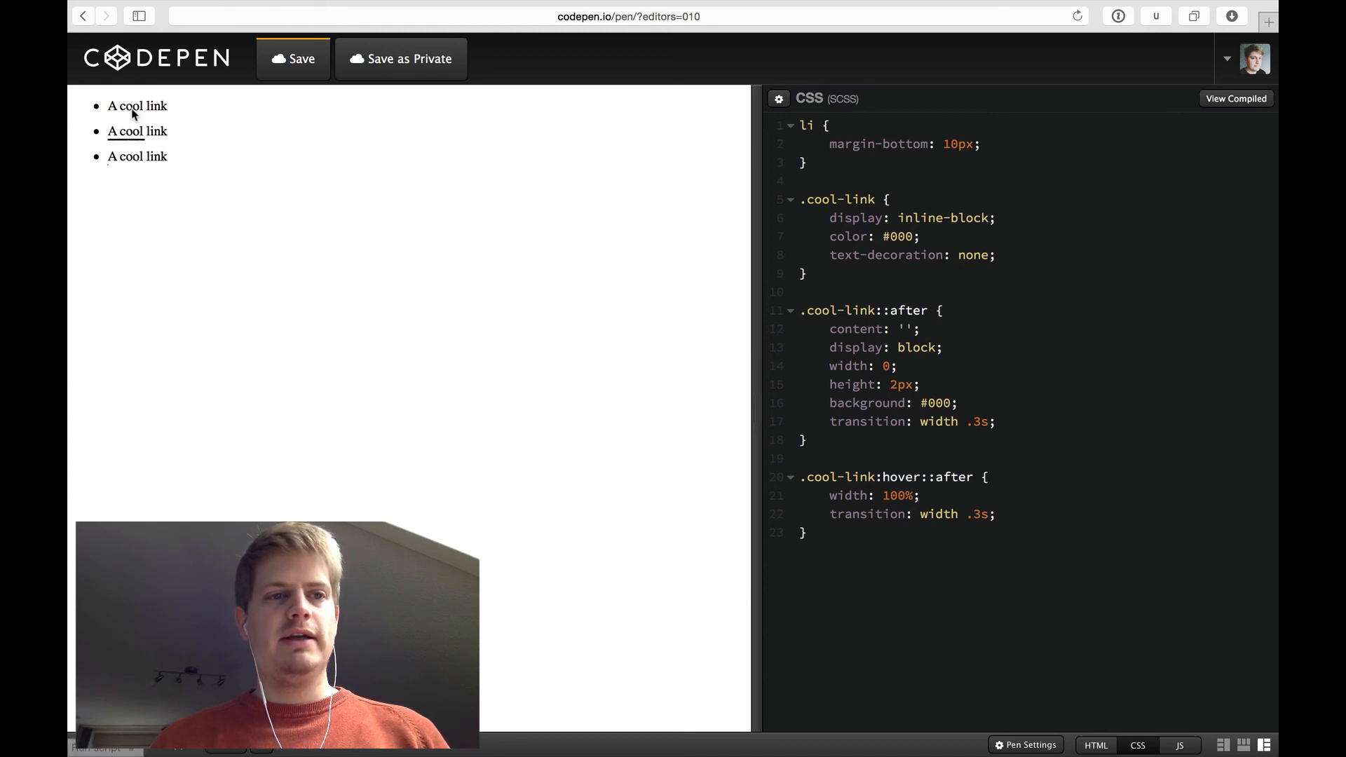
mouse_move(236, 251)
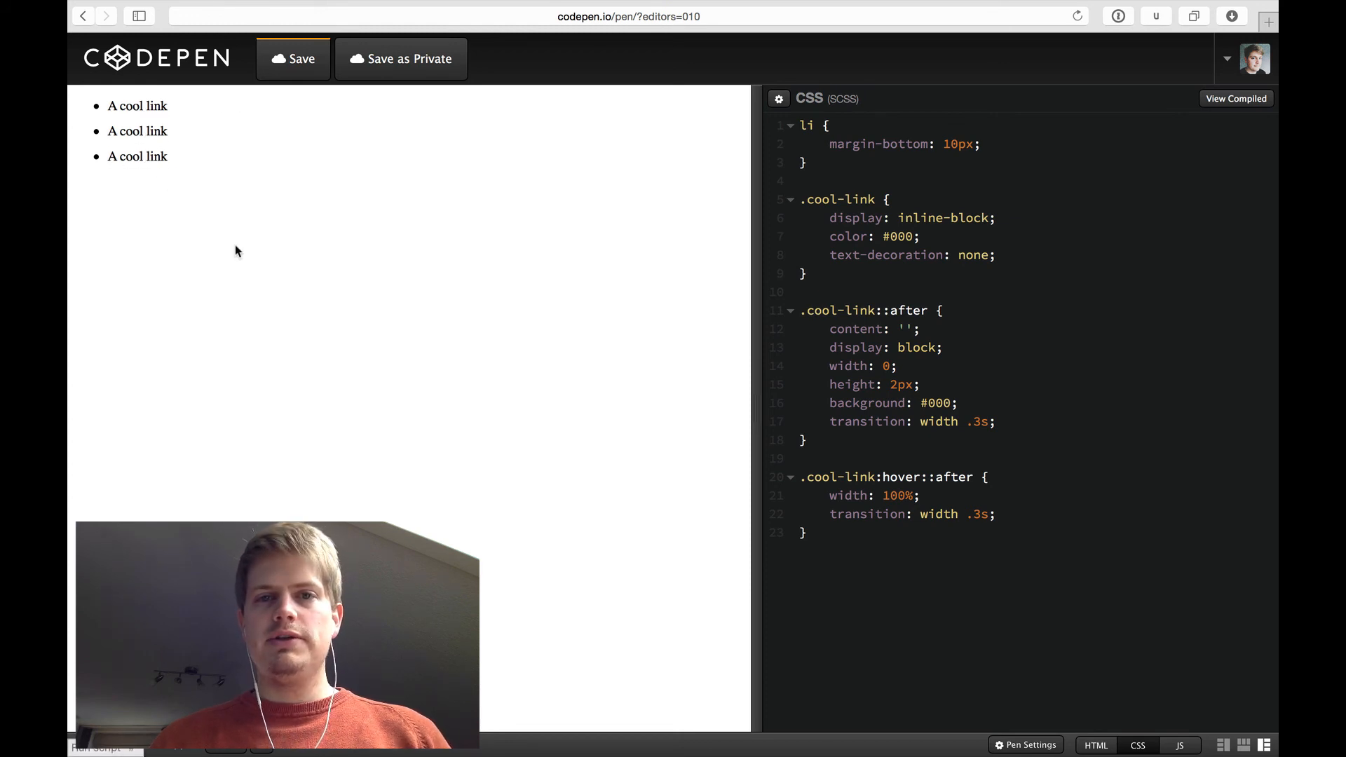
mouse_move(437, 279)
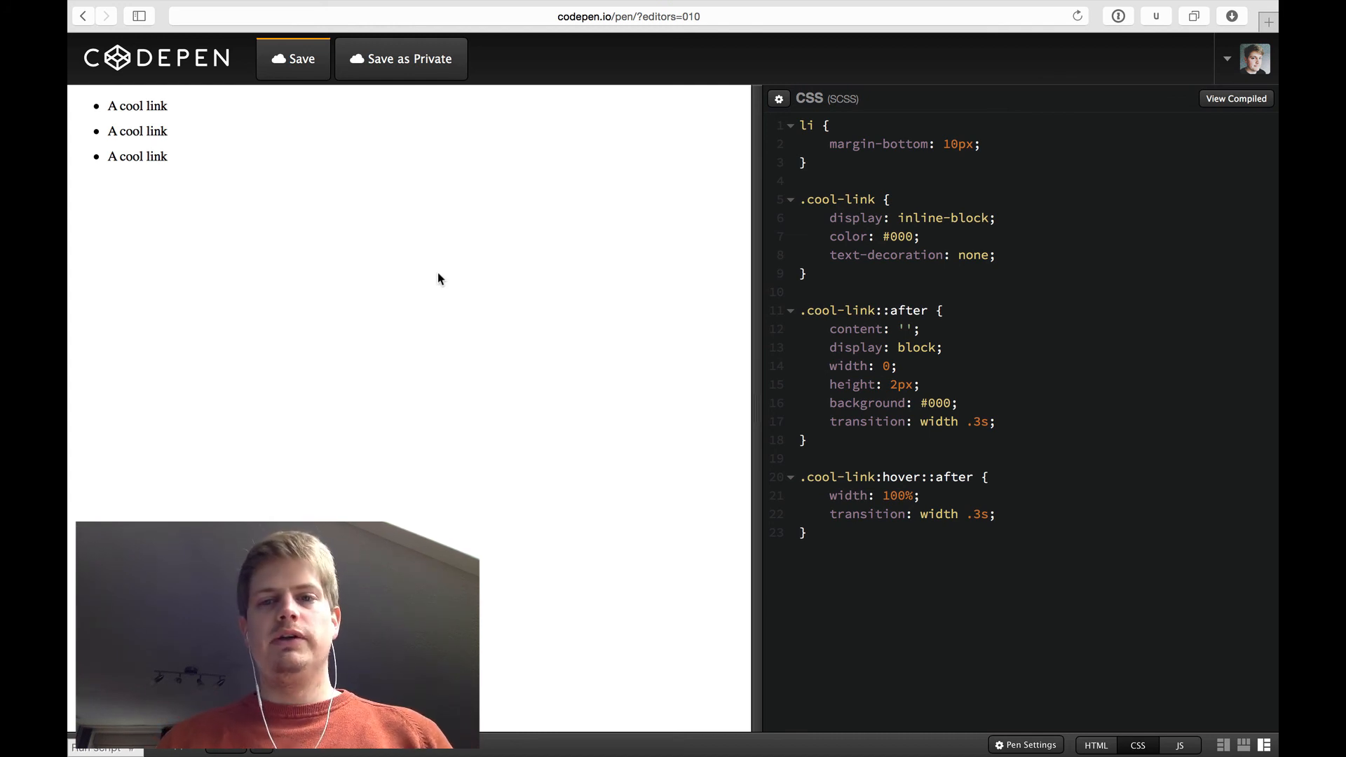
mouse_move(477, 369)
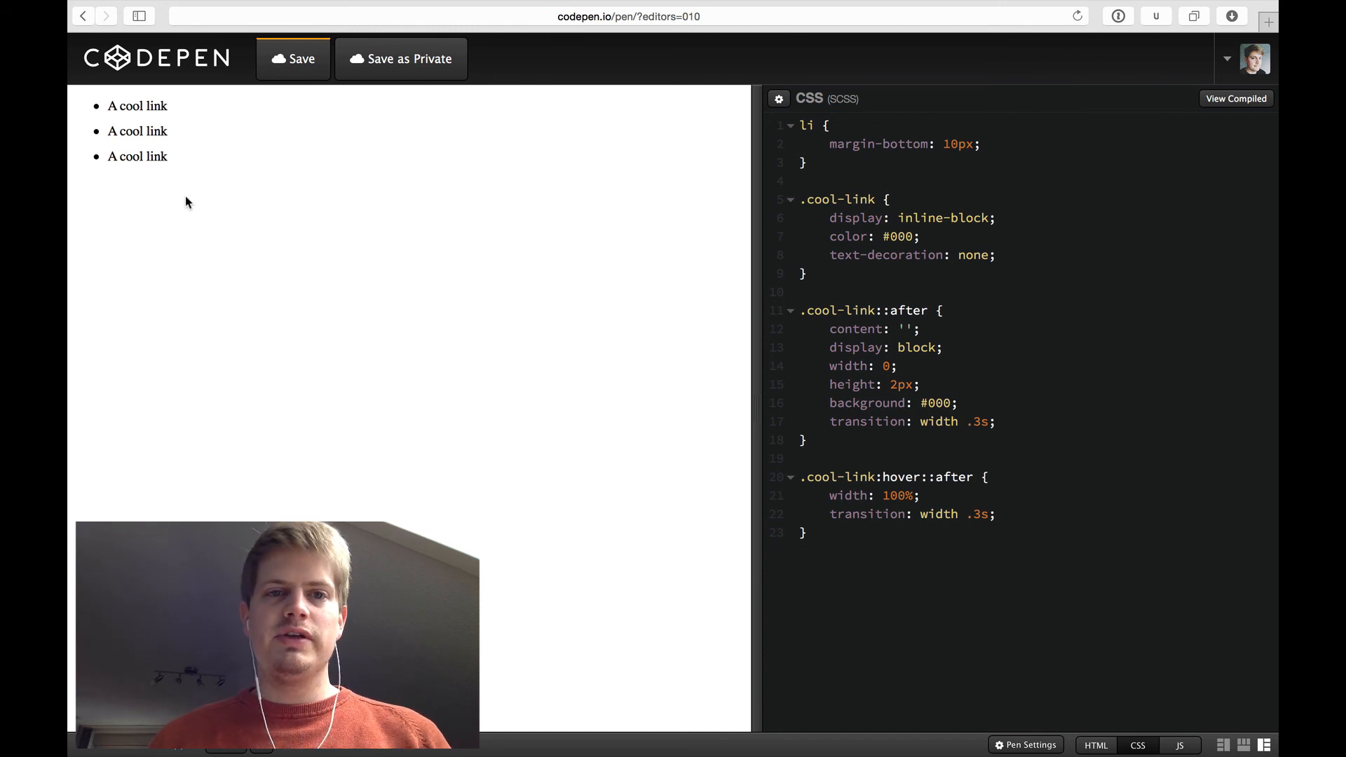
mouse_move(301, 253)
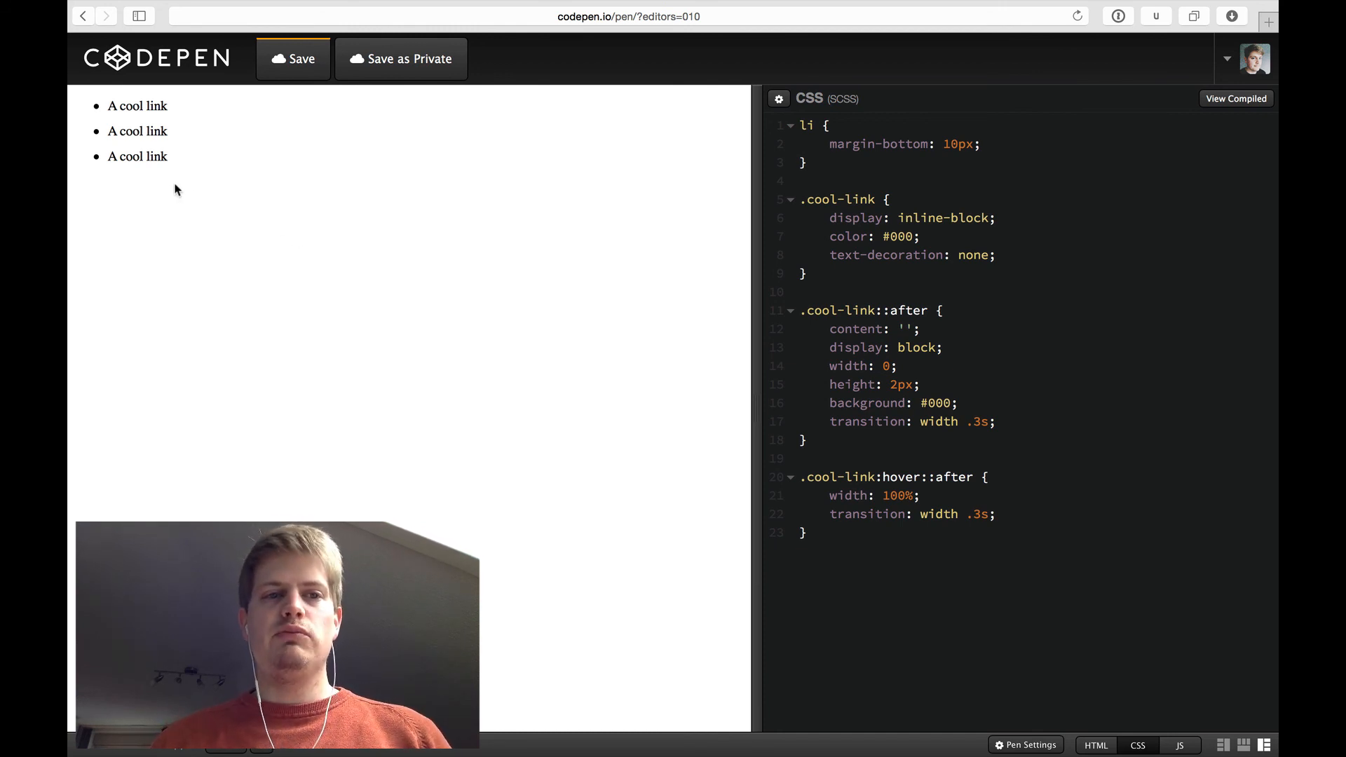
mouse_move(383, 309)
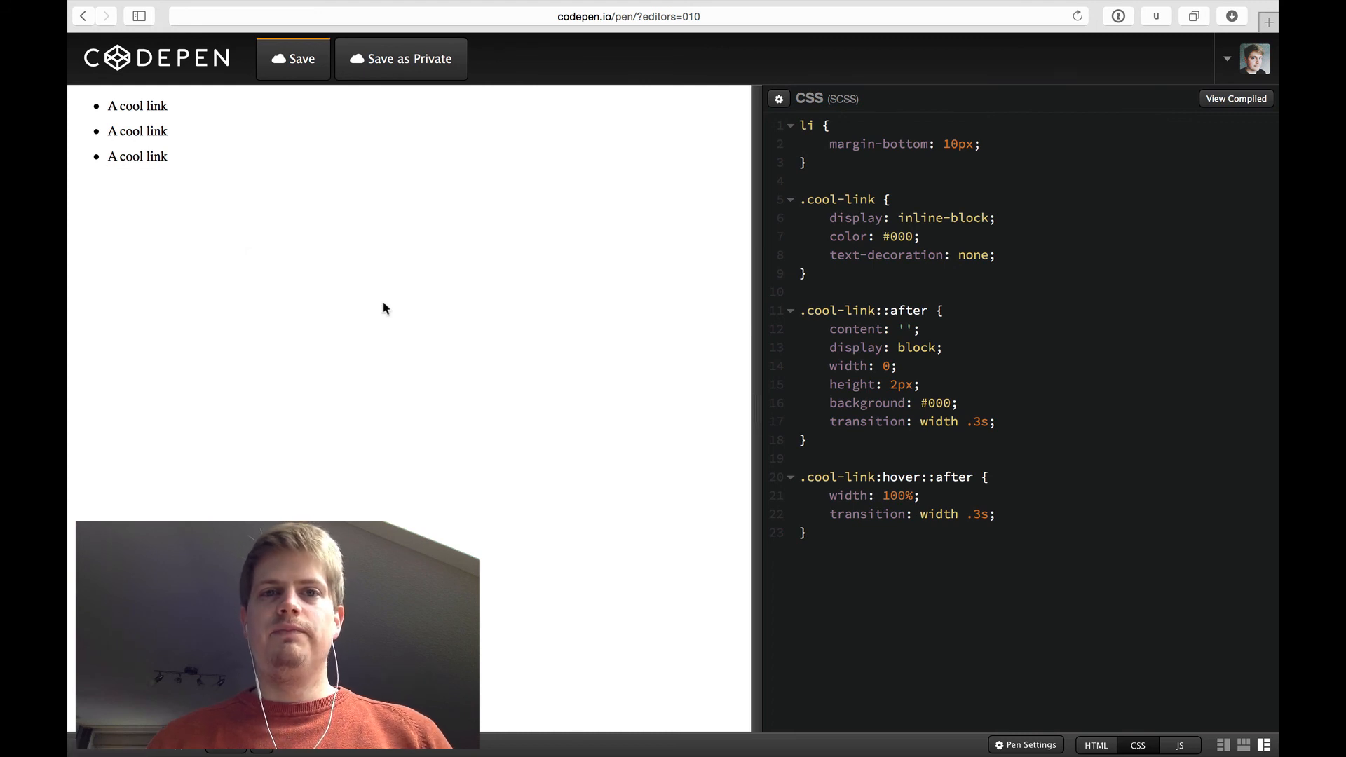
Step: Refocus the CSS editor and save the pen with the top-bar Save button
click(803, 440)
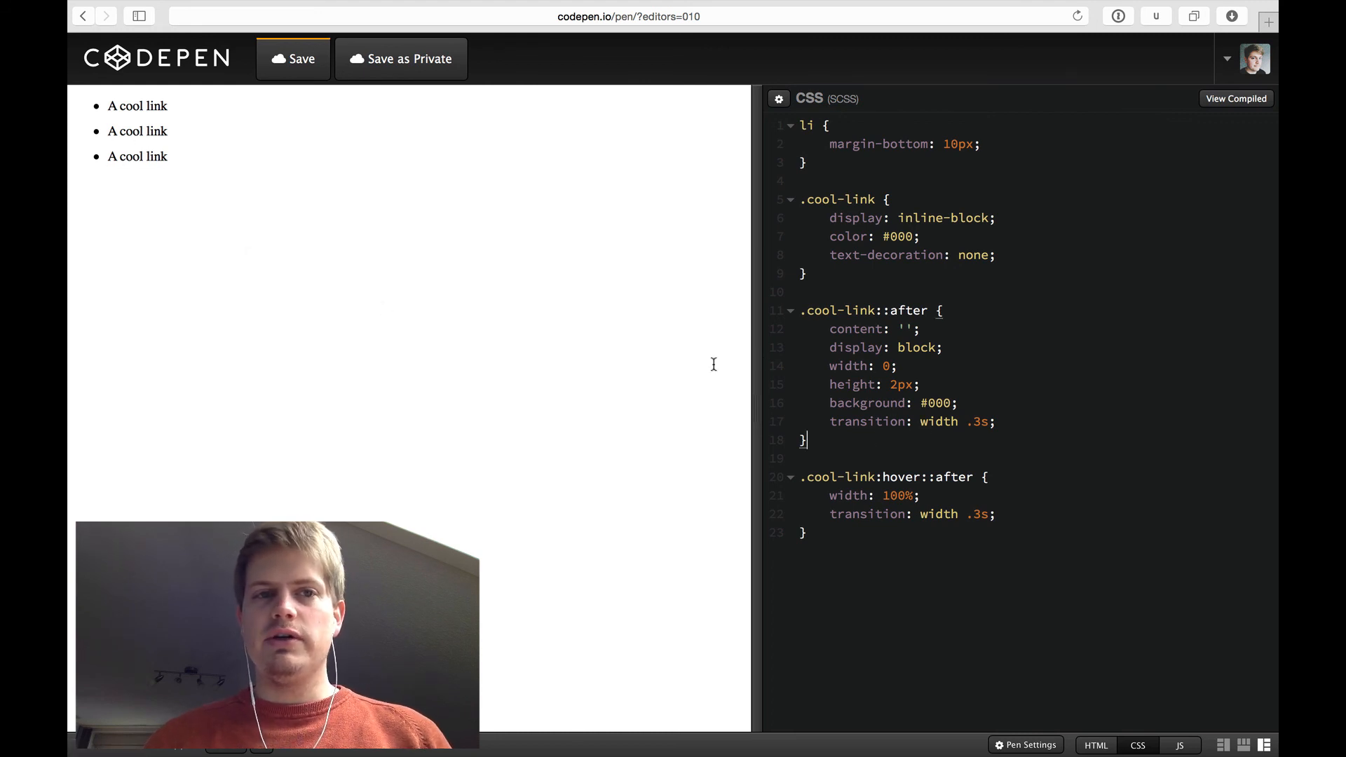
click(293, 58)
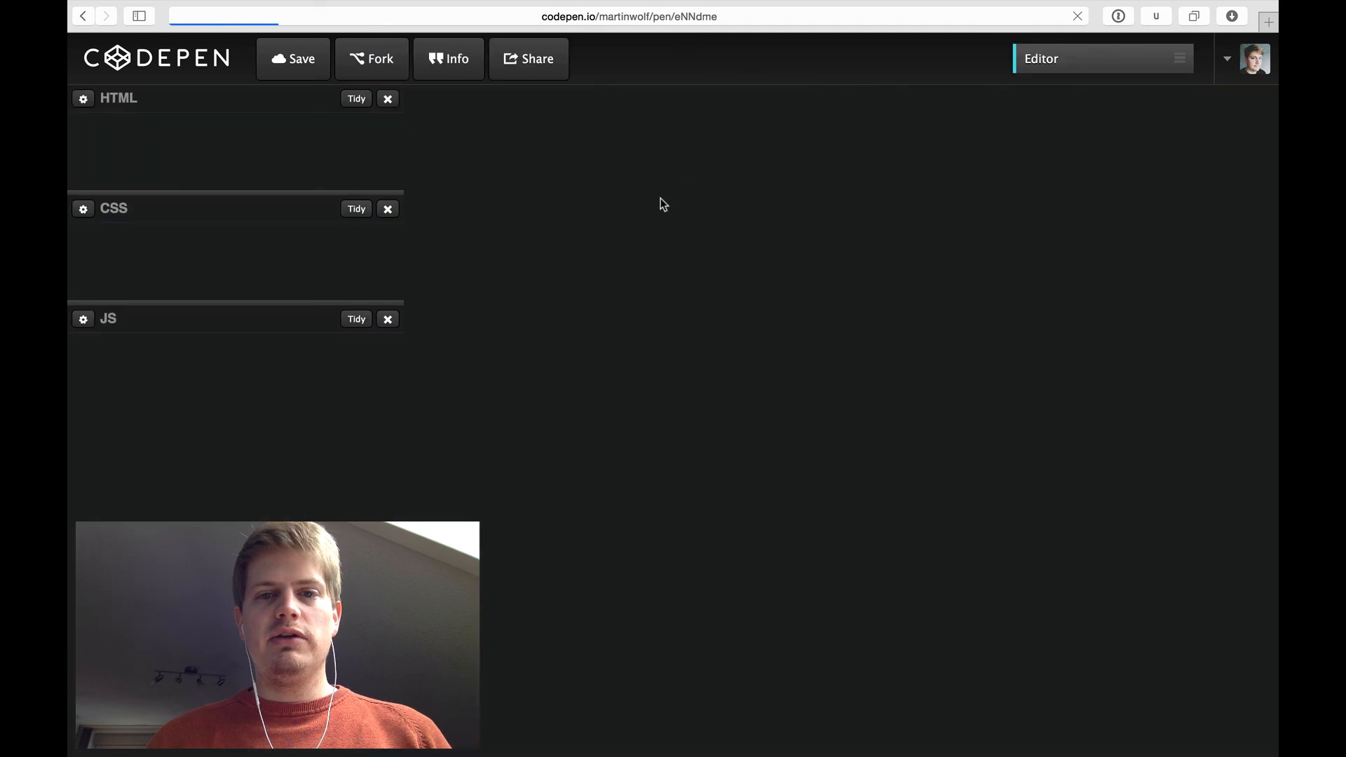